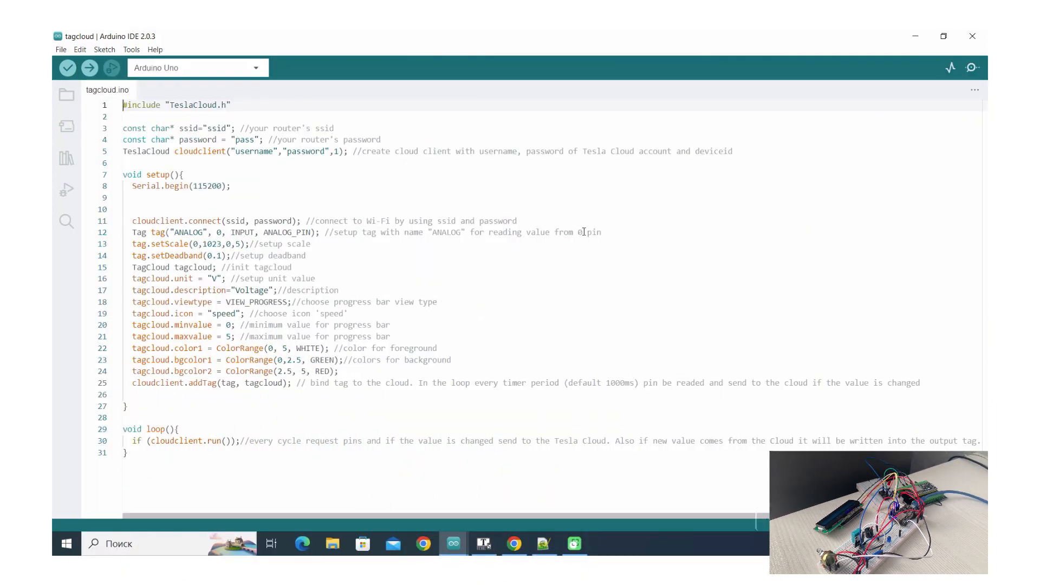
pyautogui.moveTo(212, 170)
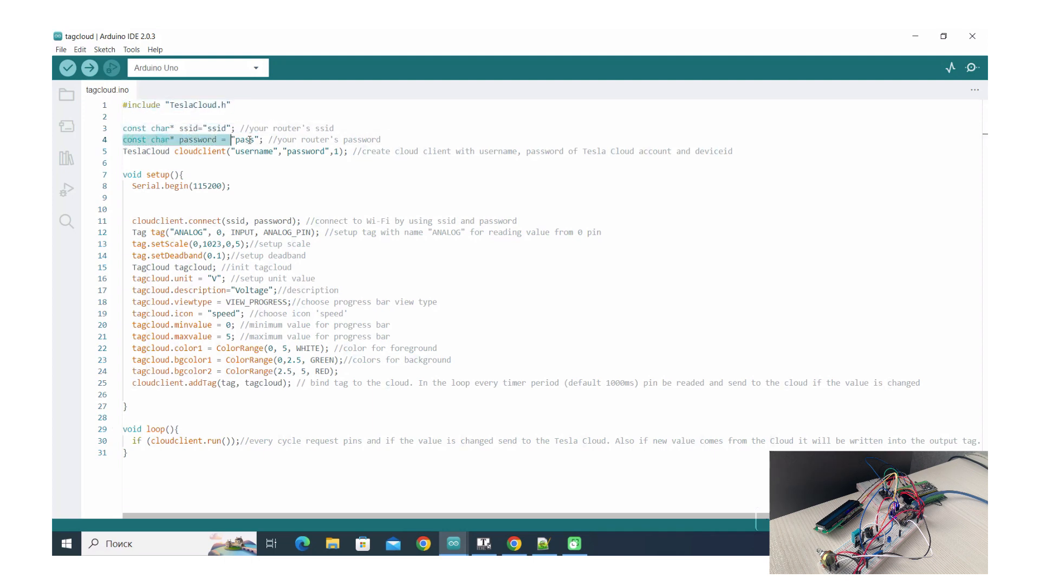
# Step: Highlight the router password, cloud credentials, deadband and tag unit lines in the sketch
pyautogui.click(189, 151)
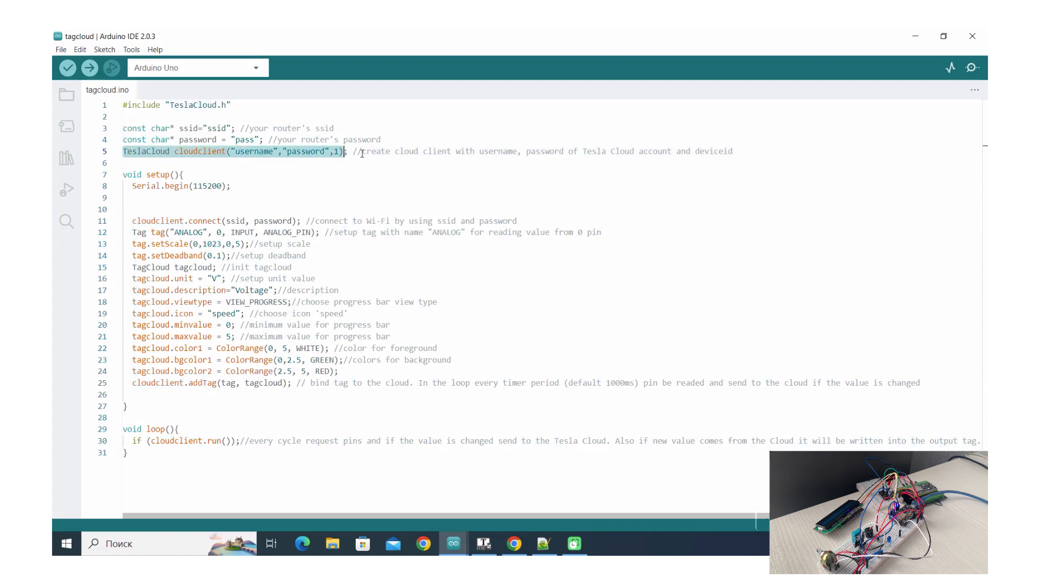
pyautogui.click(301, 151)
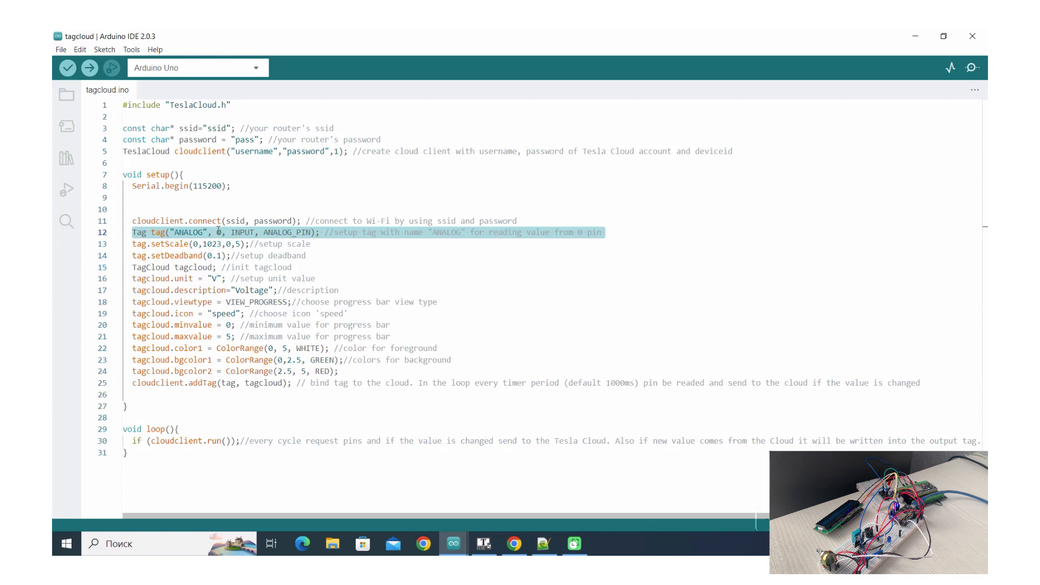
pyautogui.moveTo(156, 231)
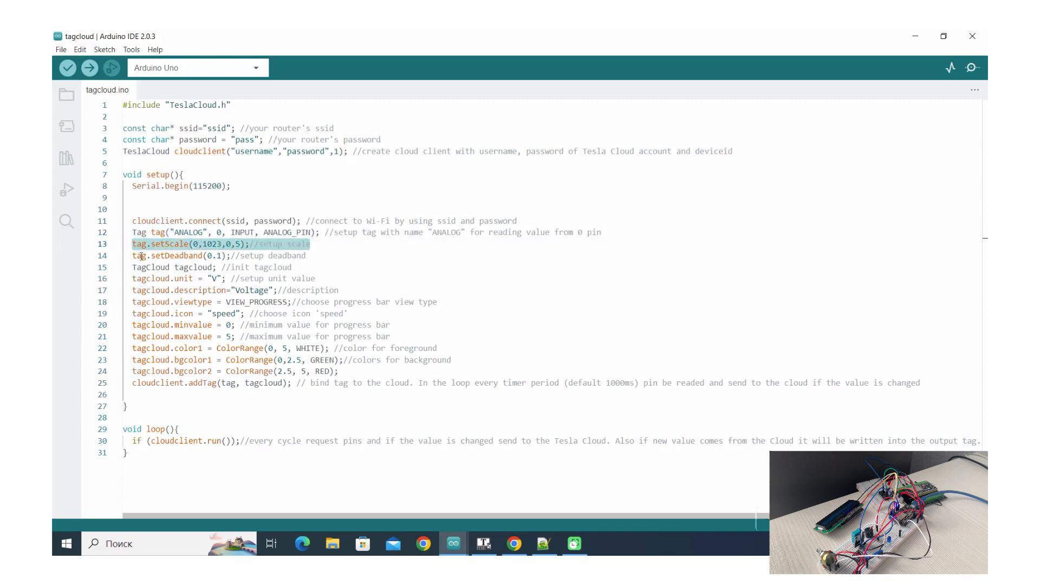
pyautogui.click(225, 255)
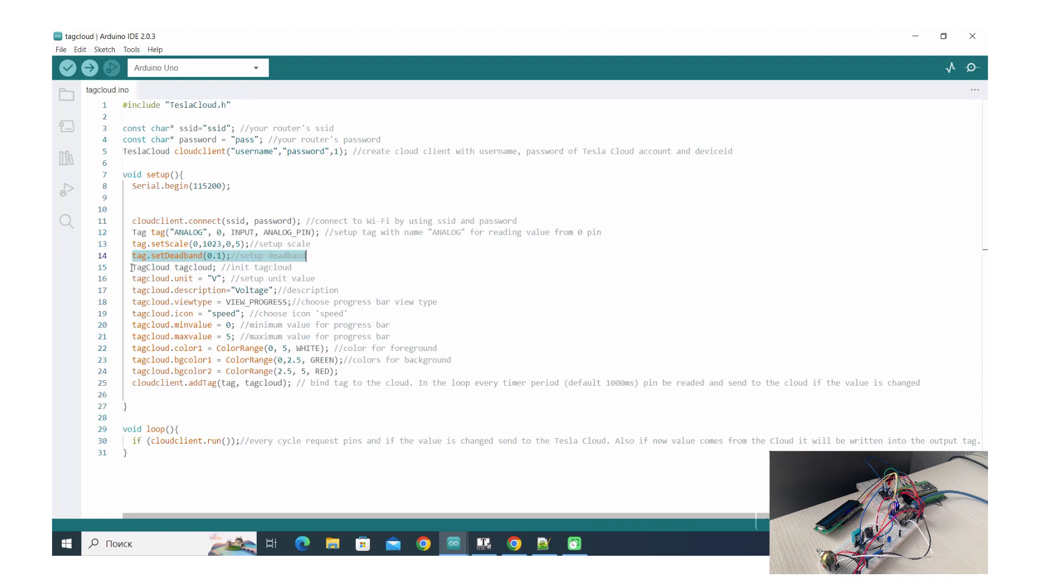
pyautogui.click(174, 267)
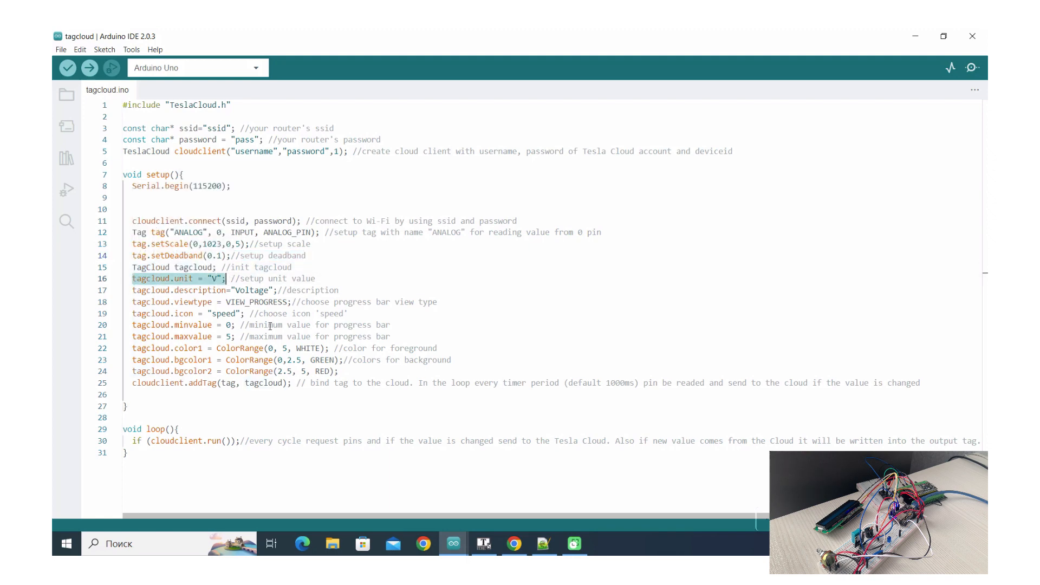
# Step: Open the ESP8266 ANALOG tag's cloud settings and select its Voltage description
pyautogui.click(484, 543)
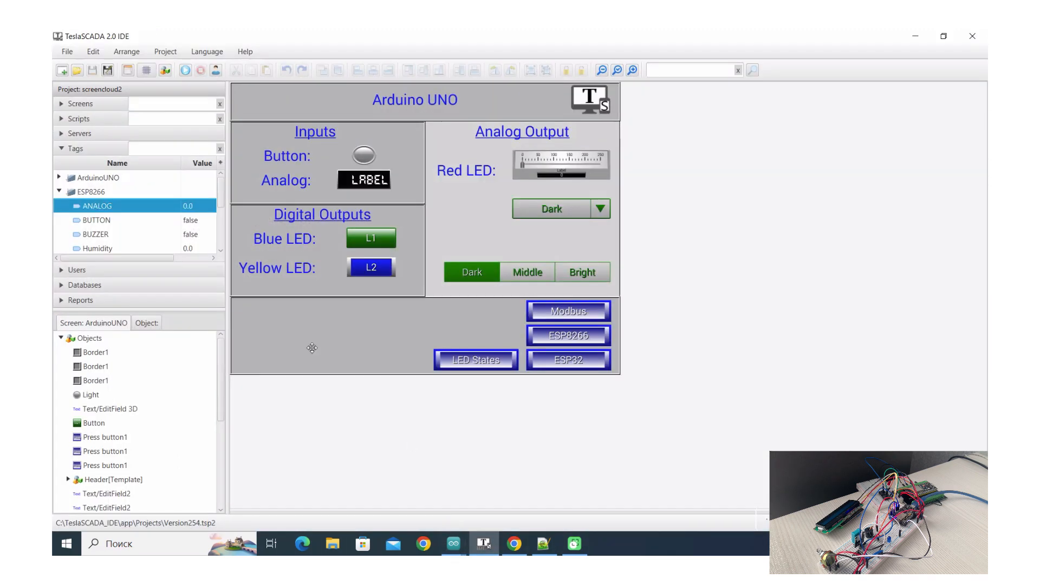
pyautogui.doubleClick(98, 206)
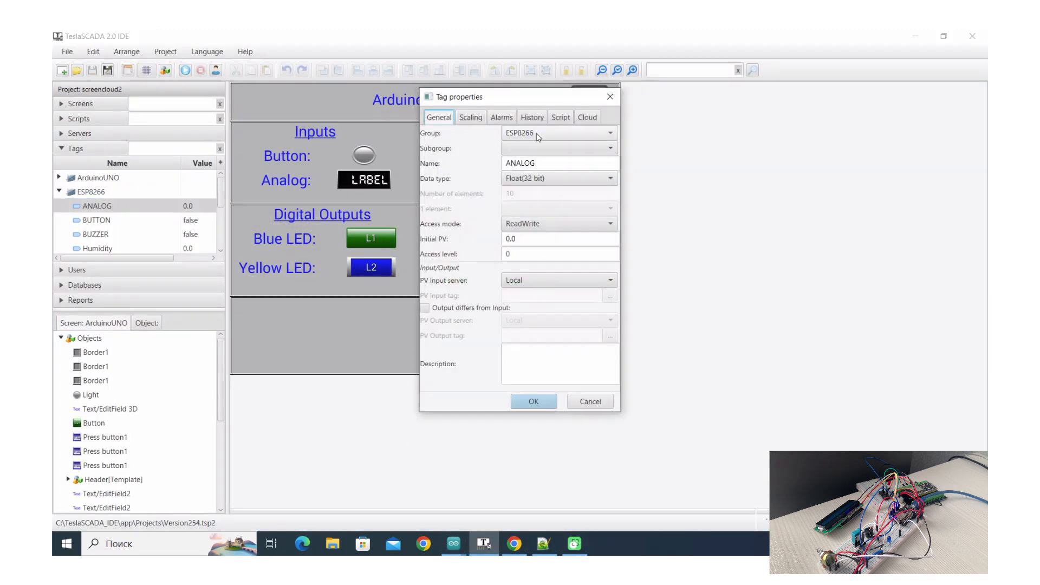
pyautogui.click(585, 117)
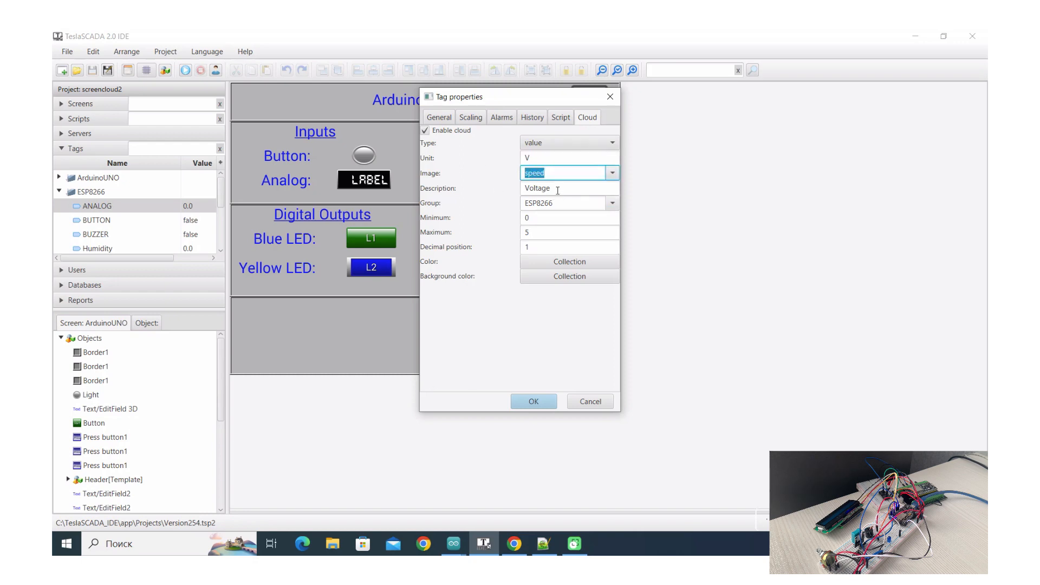
pyautogui.tripleClick(561, 188)
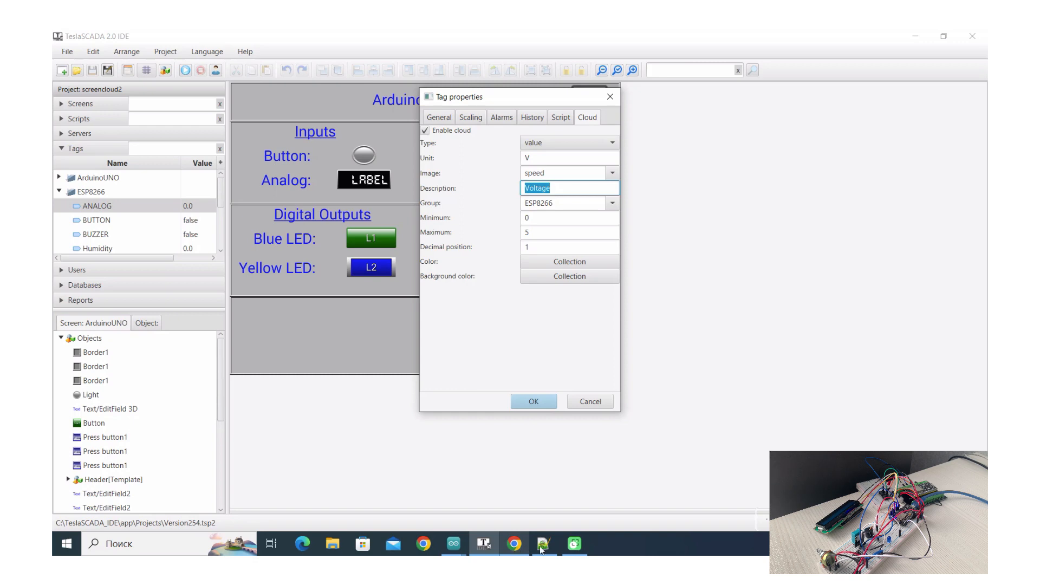
pyautogui.moveTo(453, 544)
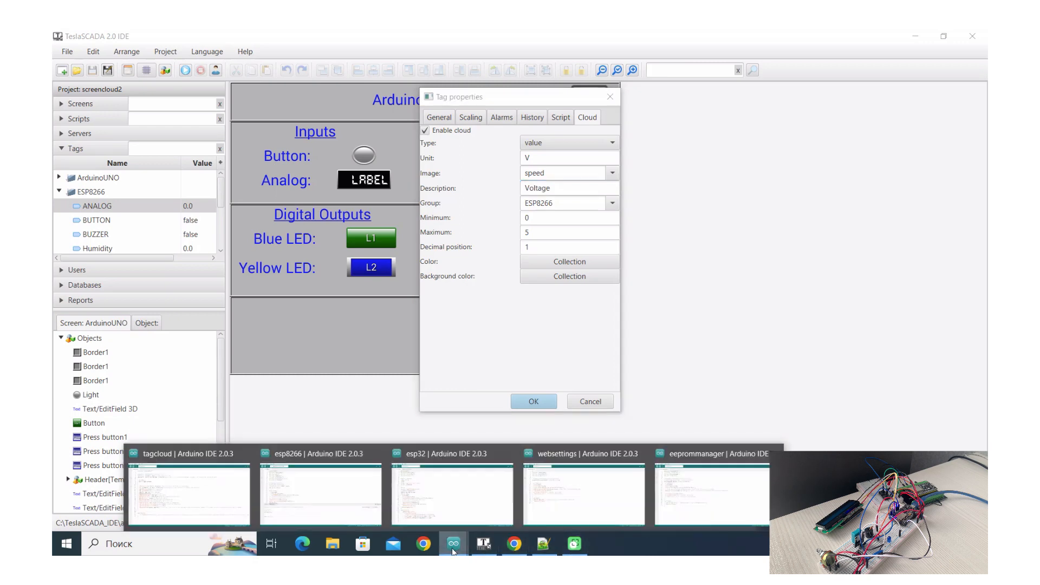
# Step: Review the tagcloud sketch code, then switch to the websettings sketch
pyautogui.click(189, 494)
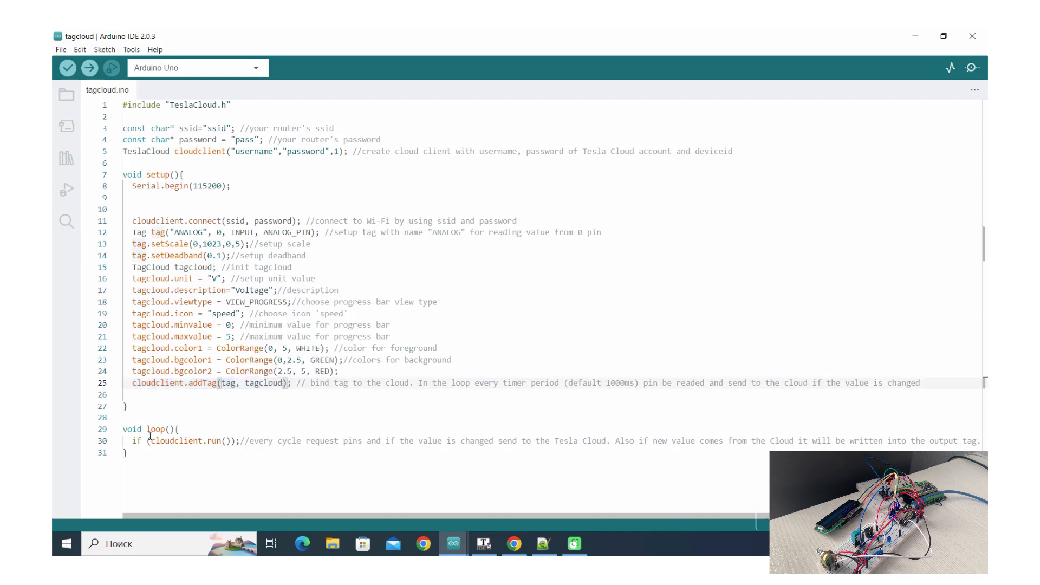
pyautogui.moveTo(218, 440)
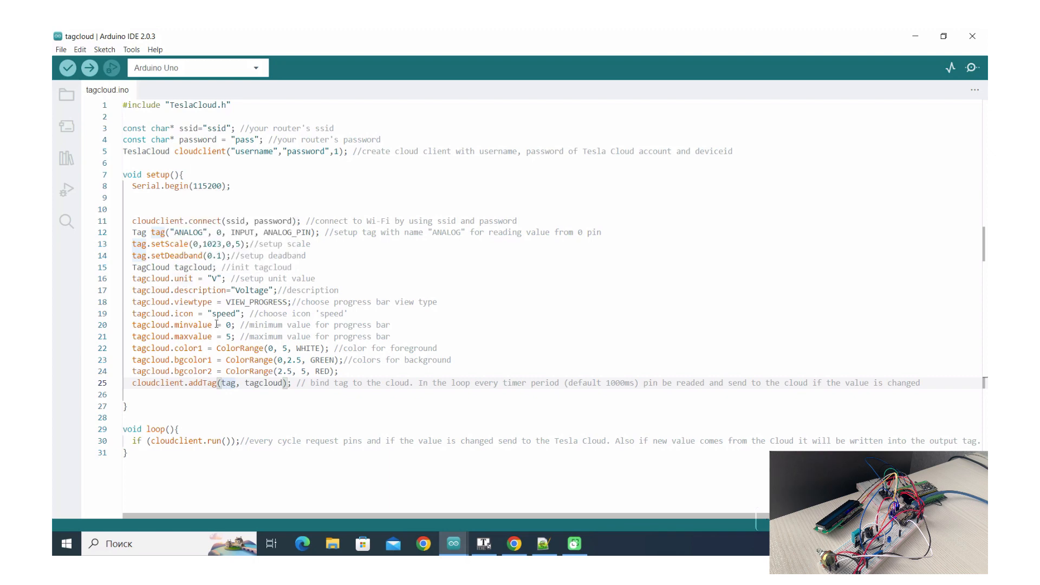
pyautogui.moveTo(452, 544)
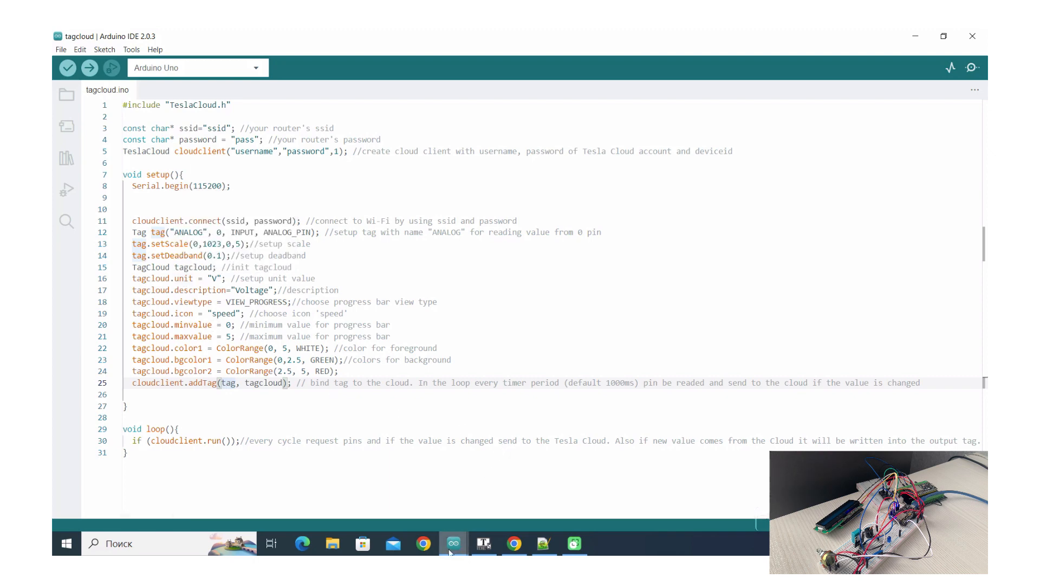
pyautogui.click(452, 544)
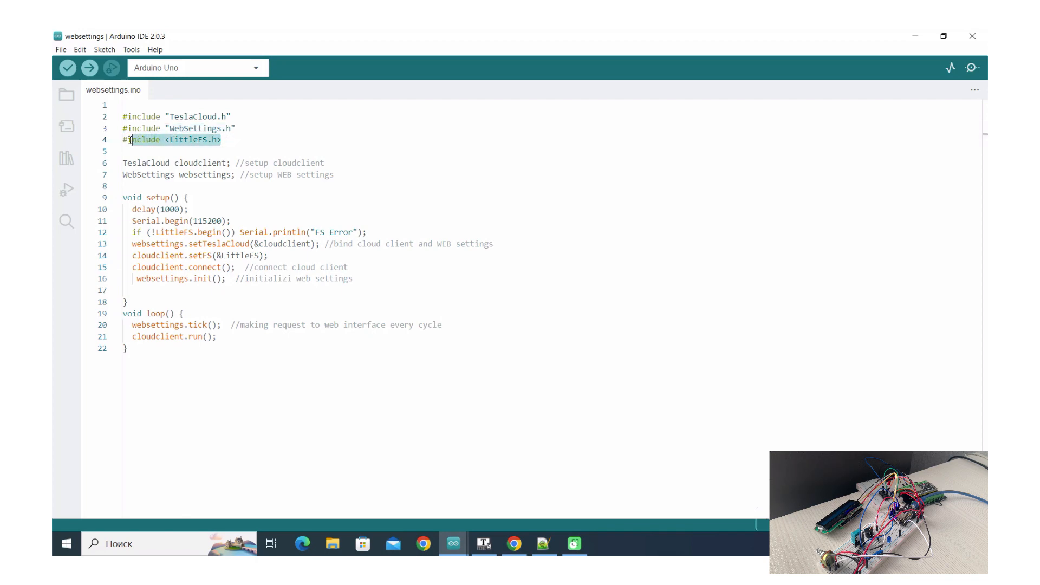
pyautogui.click(213, 139)
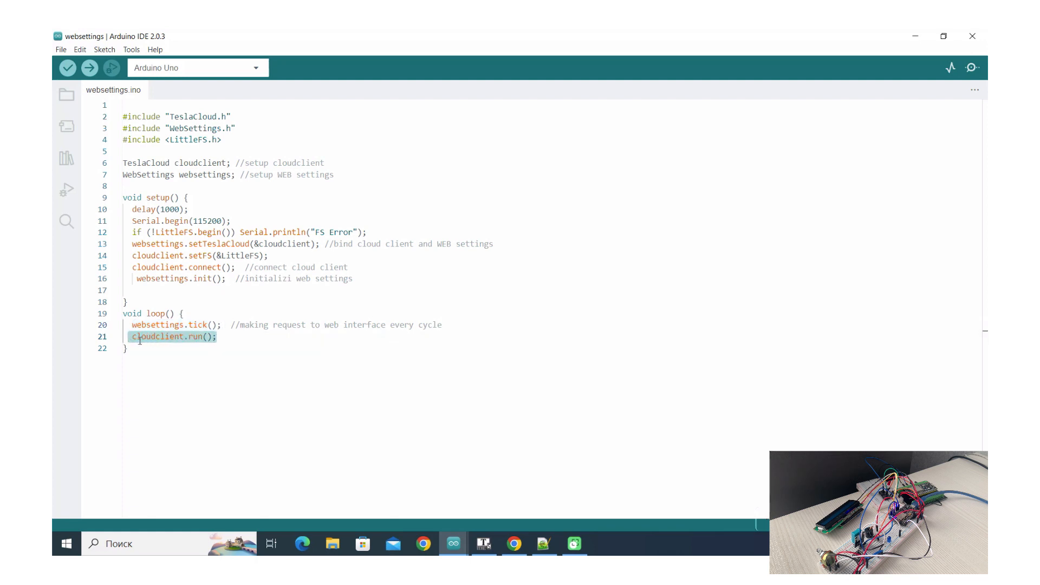
pyautogui.moveTo(490, 446)
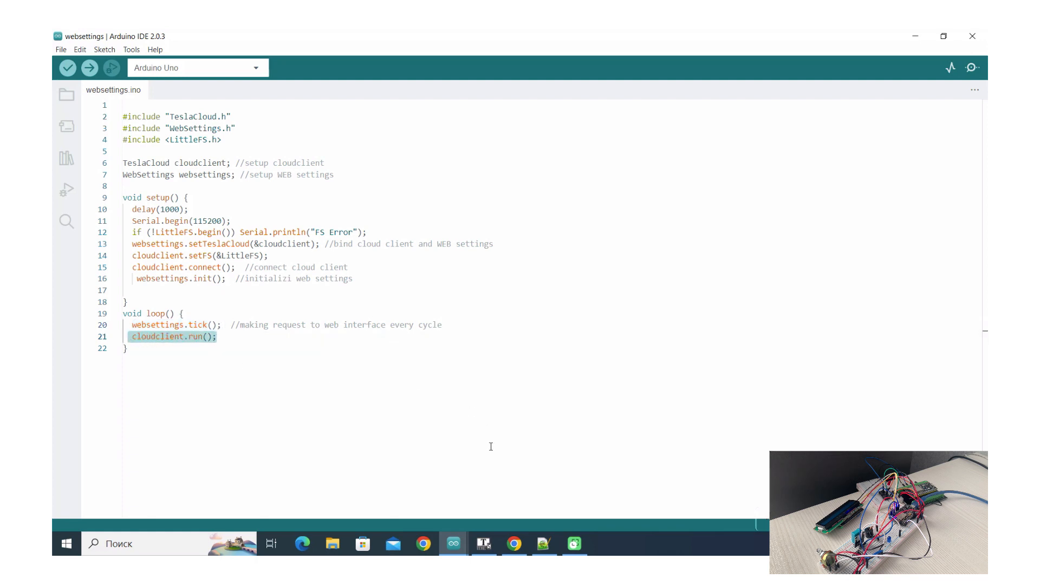
pyautogui.moveTo(514, 544)
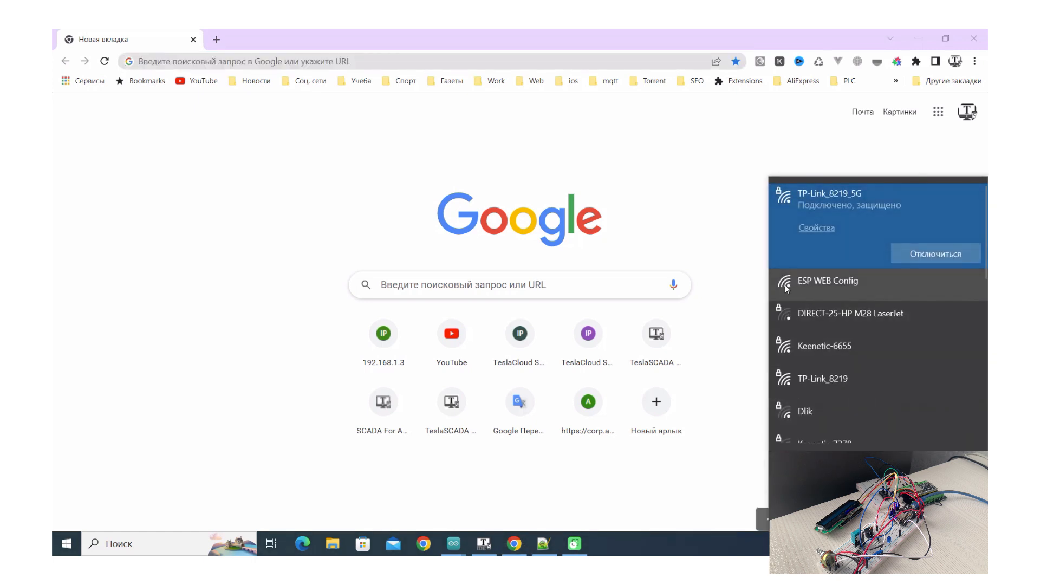
# Step: Join the open ESP WEB Config Wi-Fi network
pyautogui.click(829, 280)
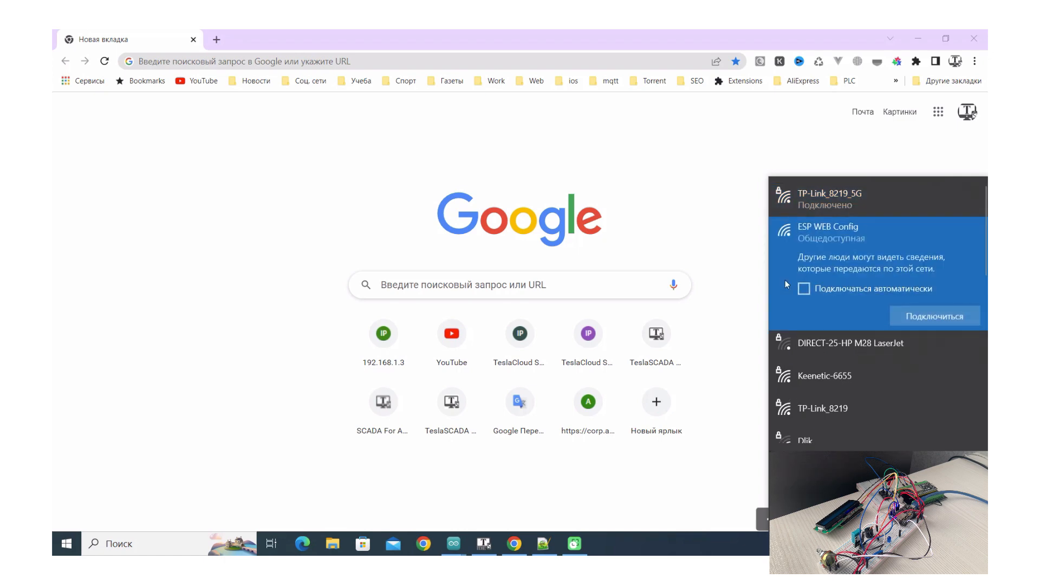
pyautogui.click(933, 315)
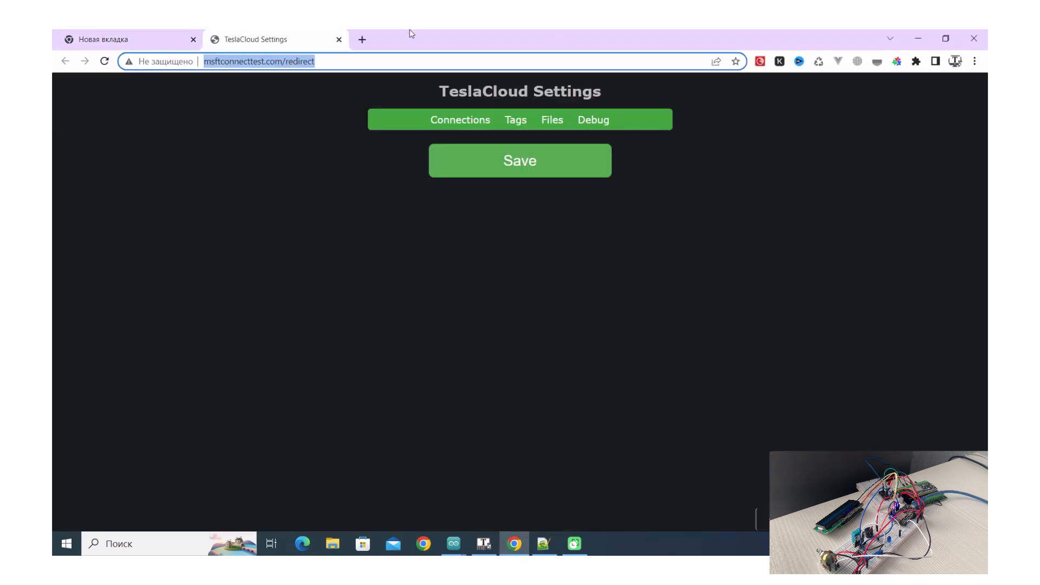
# Step: Fill Connections with the saved cloud username and save the TP-Link_8219 settings
pyautogui.click(361, 39)
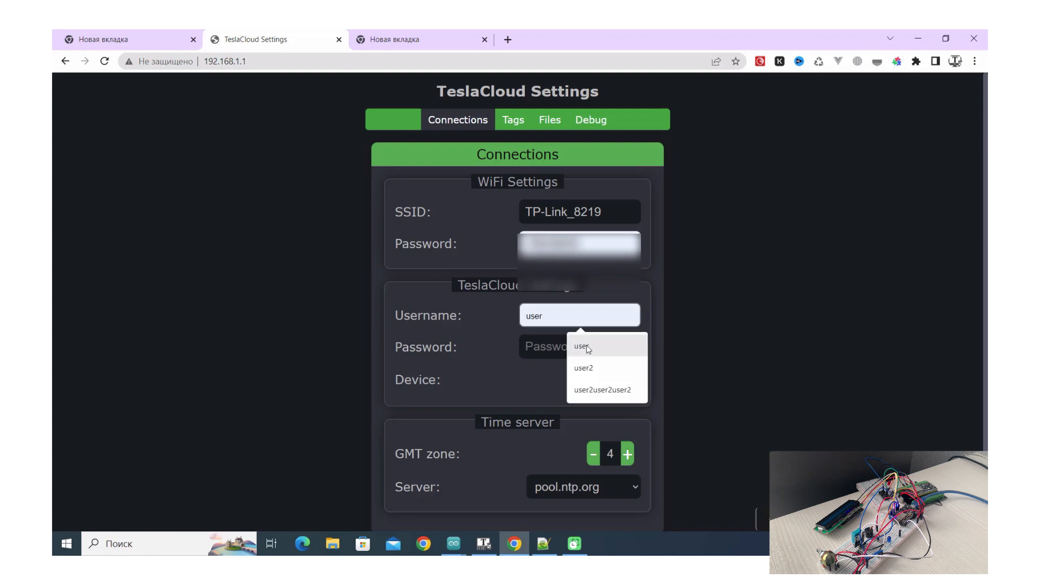
pyautogui.click(581, 346)
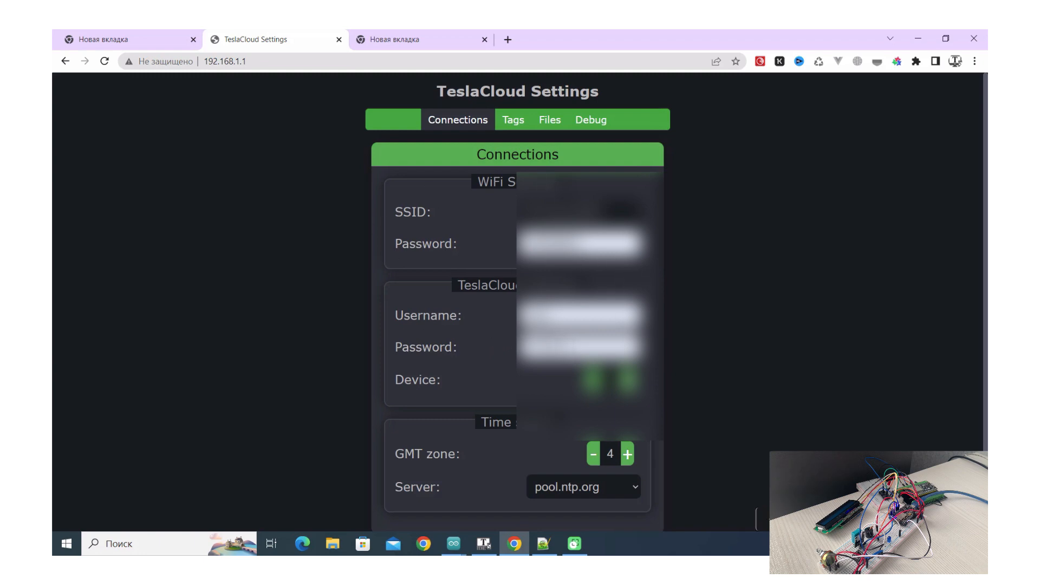
pyautogui.moveTo(985, 315)
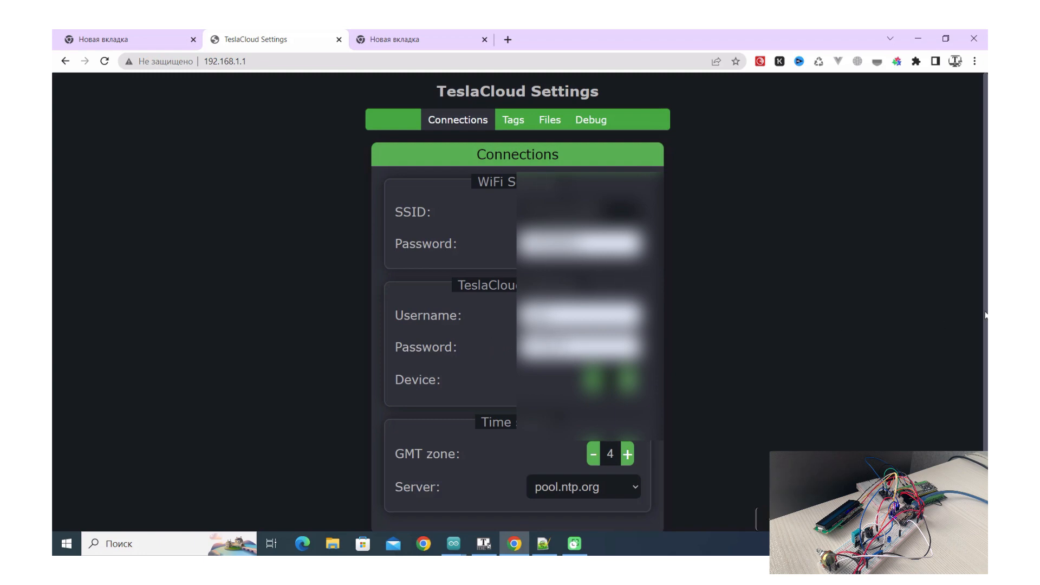
pyautogui.scroll(-3)
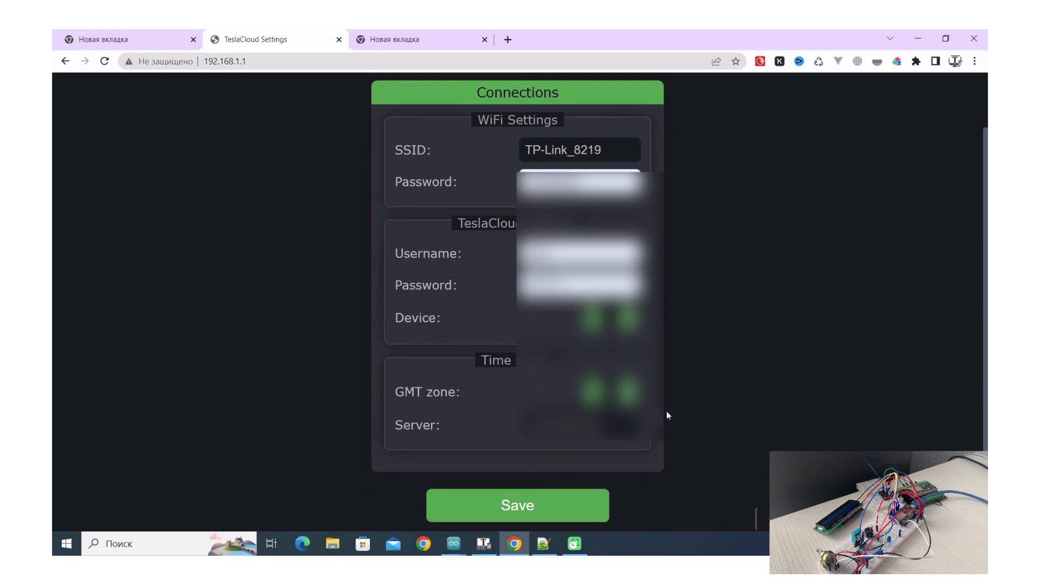
pyautogui.moveTo(512, 449)
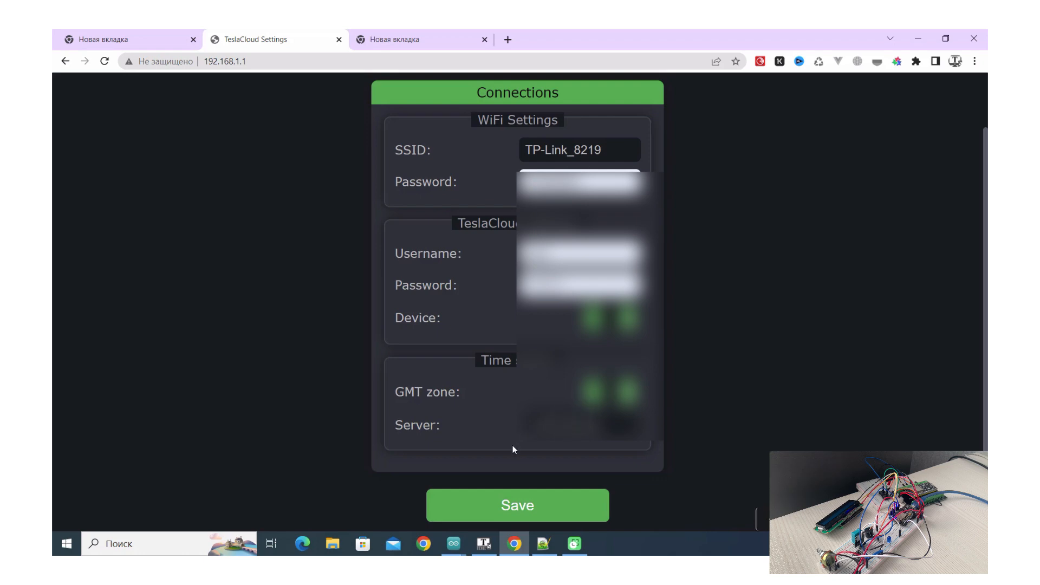
pyautogui.moveTo(517, 505)
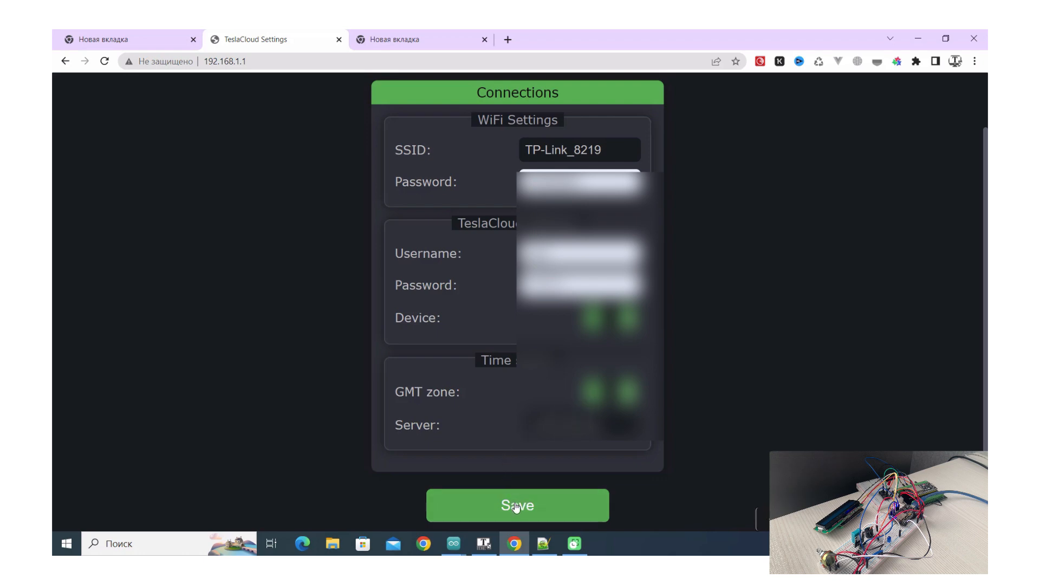
pyautogui.click(516, 505)
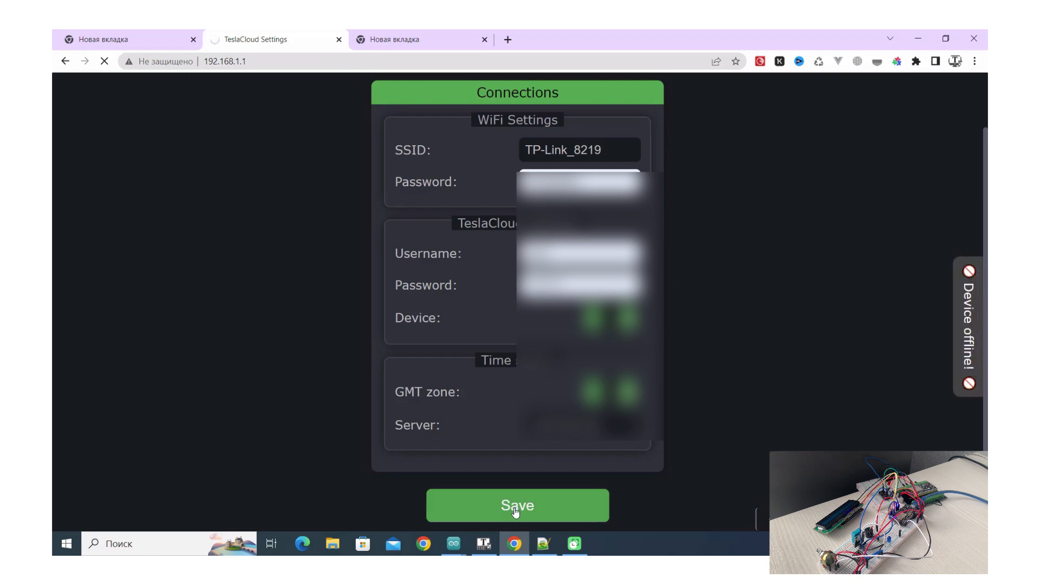
pyautogui.moveTo(945, 351)
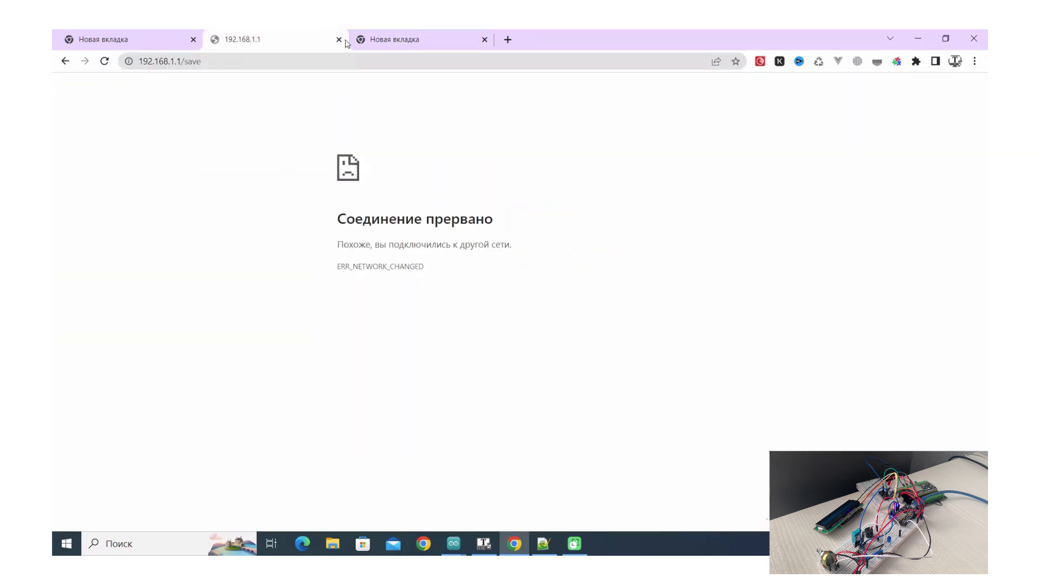
# Step: Close the interrupted settings page and enter the device's new IP address
pyautogui.click(338, 39)
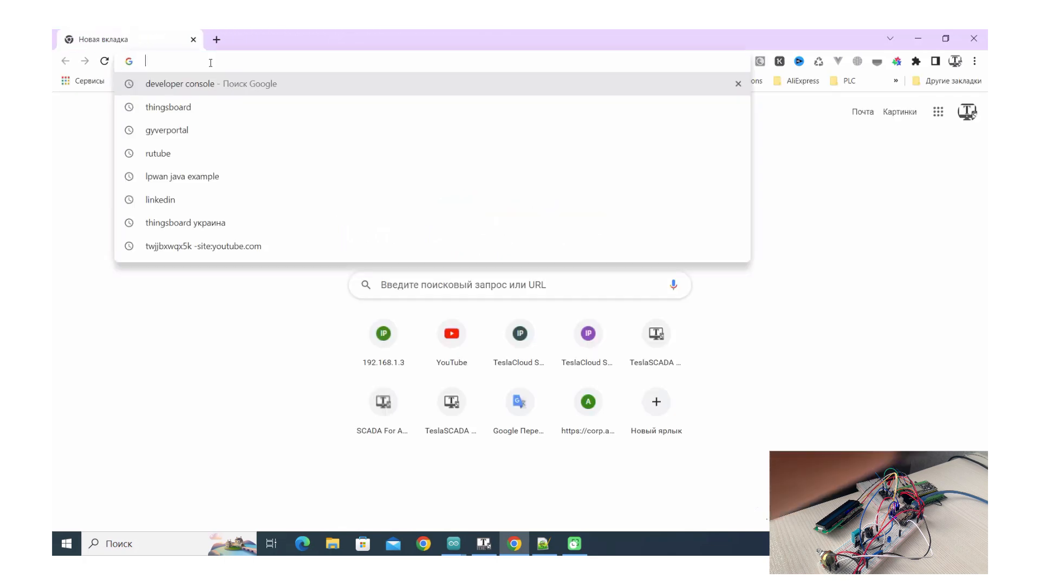
pyautogui.write('192.168.1.16')
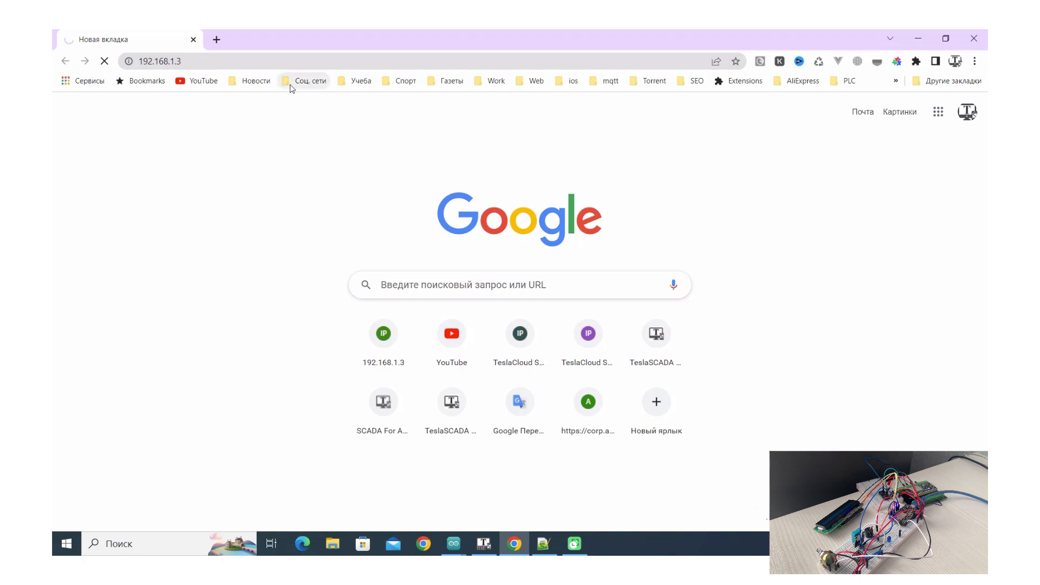
pyautogui.moveTo(302, 80)
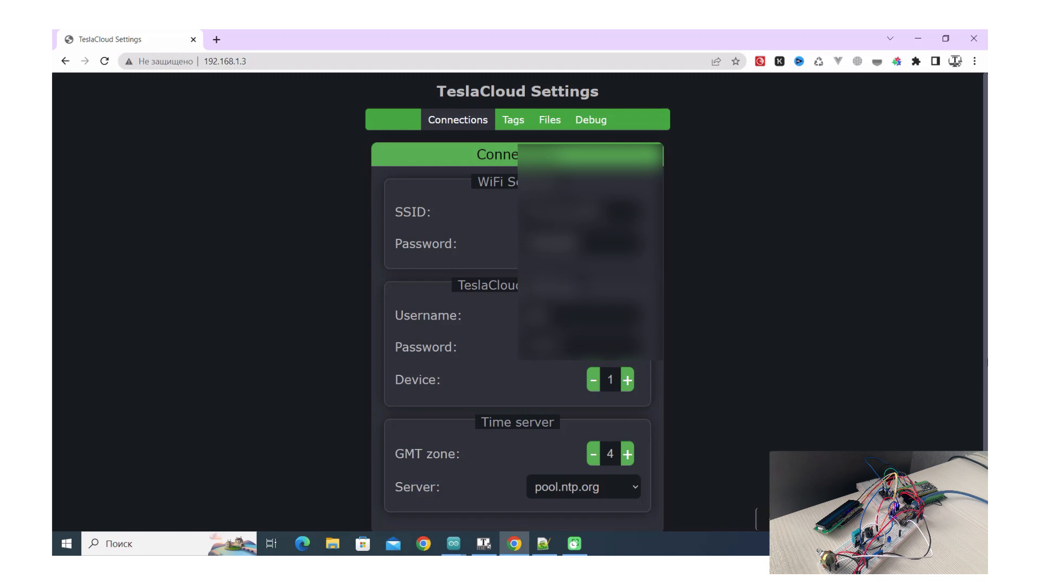
pyautogui.scroll(-3)
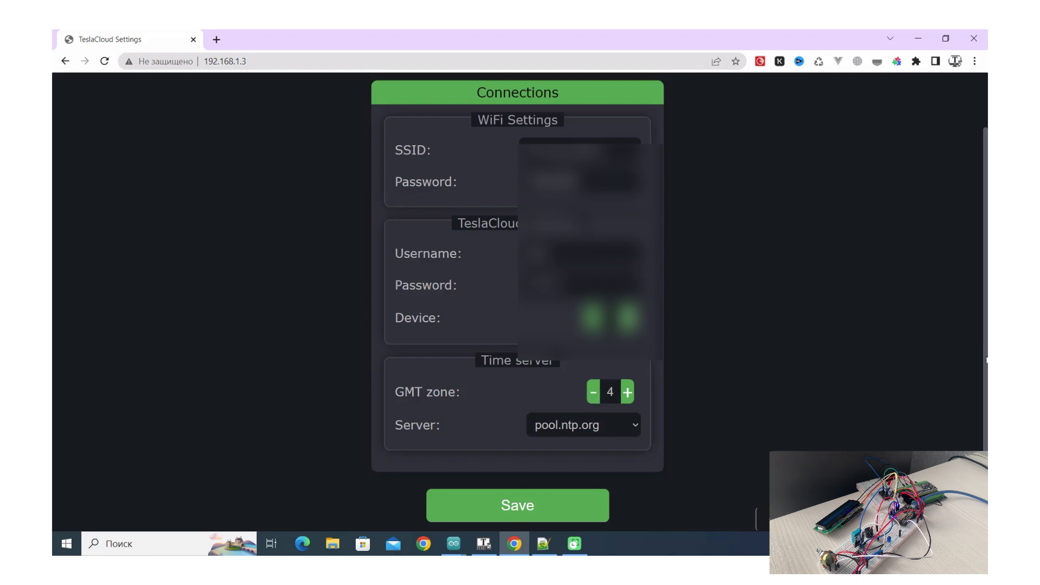
pyautogui.scroll(3)
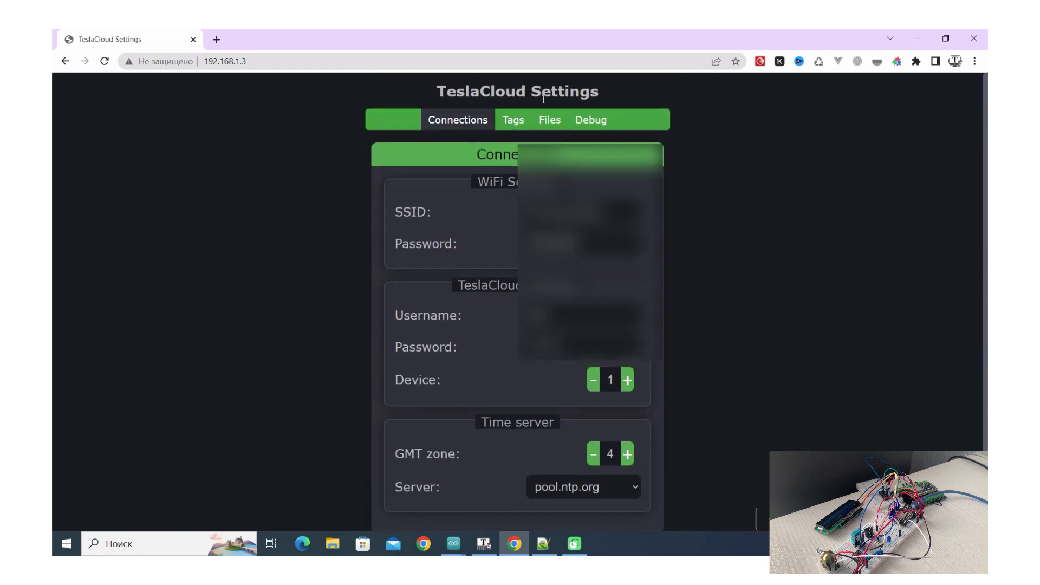
# Step: Scroll through Tag1's BUTTON, INPUT_PULLUP pin 12 settings, history and tag card
pyautogui.click(513, 120)
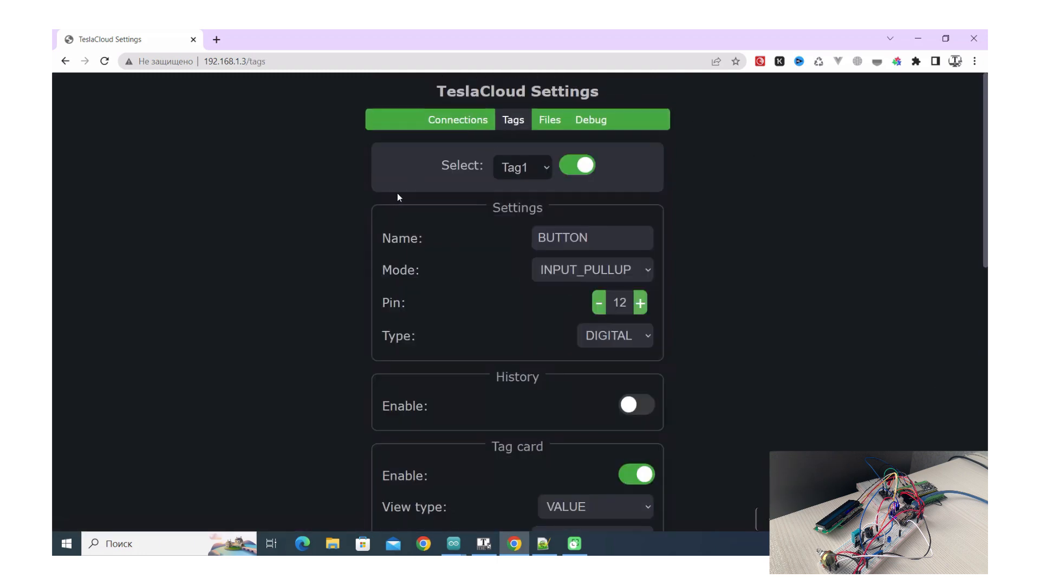
pyautogui.moveTo(528, 252)
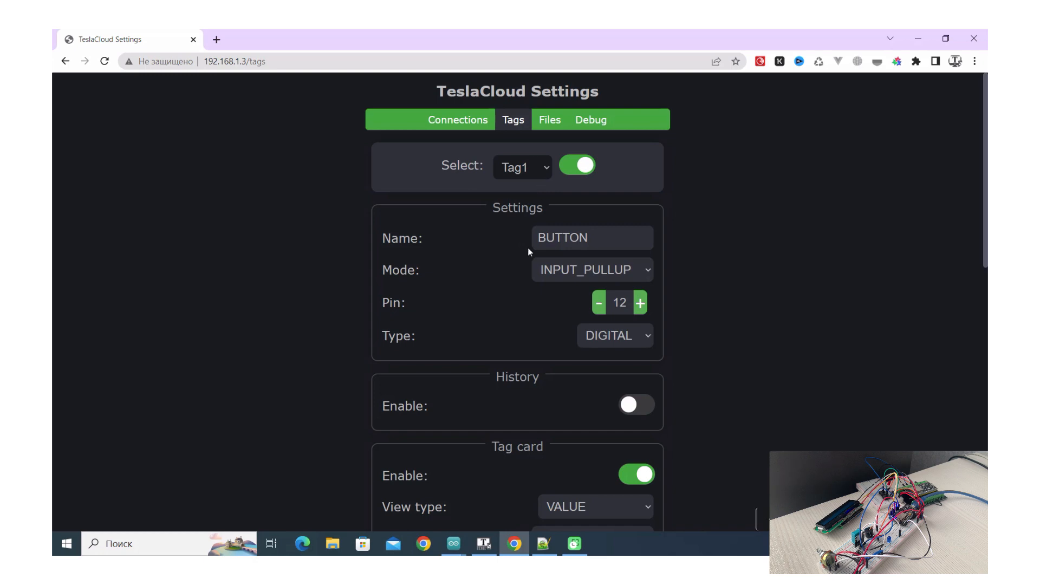
pyautogui.moveTo(530, 248)
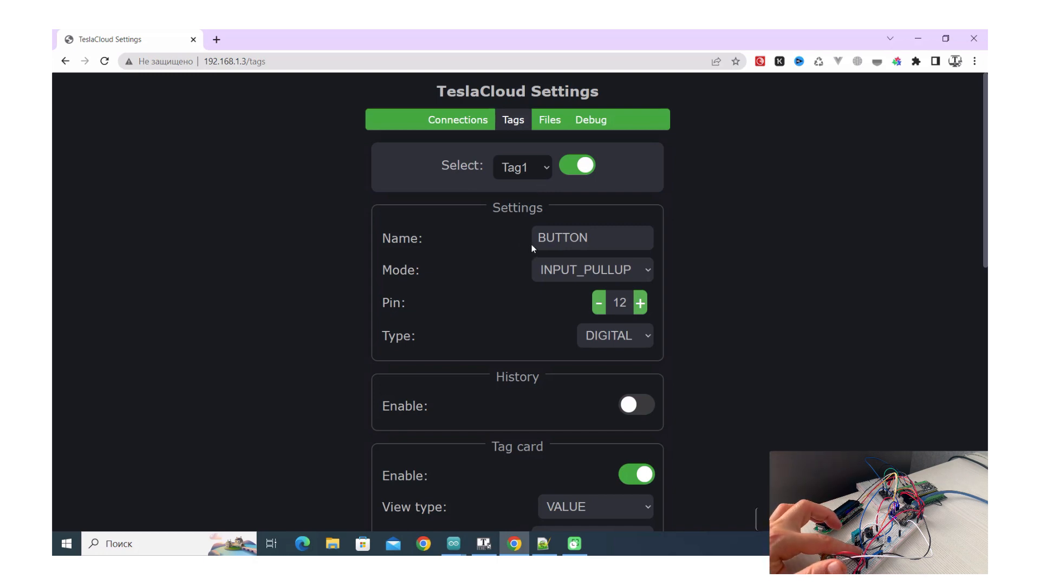
pyautogui.moveTo(628, 312)
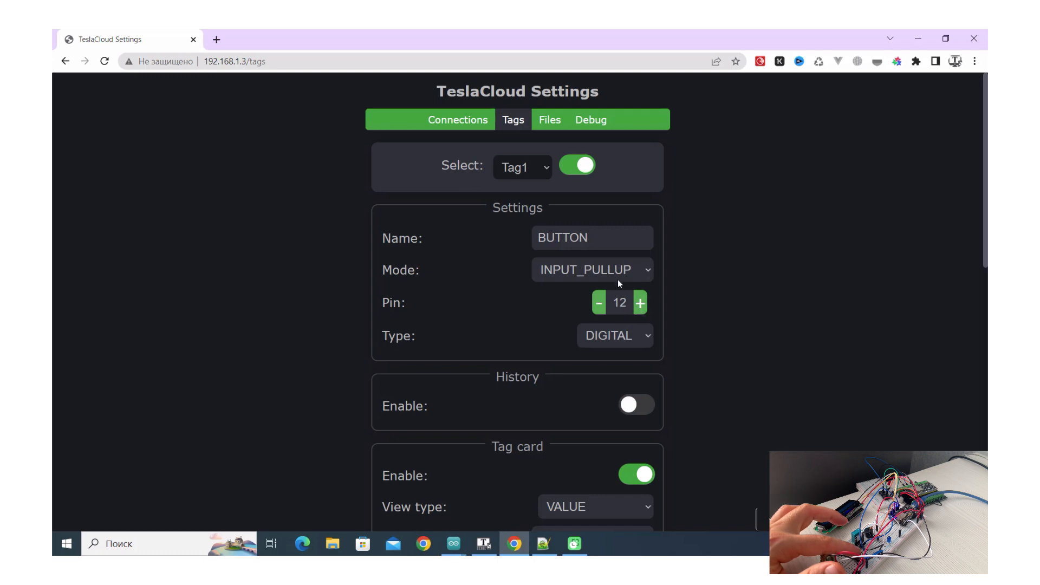
pyautogui.moveTo(639, 272)
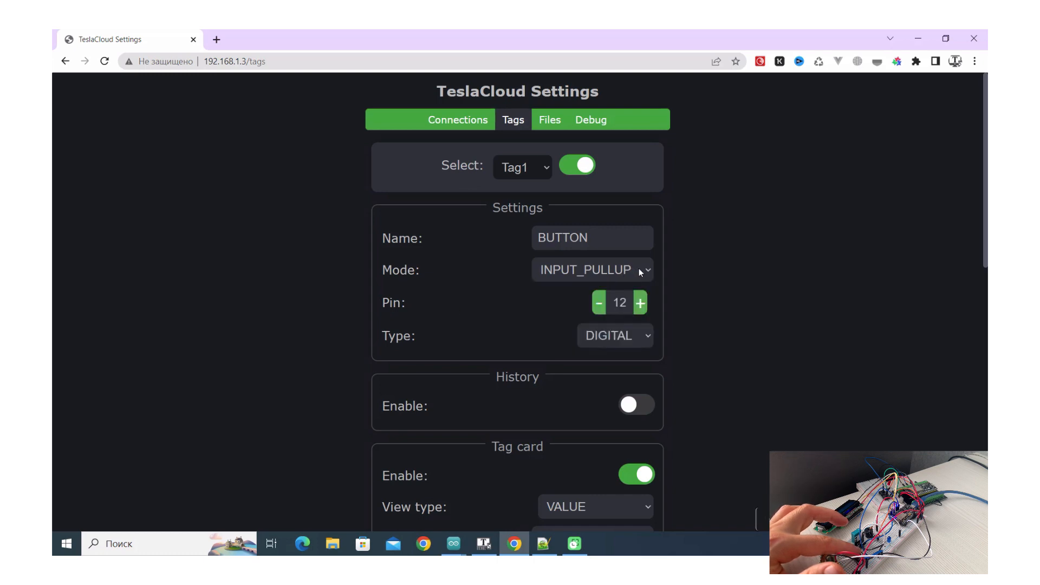
pyautogui.moveTo(617, 410)
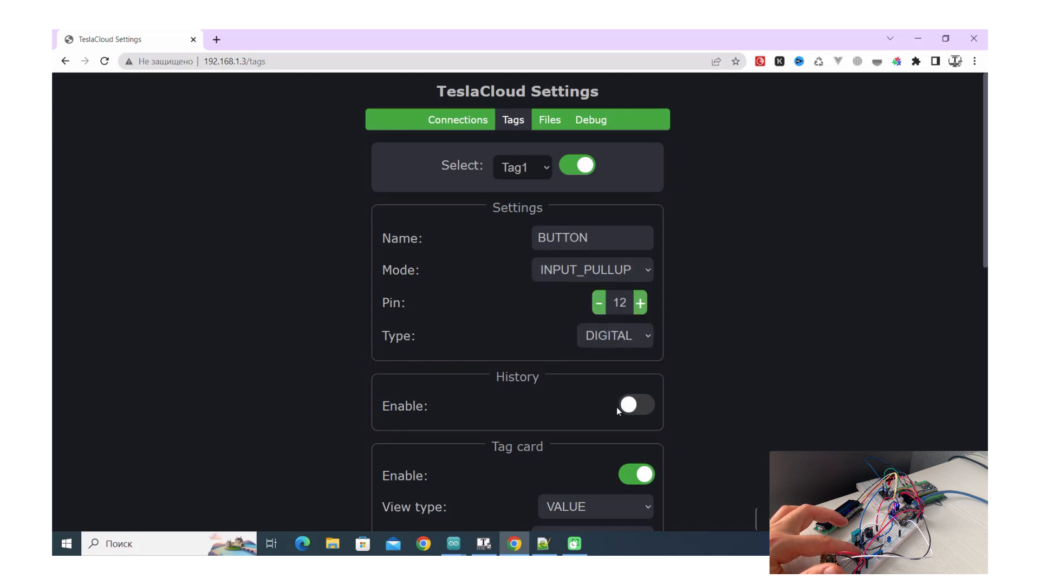
pyautogui.scroll(-3)
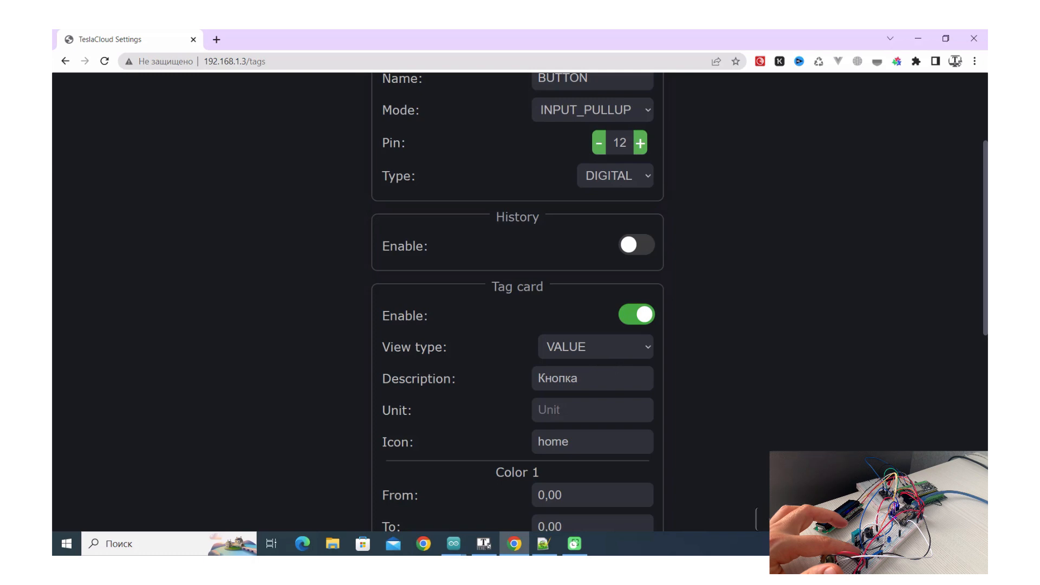
pyautogui.scroll(-3)
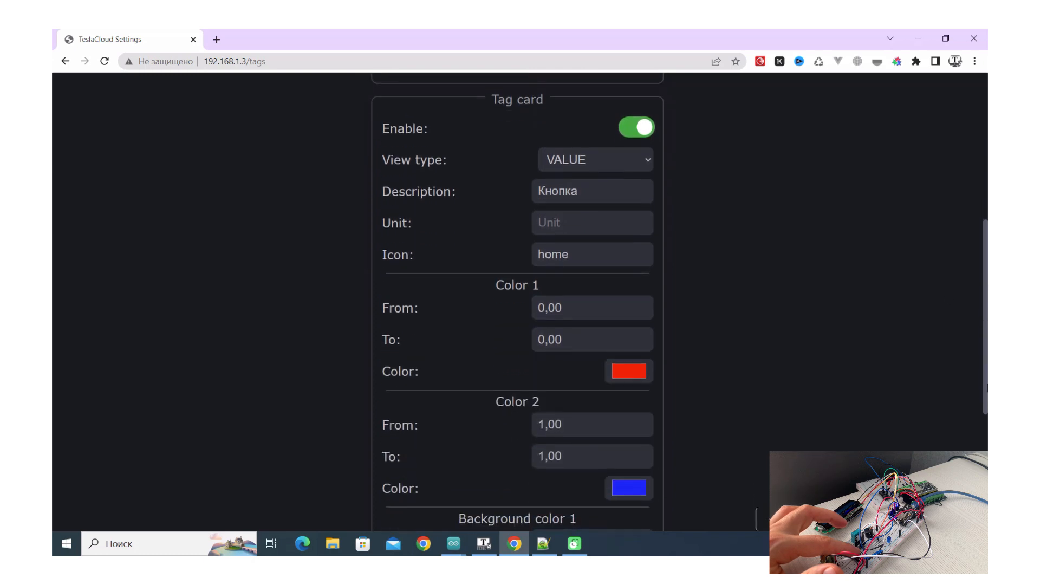
pyautogui.scroll(3)
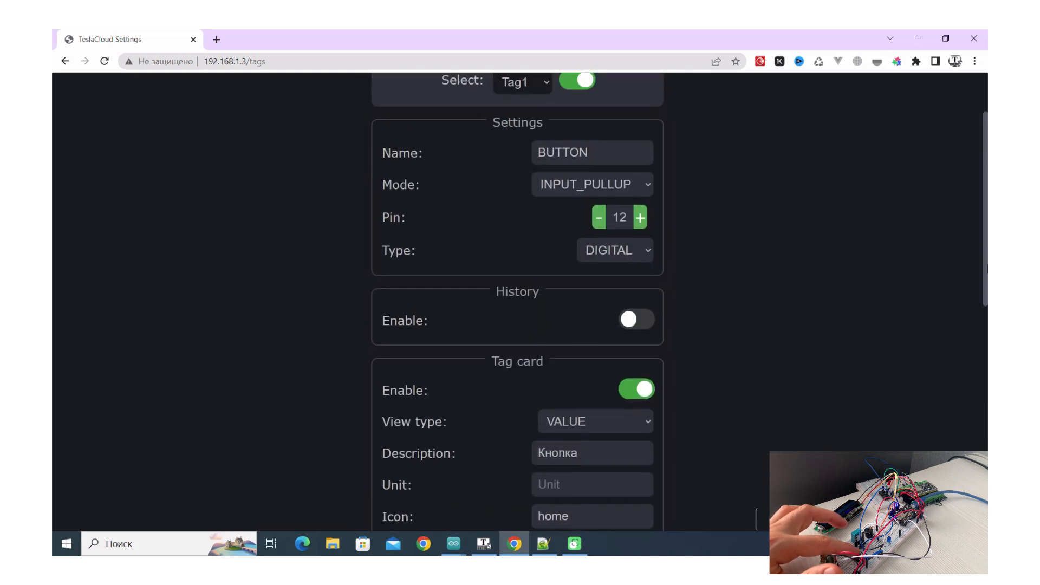
pyautogui.scroll(3)
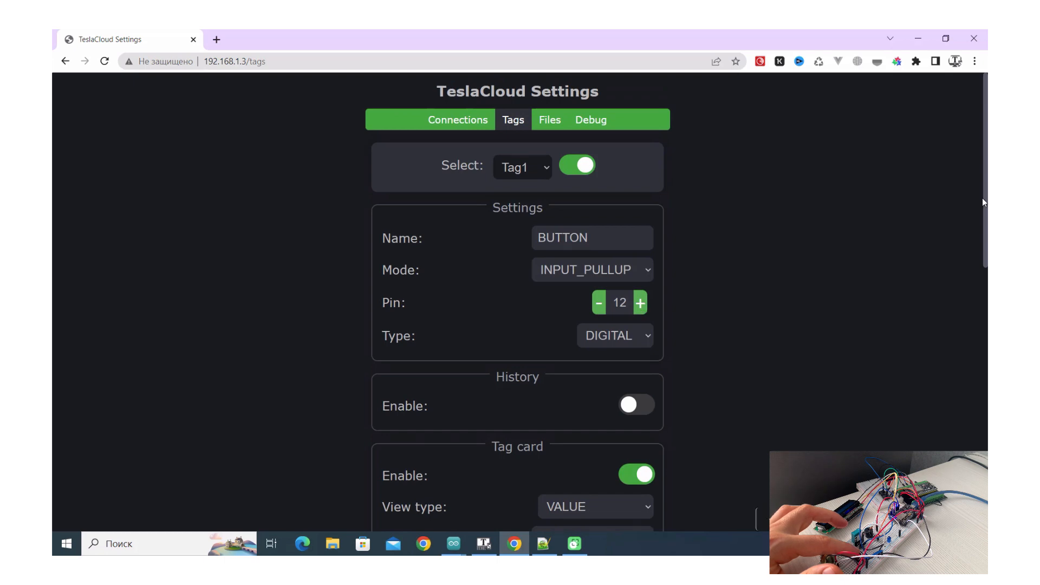
pyautogui.scroll(-3)
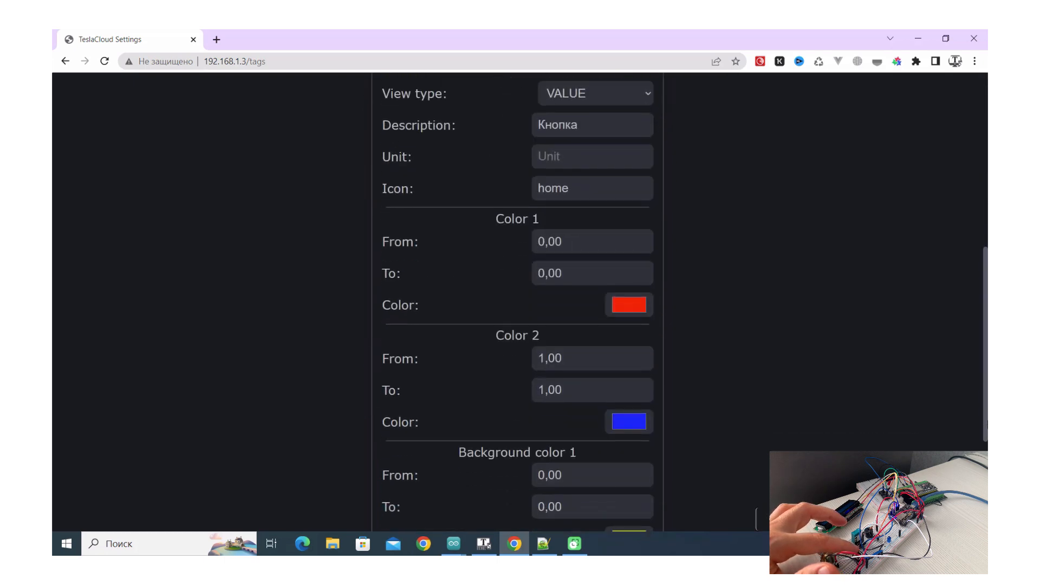
pyautogui.scroll(-3)
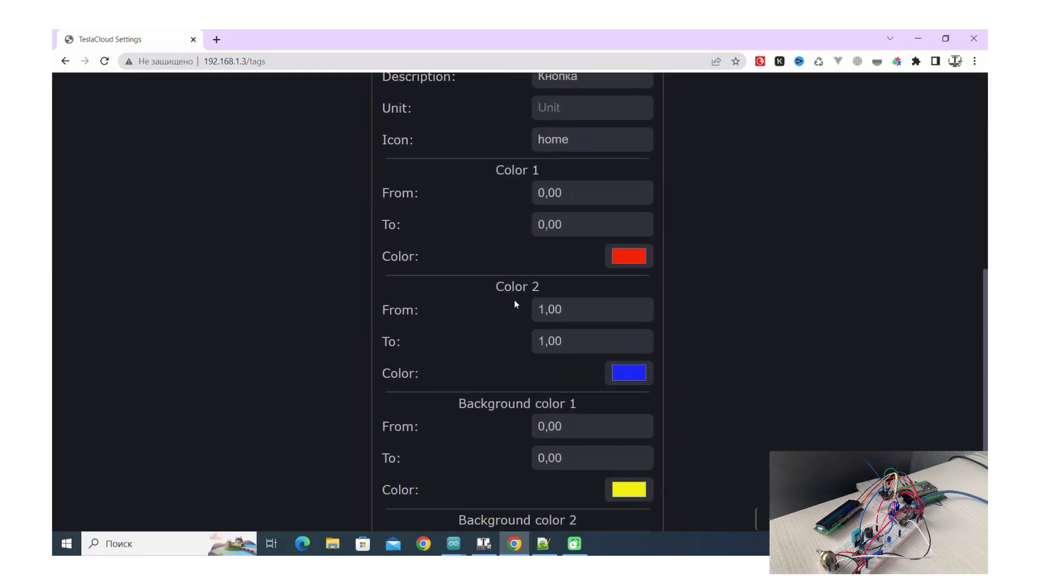
pyautogui.scroll(3)
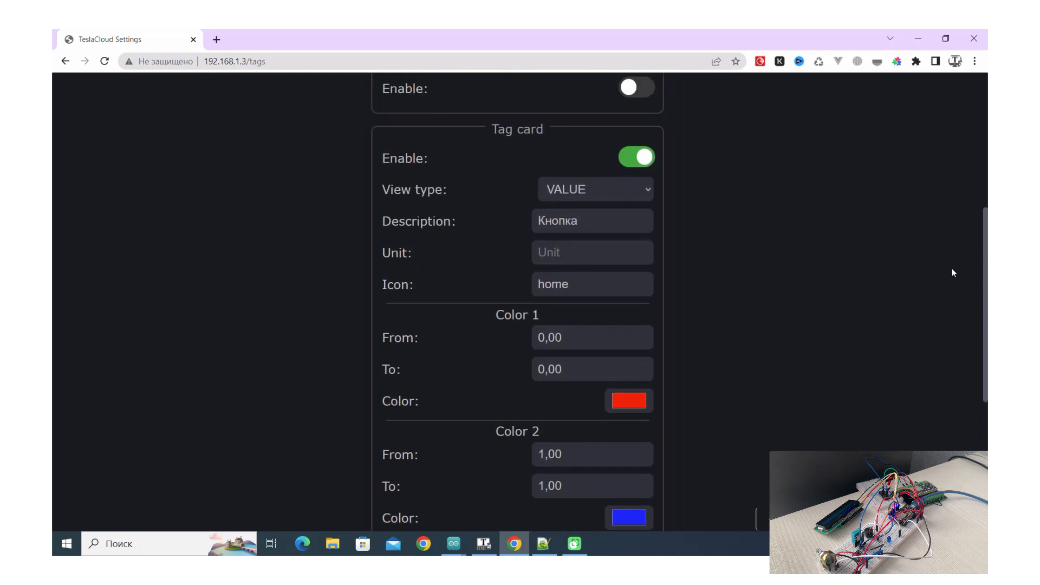
pyautogui.moveTo(493, 274)
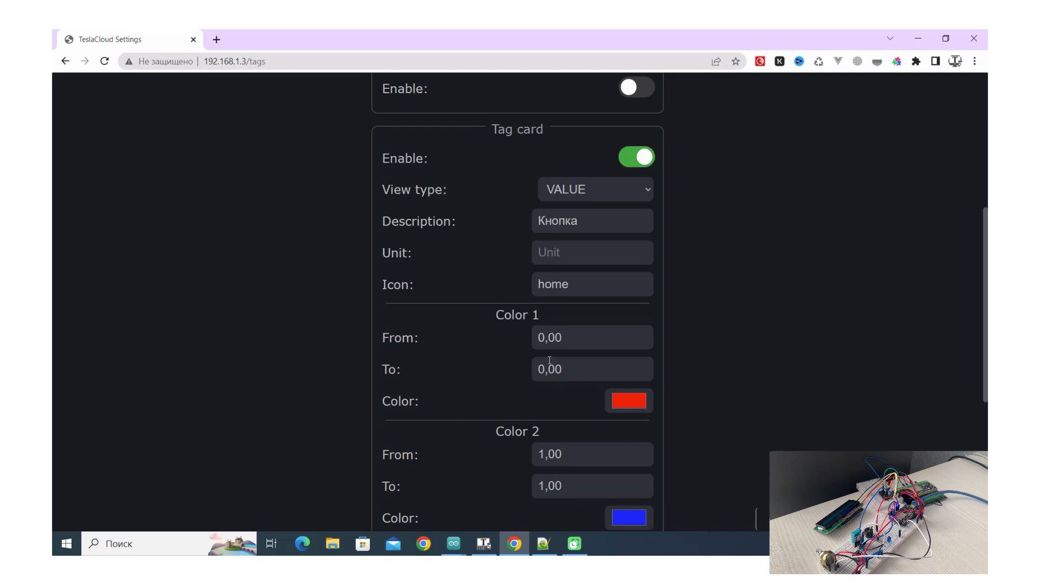
pyautogui.scroll(3)
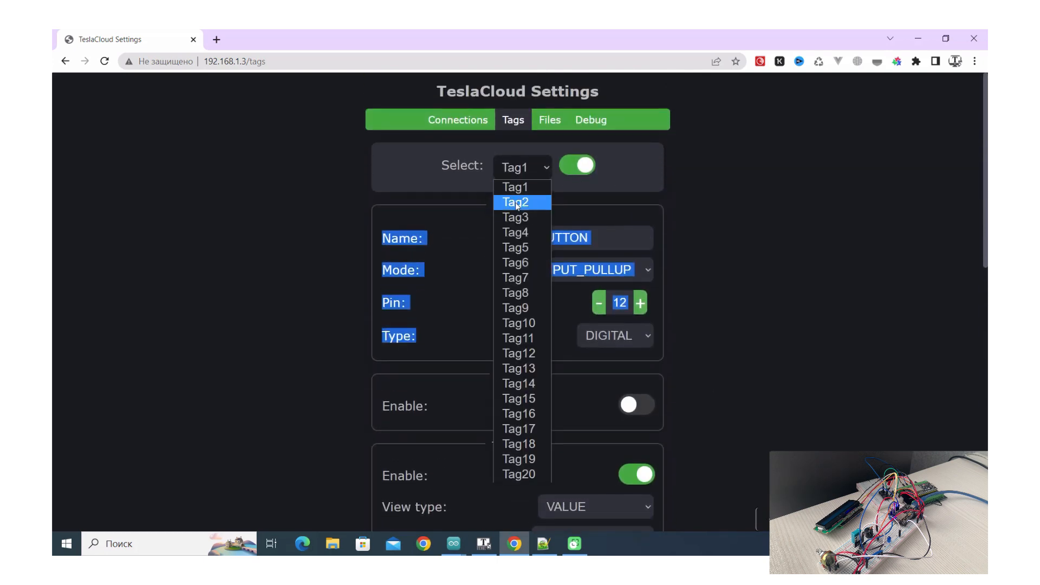
# Step: Select Tag2 and scroll through its settings
pyautogui.click(515, 202)
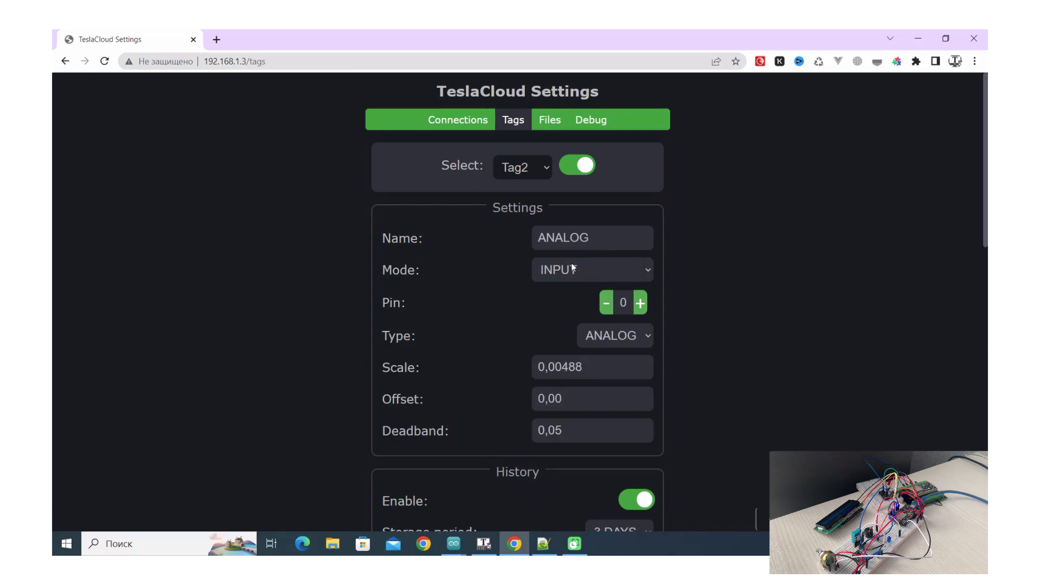
pyautogui.moveTo(600, 341)
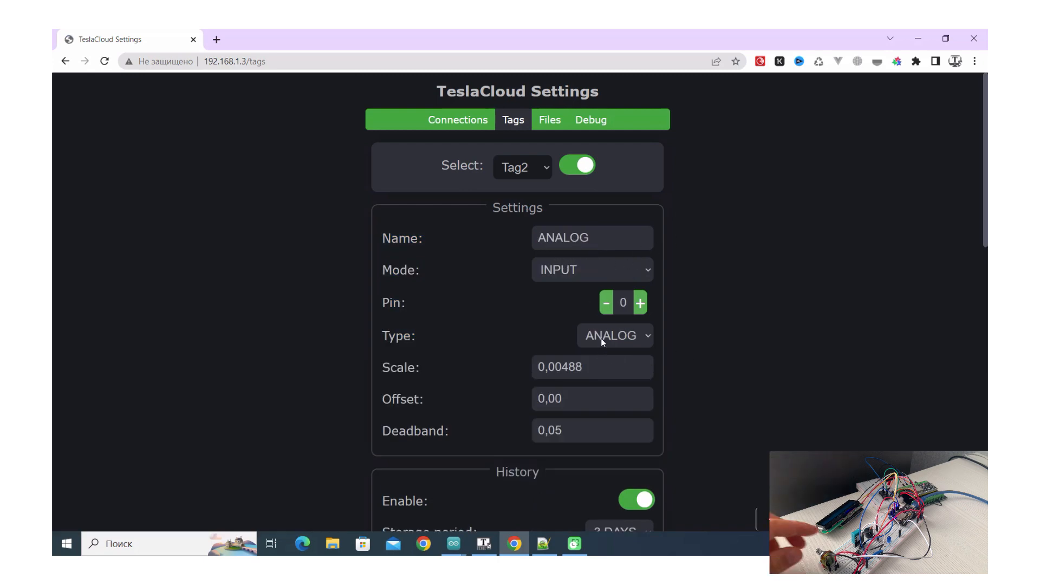
pyautogui.moveTo(600, 343)
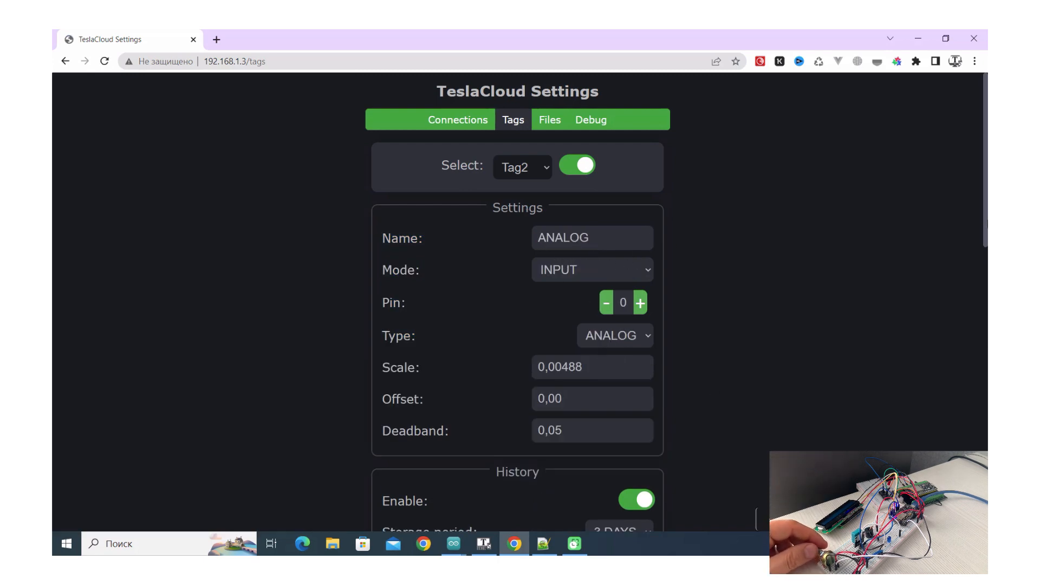
pyautogui.scroll(-3)
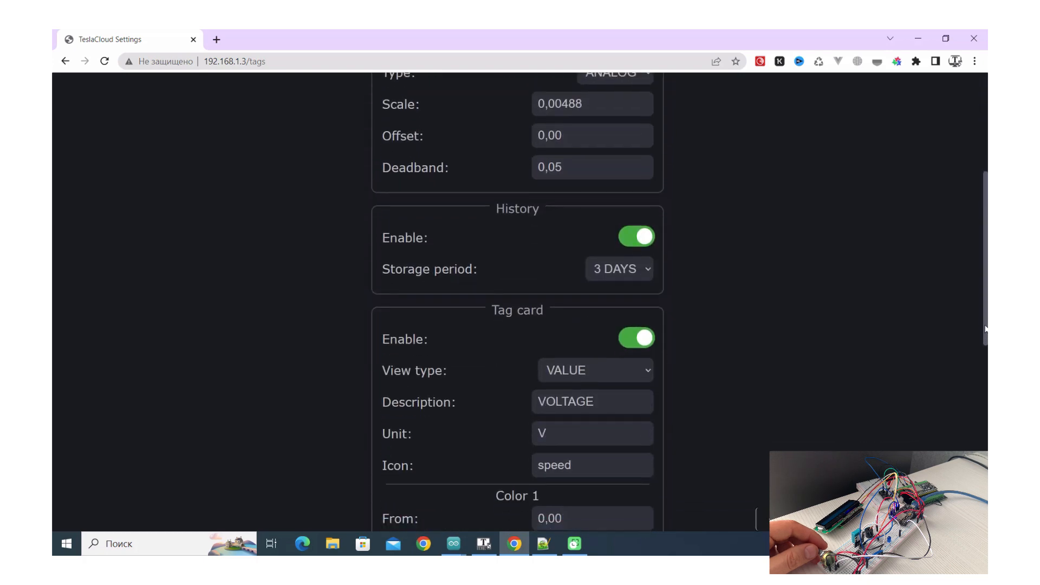
pyautogui.scroll(-3)
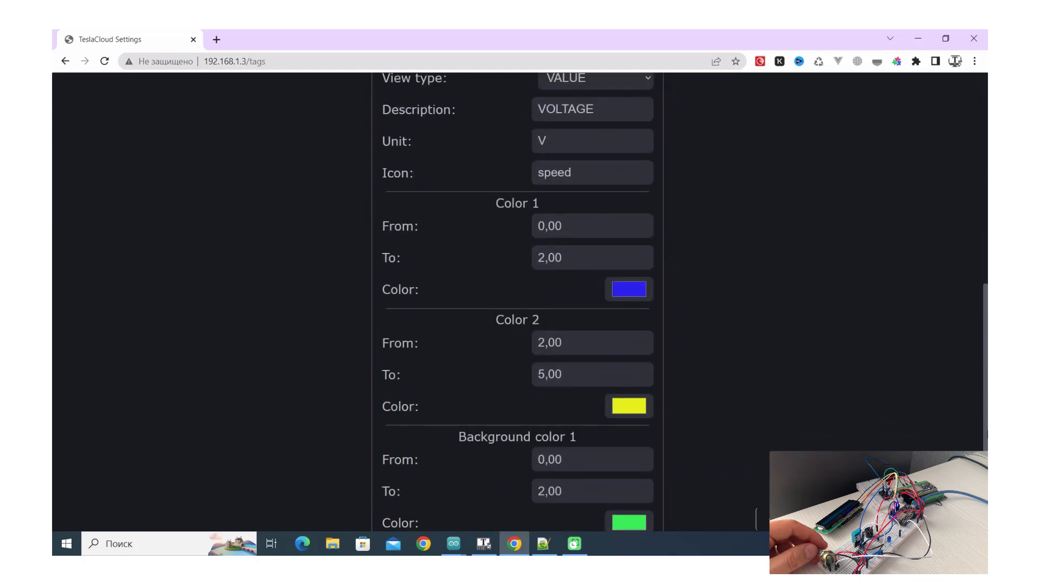
pyautogui.scroll(-3)
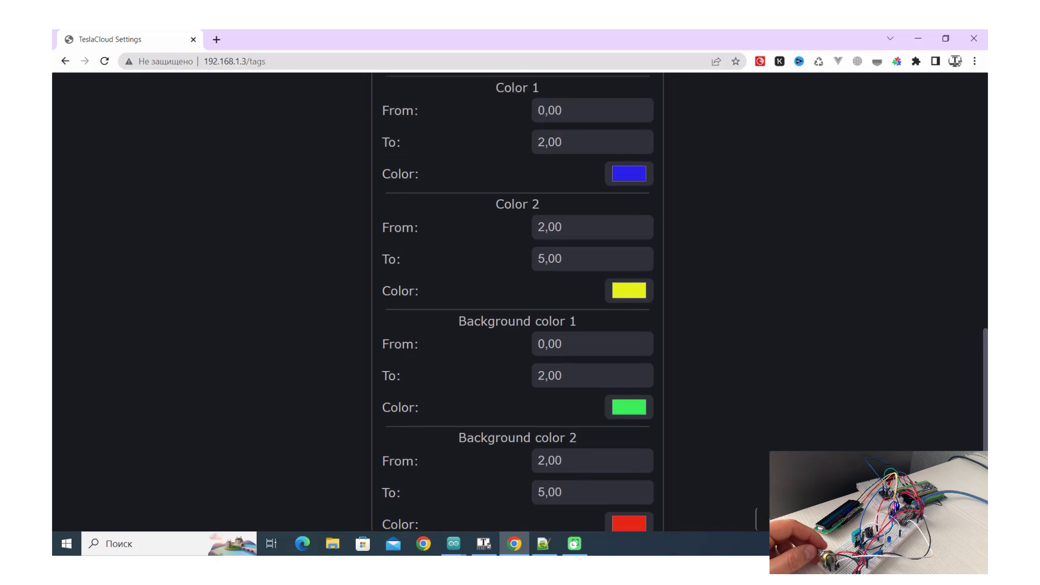
pyautogui.scroll(3)
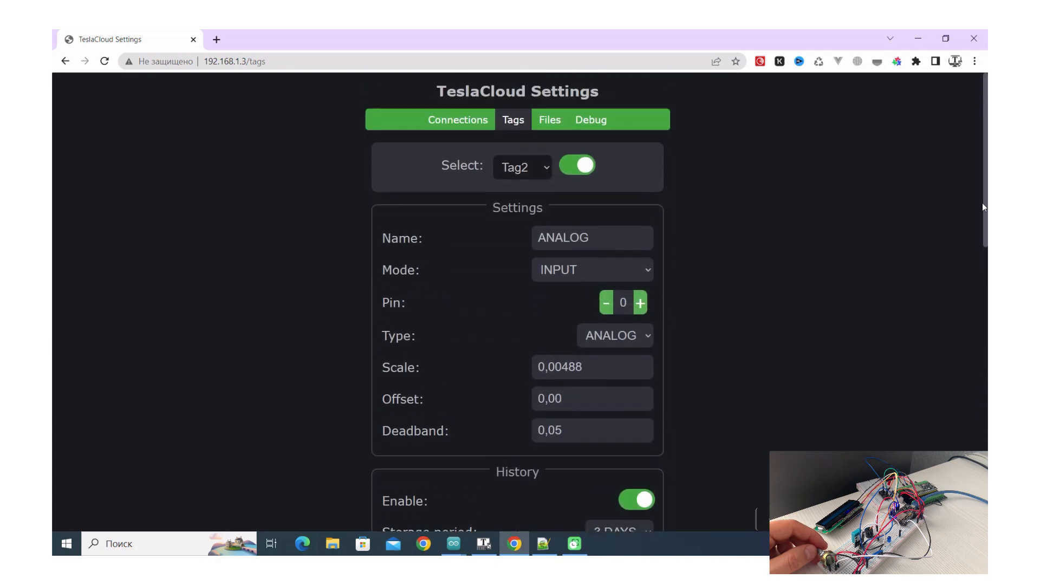
# Step: Switch to Tag3, the pin 13 LED output, and review its BLUE LED card
pyautogui.click(522, 167)
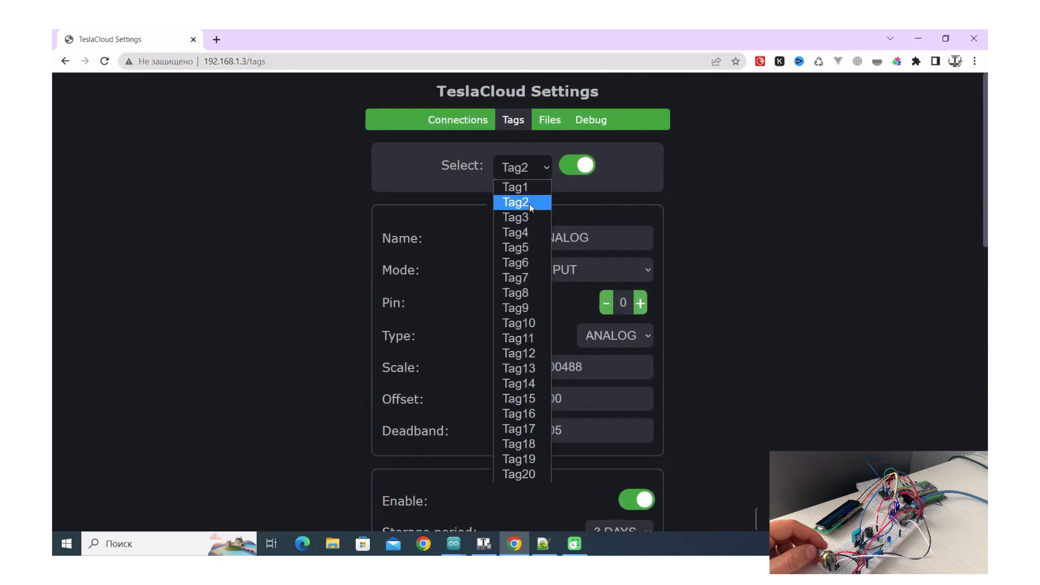
pyautogui.click(516, 217)
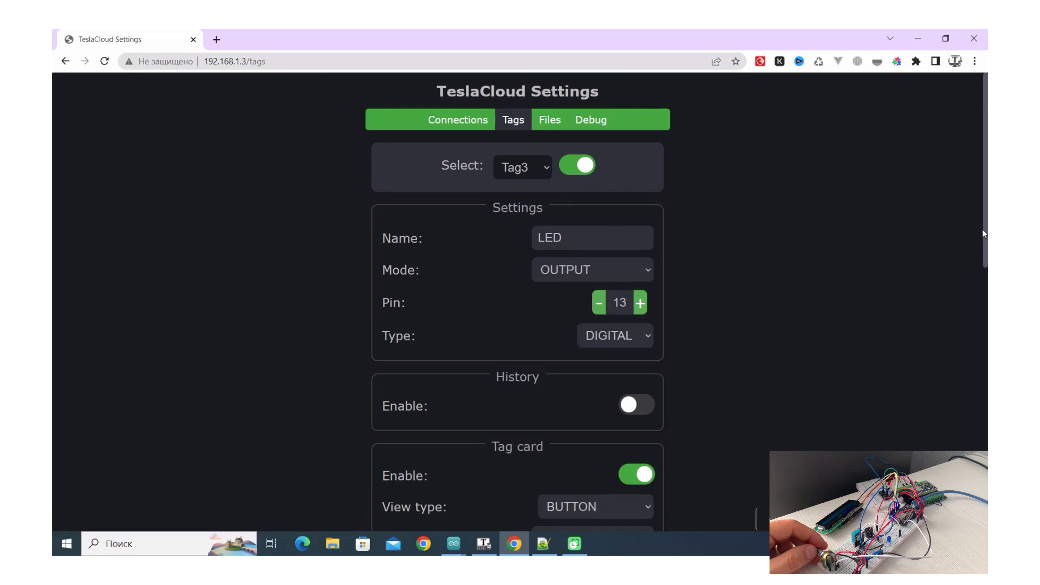
pyautogui.scroll(-3)
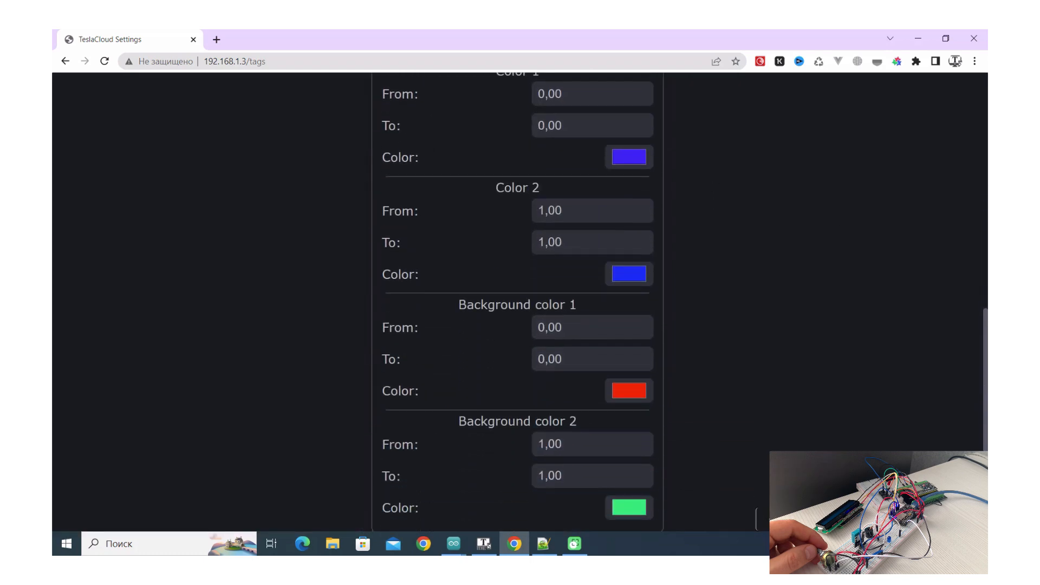
pyautogui.scroll(3)
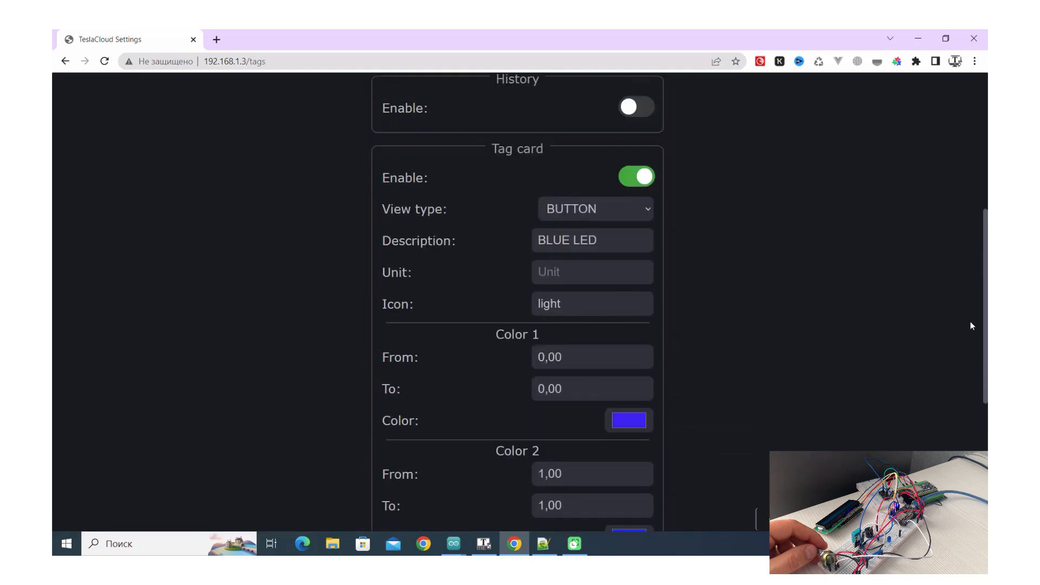
pyautogui.scroll(3)
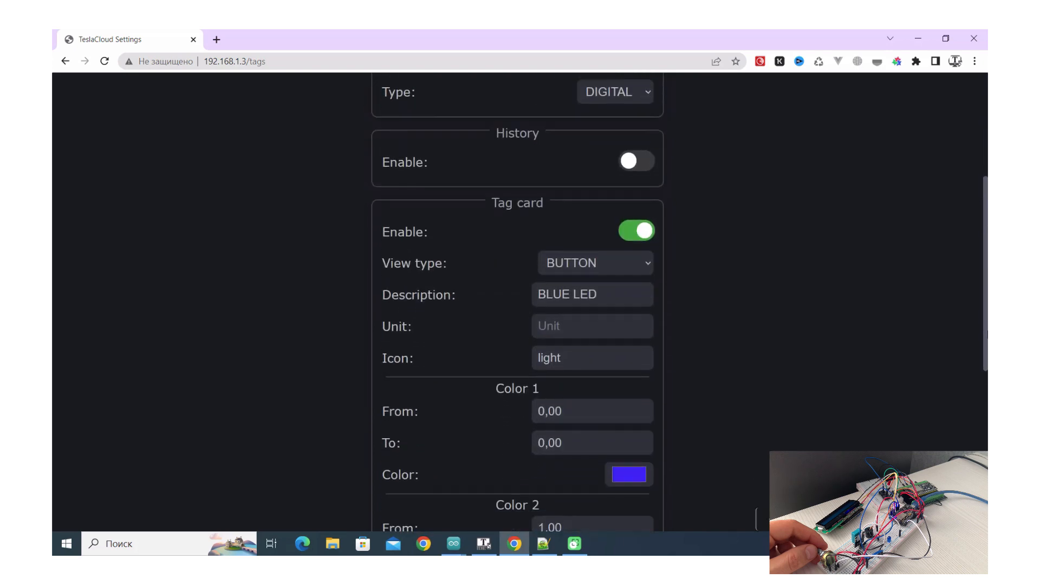
pyautogui.scroll(3)
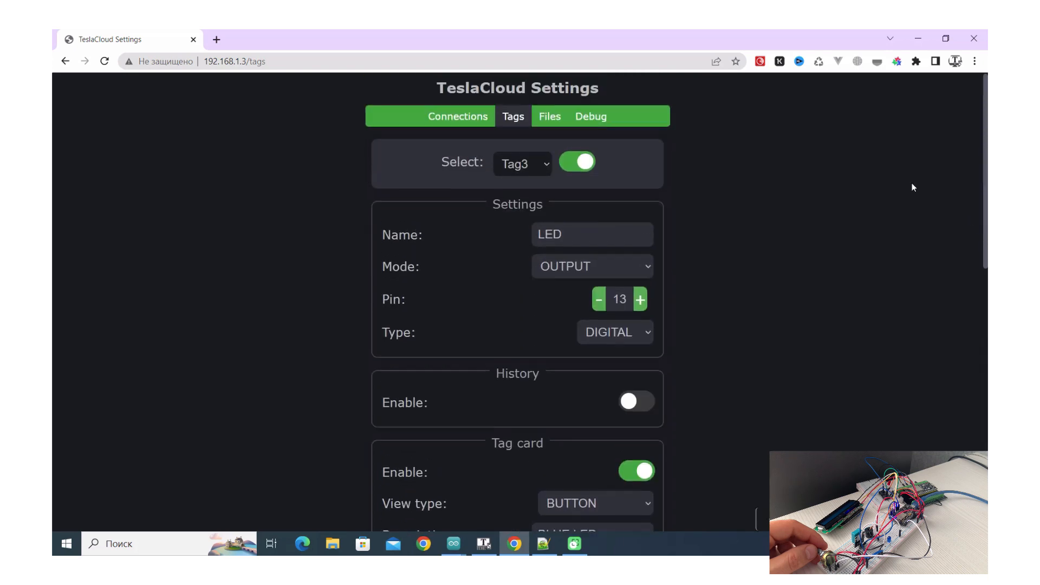
pyautogui.moveTo(547, 188)
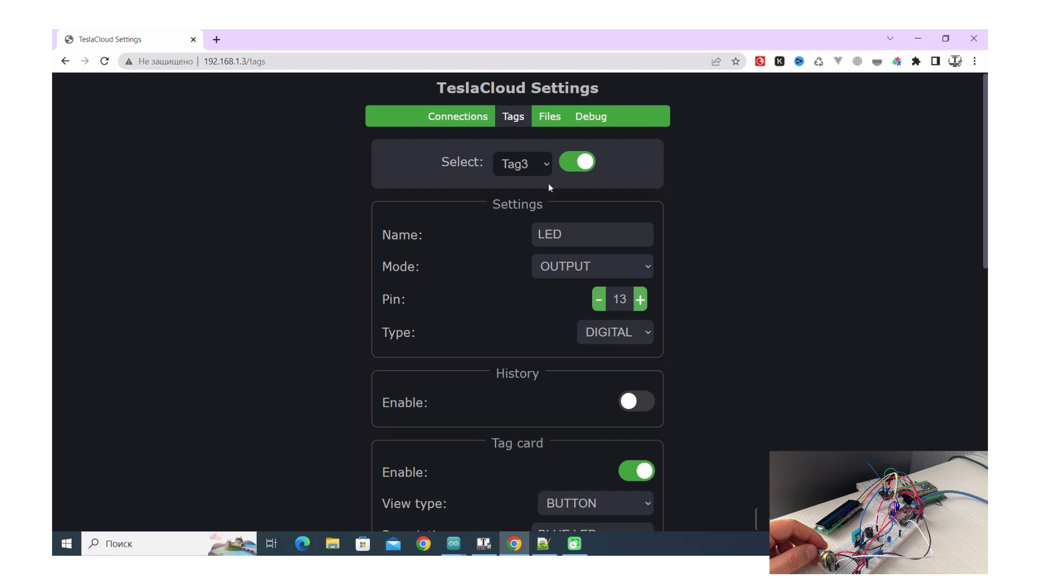
# Step: Step through Tag4 Humidity, Tag5 Temperature and Tag6 virtual LCD tag settings
pyautogui.click(522, 164)
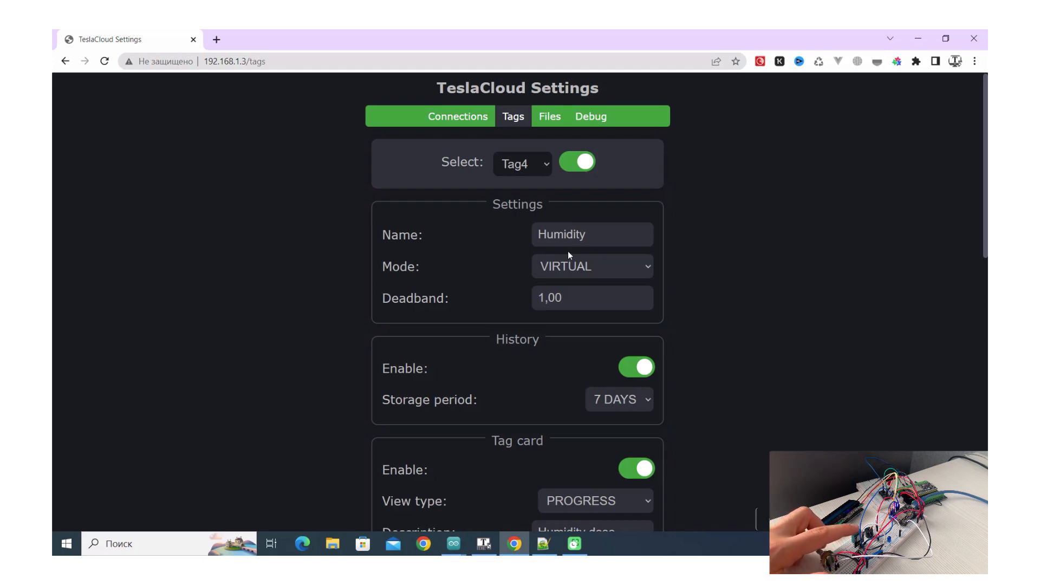
pyautogui.moveTo(543, 169)
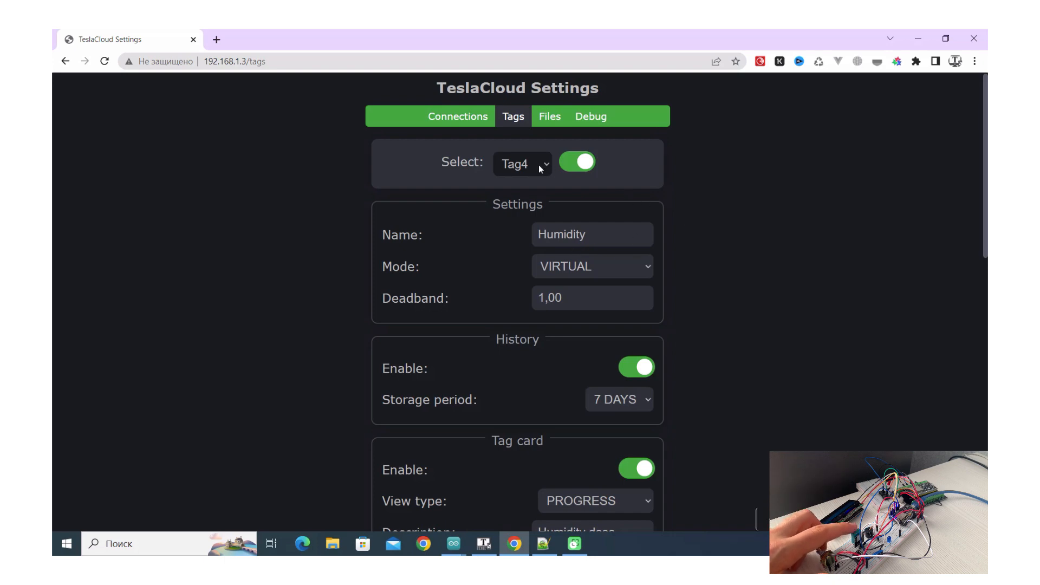
pyautogui.click(522, 163)
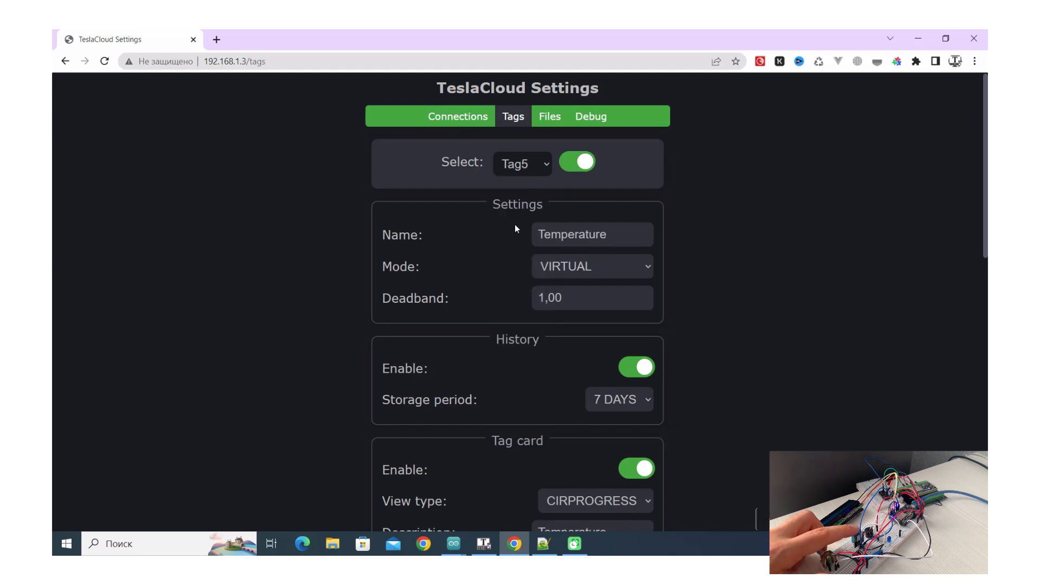
pyautogui.click(522, 163)
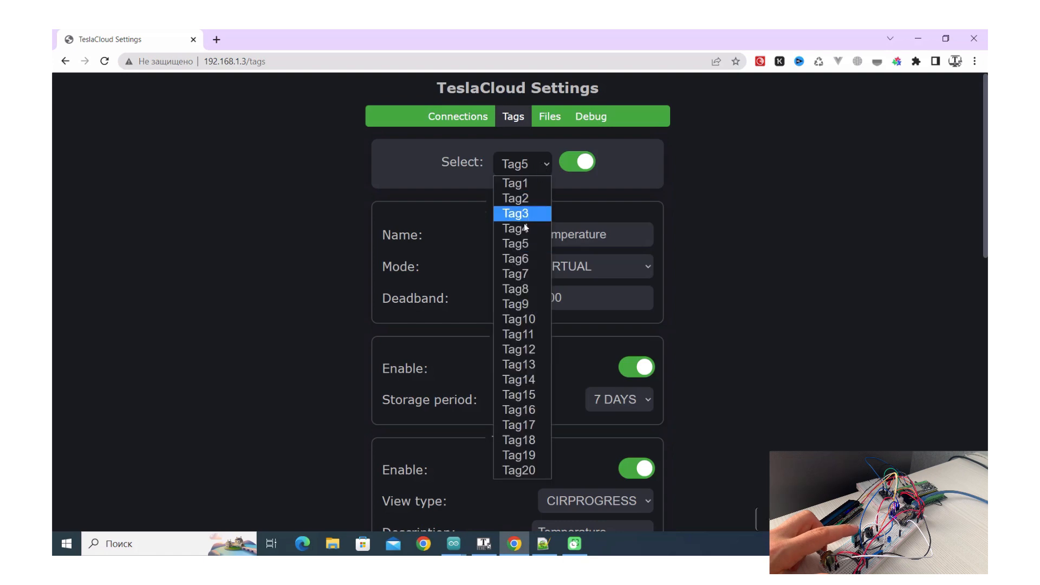
pyautogui.moveTo(515, 273)
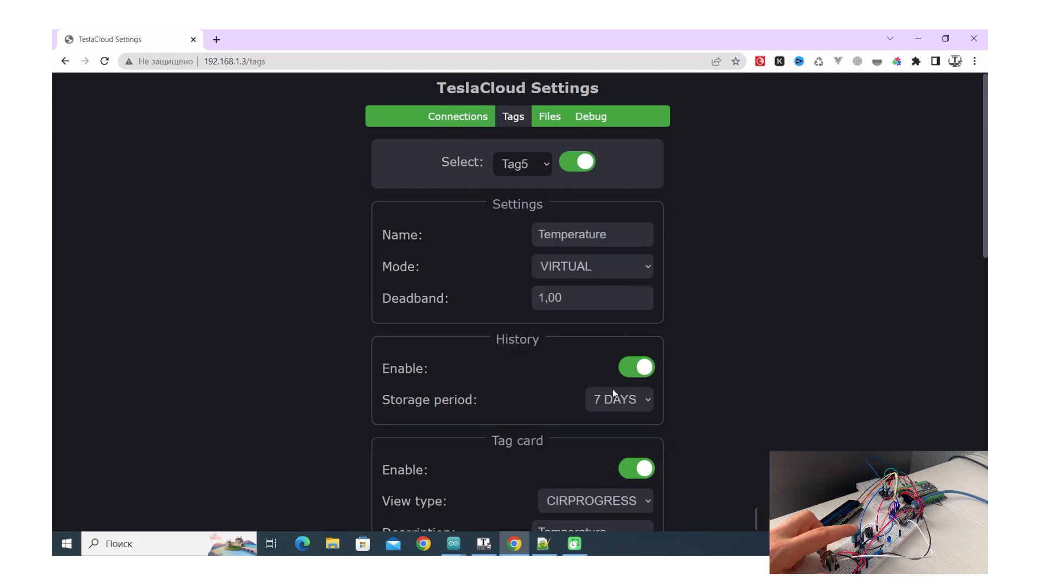
pyautogui.scroll(-3)
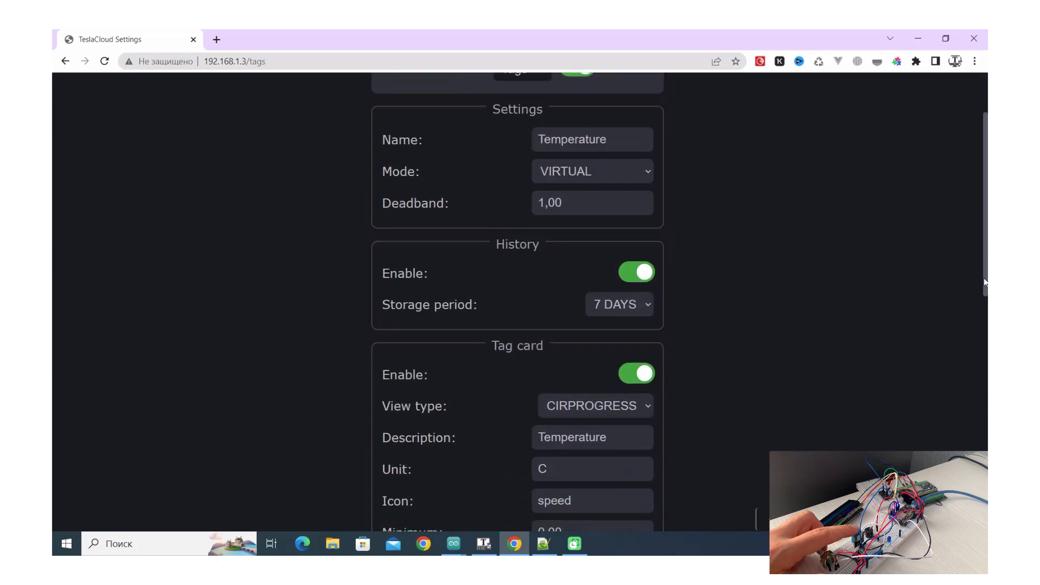
pyautogui.scroll(3)
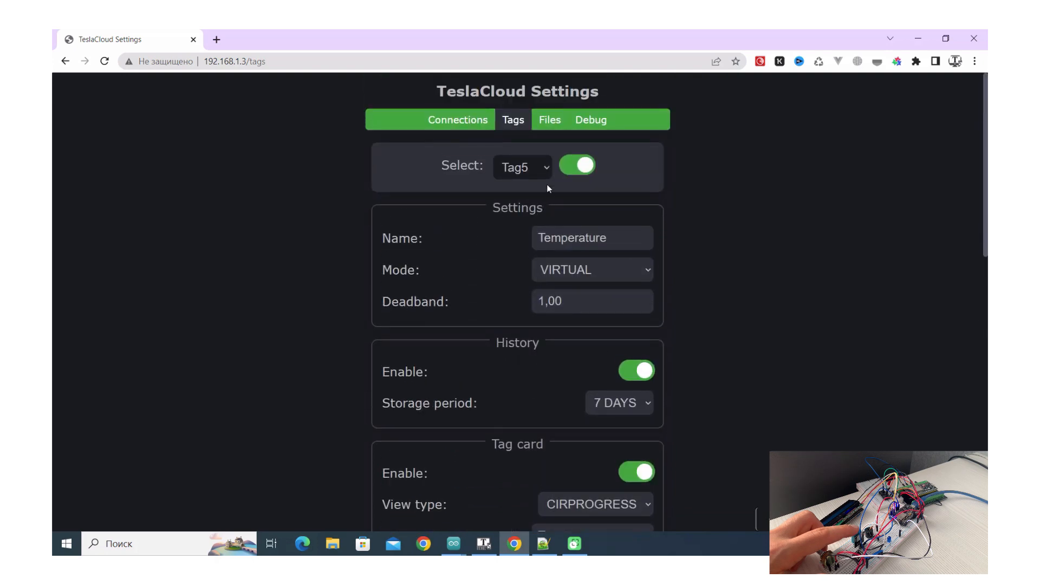
pyautogui.click(522, 166)
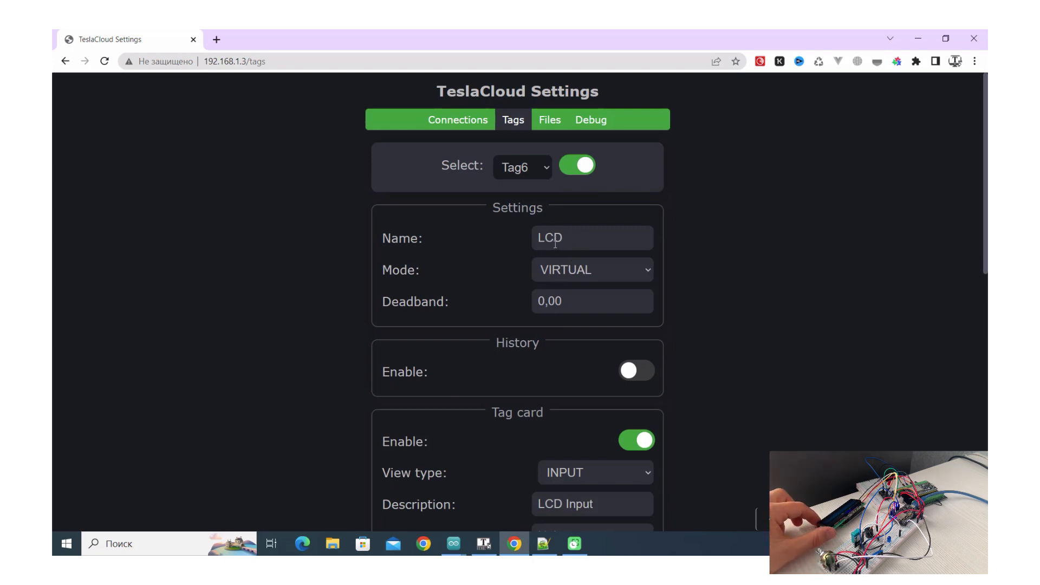
pyautogui.click(521, 167)
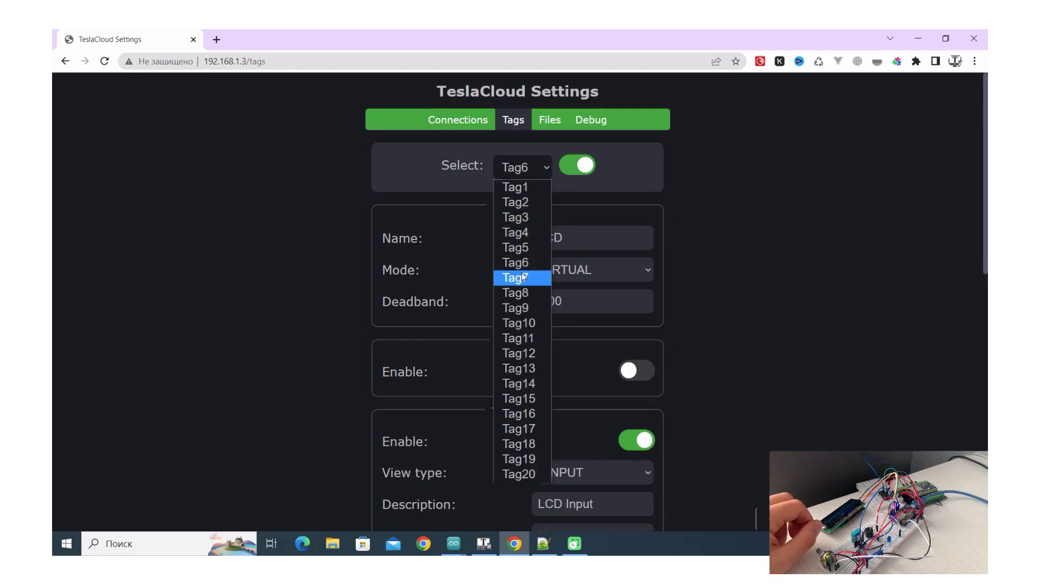
# Step: Select Tag8 to confirm it is disabled and unused
pyautogui.click(515, 278)
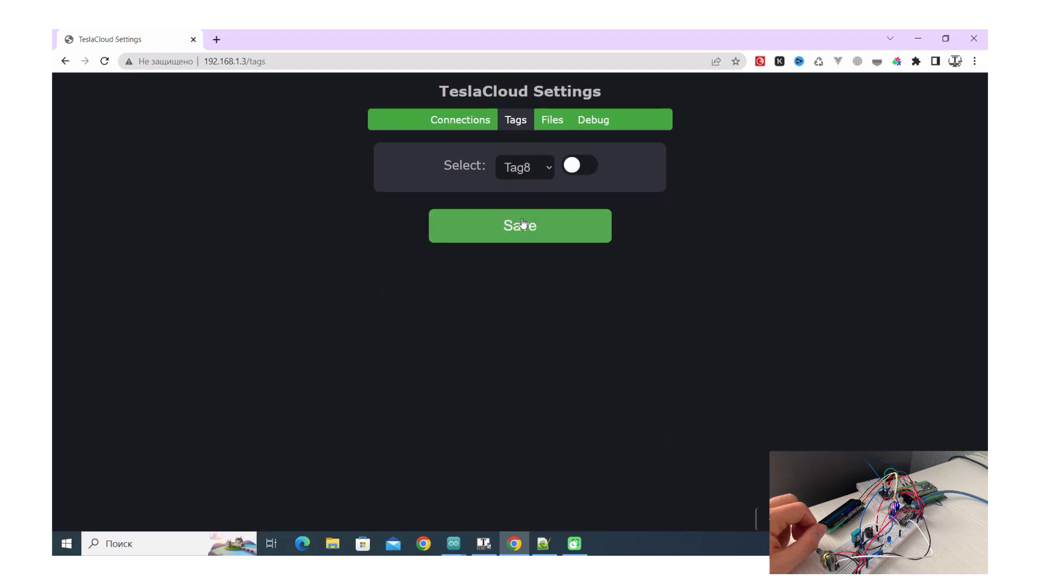
pyautogui.moveTo(527, 230)
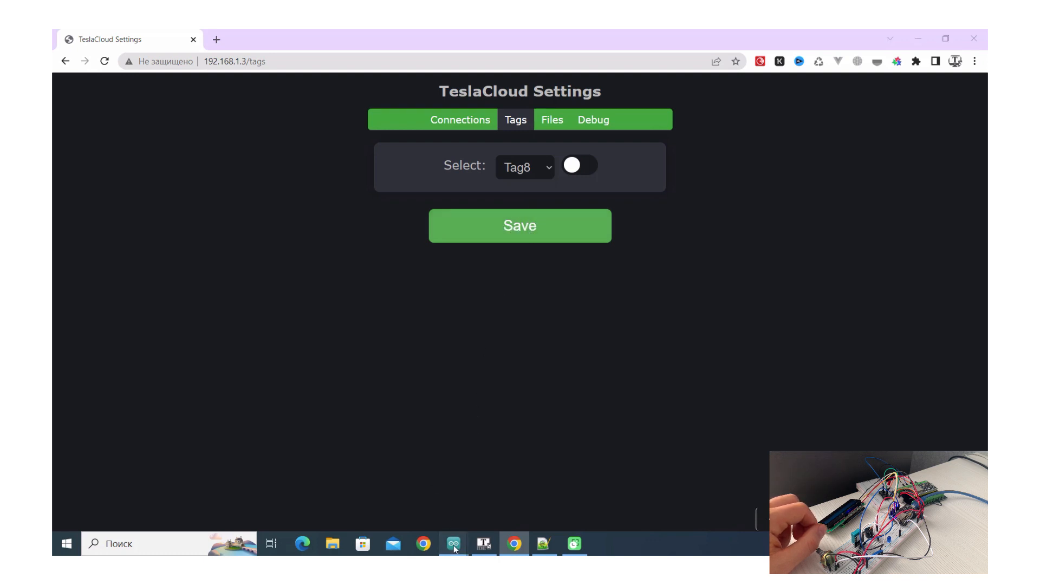
pyautogui.moveTo(453, 543)
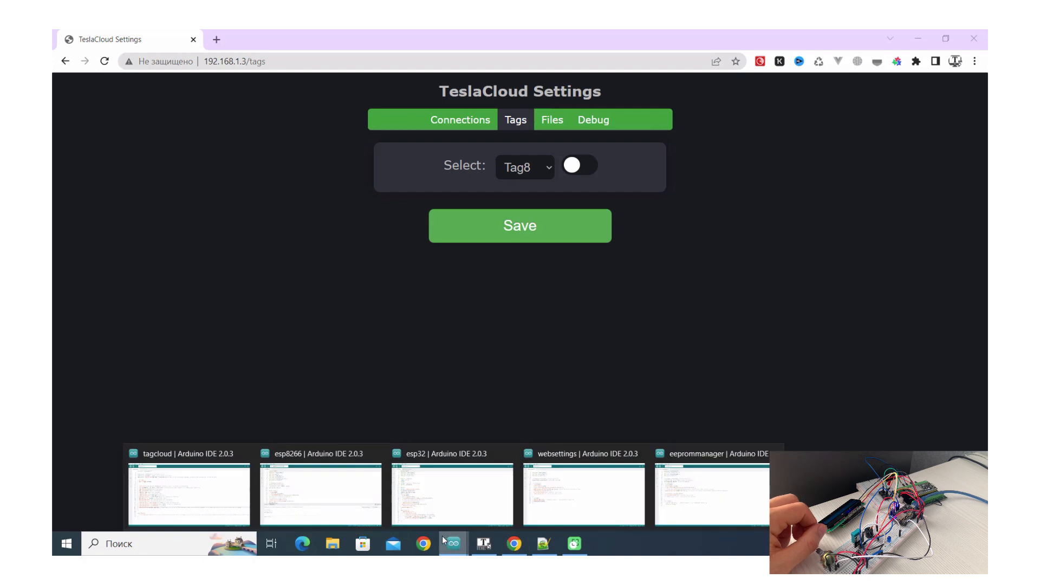
# Step: Review the esp8266 sketch's DHT, LCD initialisation and humidity-reading code
pyautogui.click(320, 493)
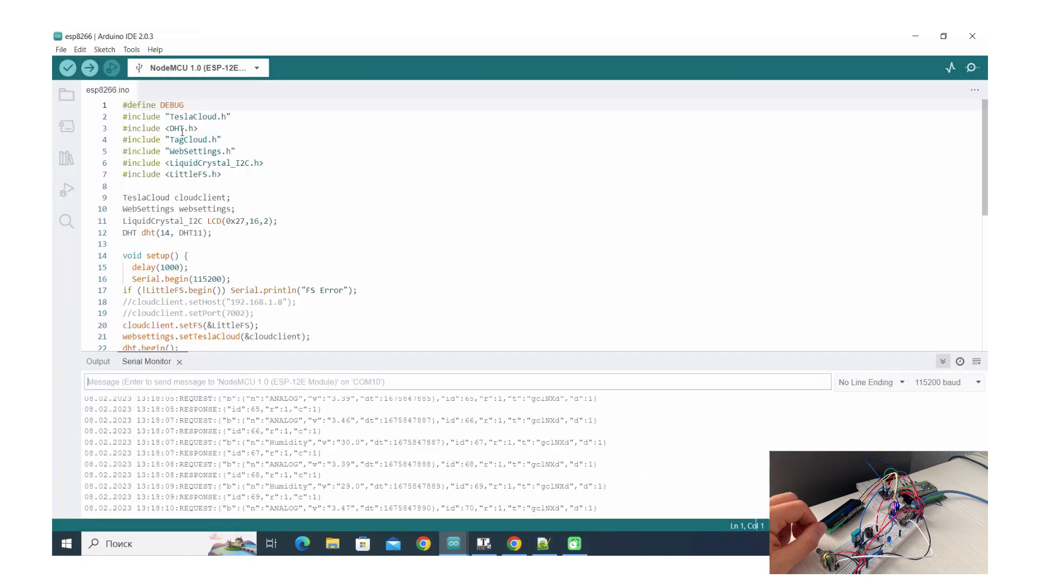
pyautogui.scroll(-3)
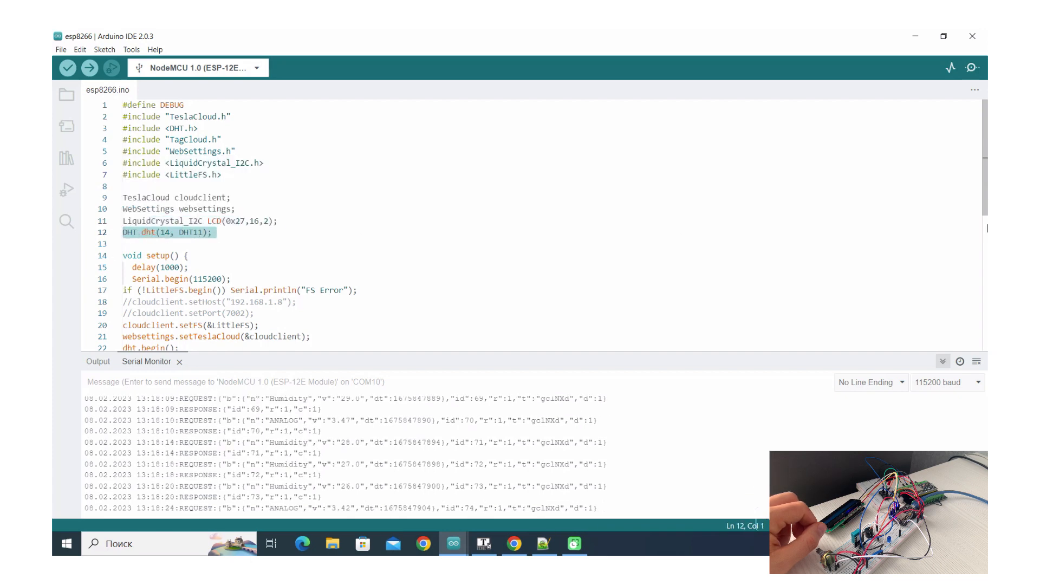
pyautogui.scroll(-3)
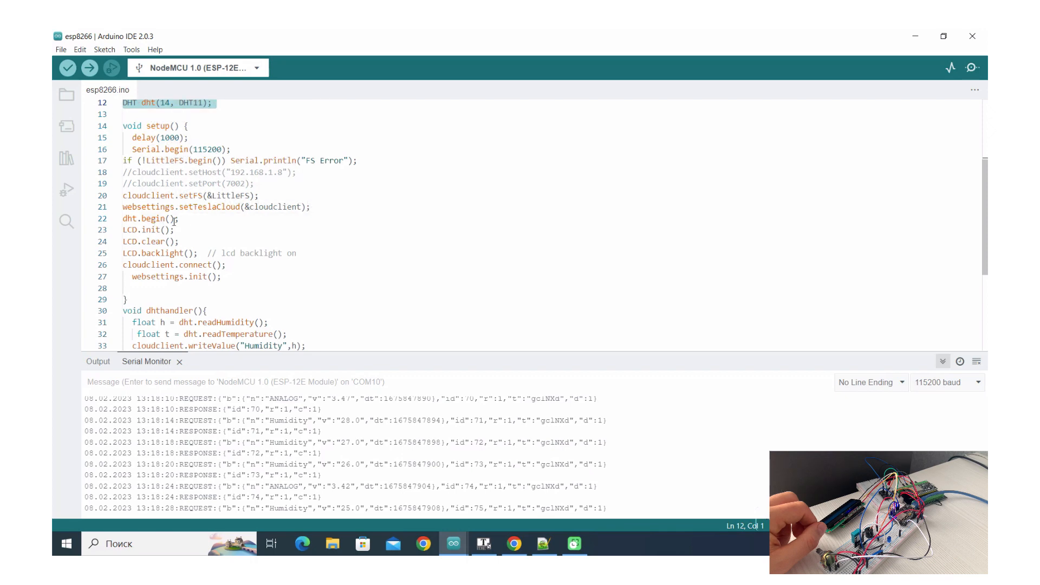
pyautogui.click(174, 230)
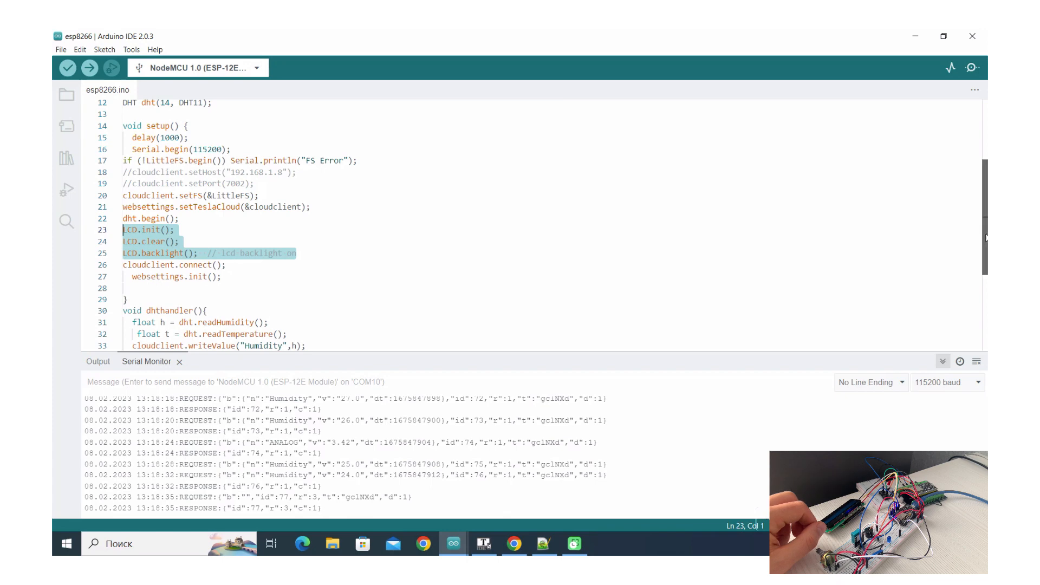
pyautogui.scroll(-3)
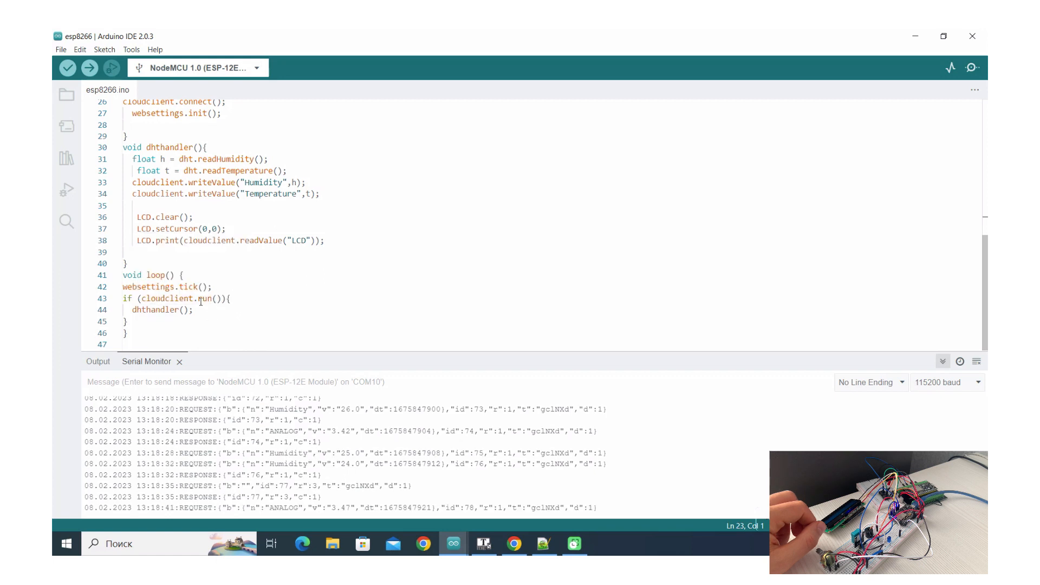
pyautogui.moveTo(204, 306)
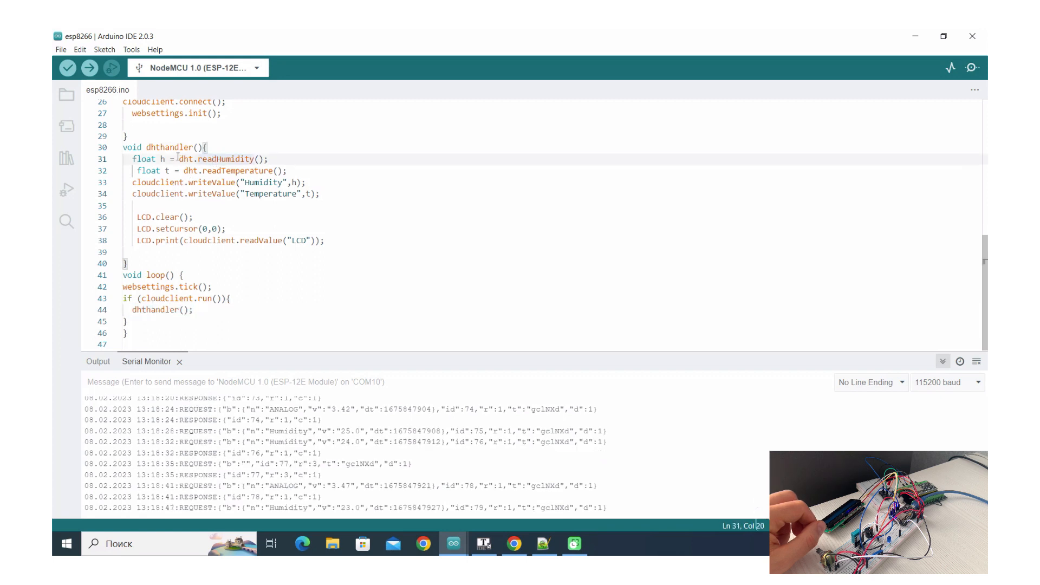
pyautogui.doubleClick(236, 171)
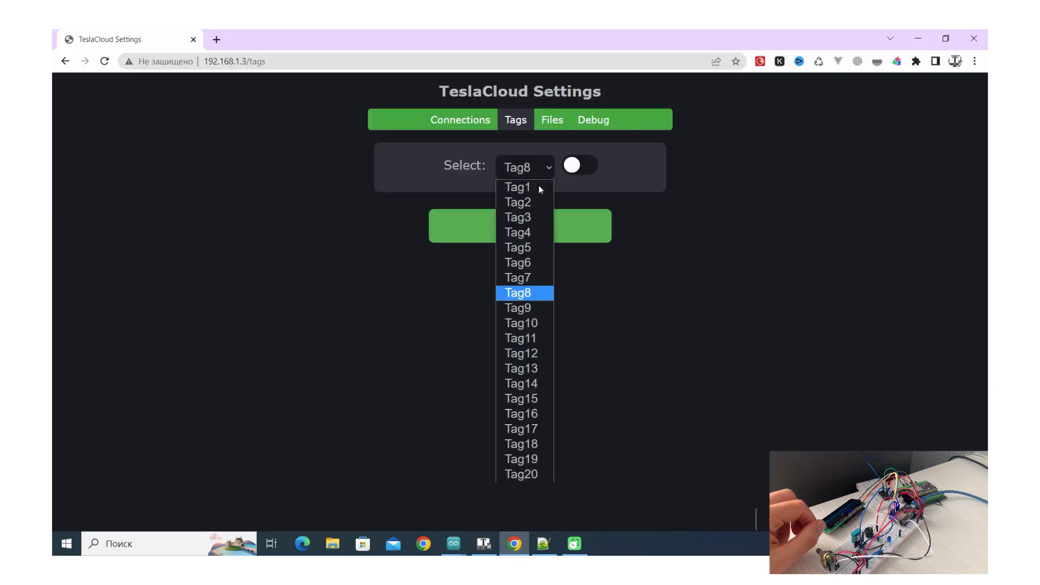
# Step: Switch through the Tag5 Temperature and Tag6 LCD settings in the tag list
pyautogui.click(517, 247)
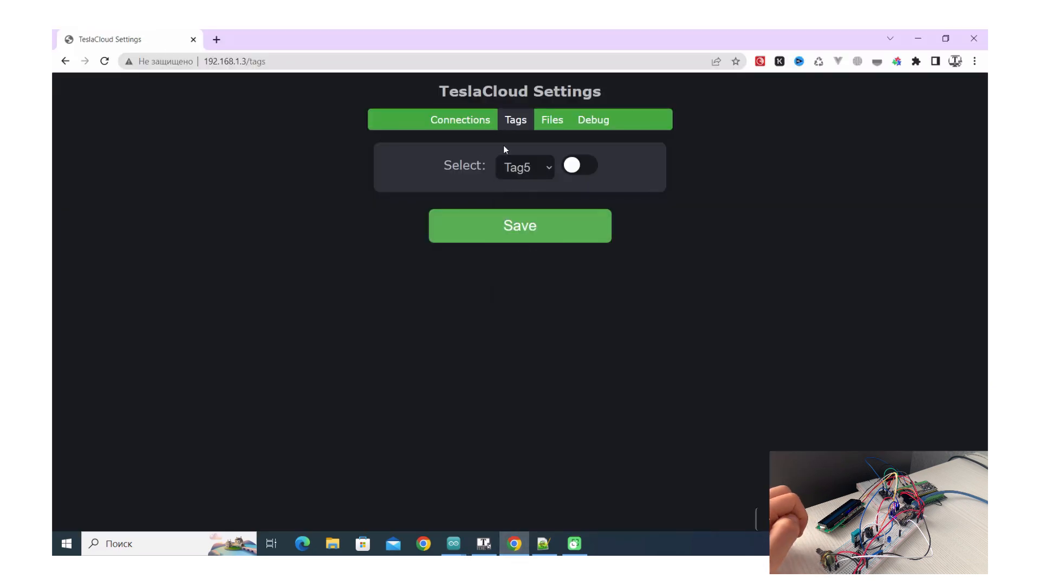
pyautogui.moveTo(608, 126)
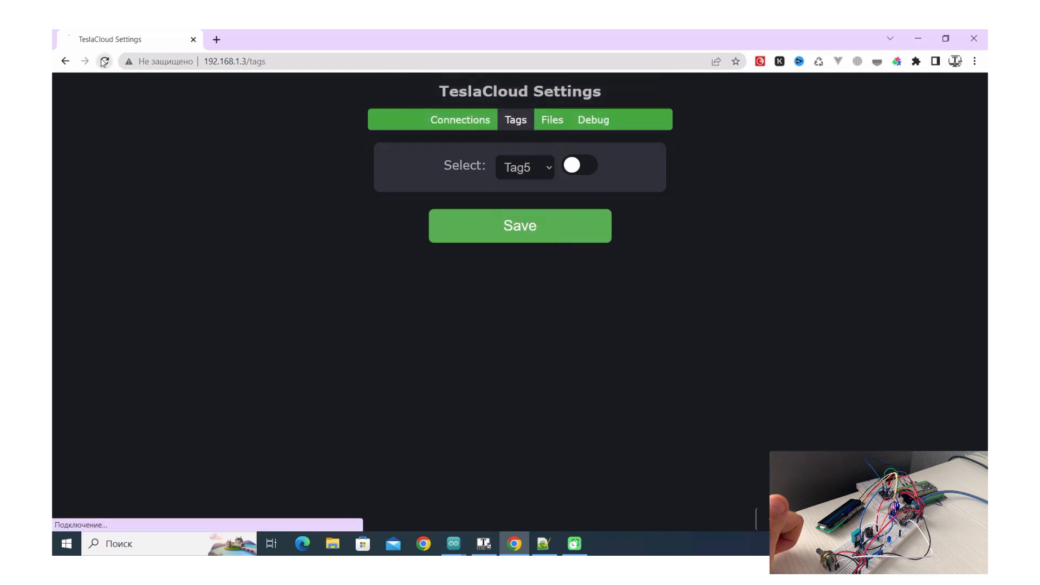
pyautogui.click(578, 165)
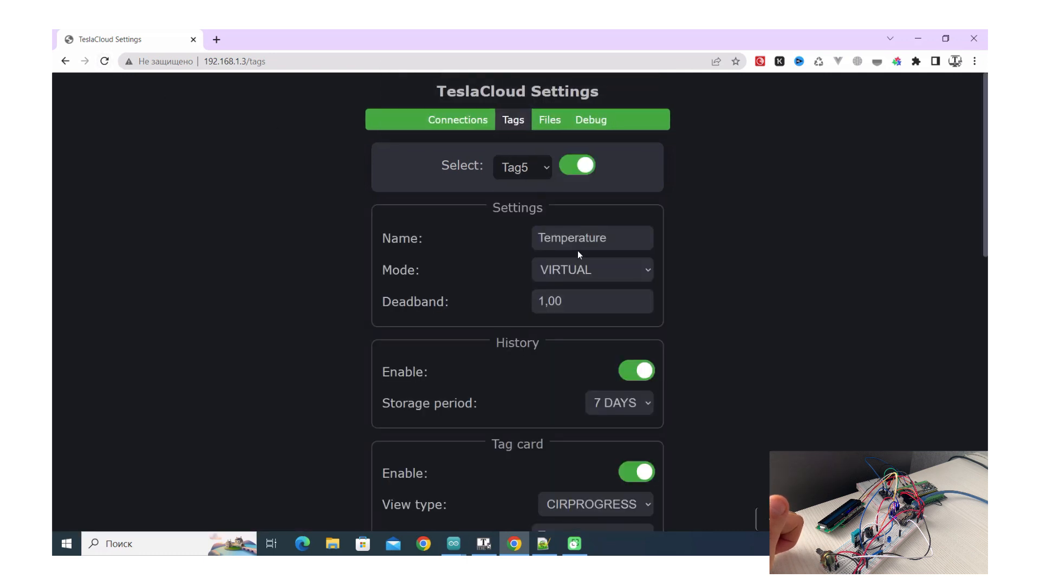
pyautogui.click(522, 166)
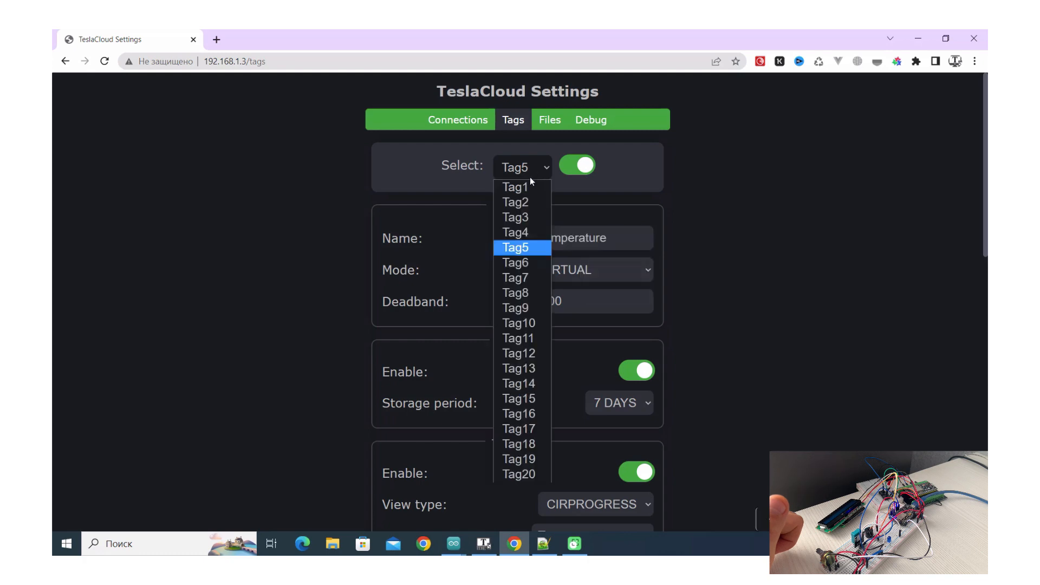
pyautogui.click(515, 262)
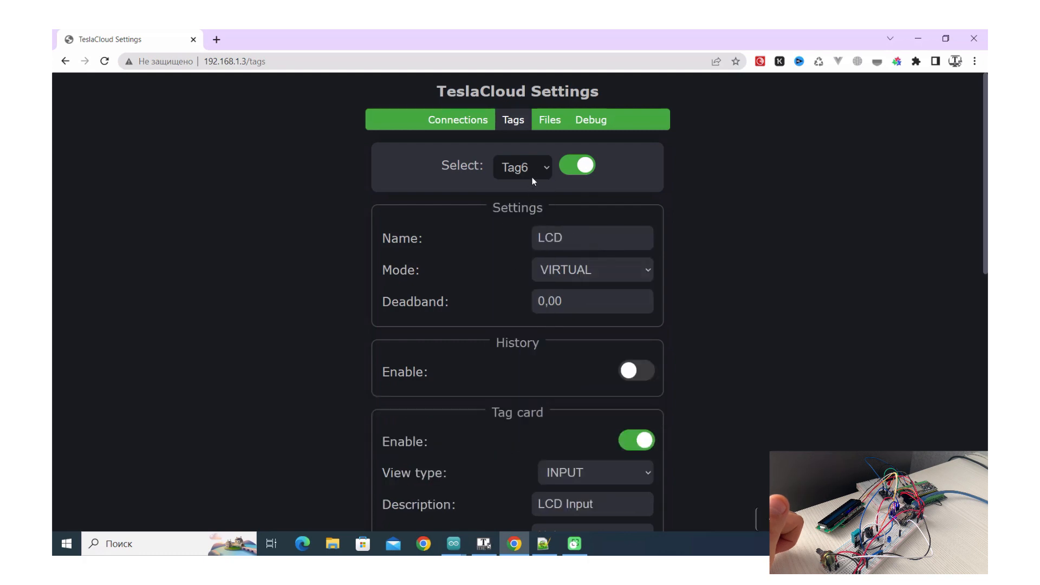
pyautogui.click(522, 166)
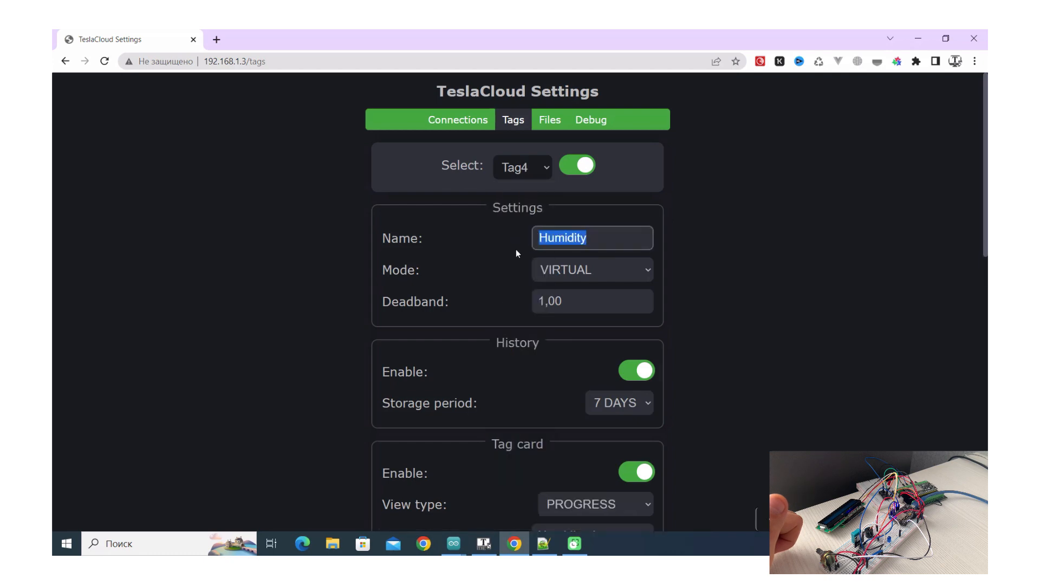
pyautogui.moveTo(453, 543)
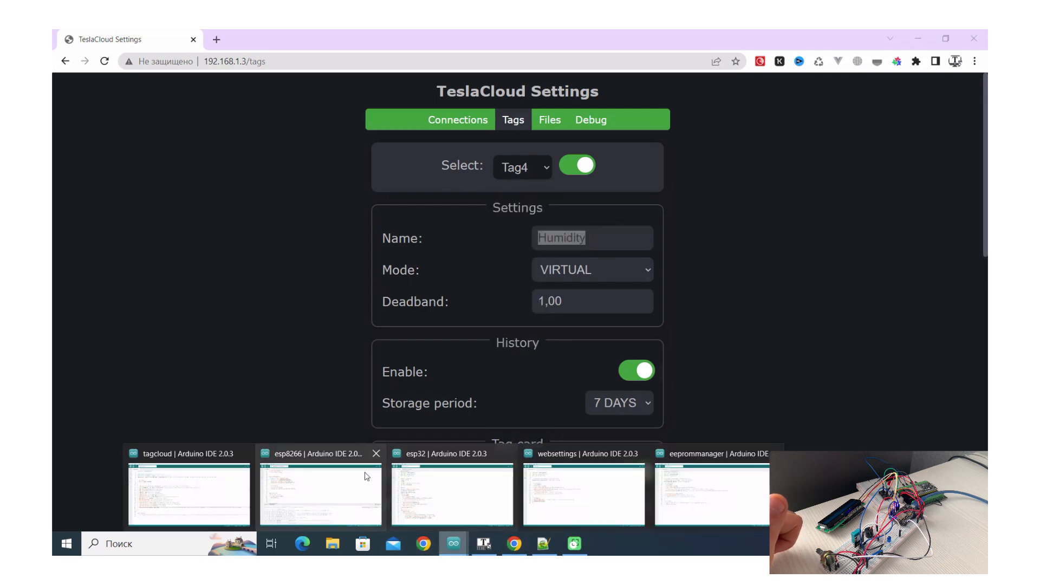
# Step: Check the LCD tag name on line 38 of the esp8266 sketch, then return to Chrome
pyautogui.click(320, 494)
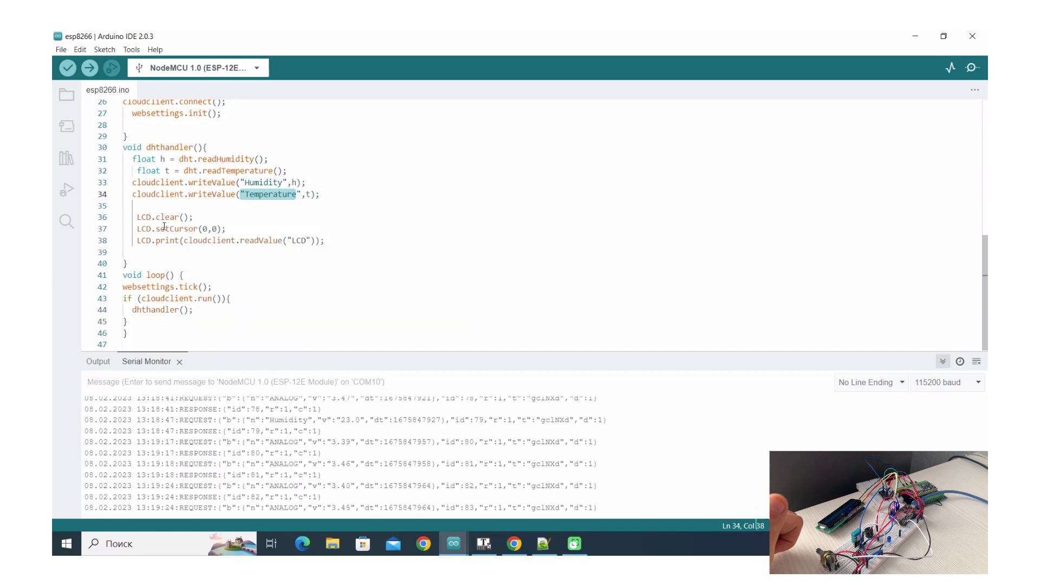
pyautogui.moveTo(171, 240)
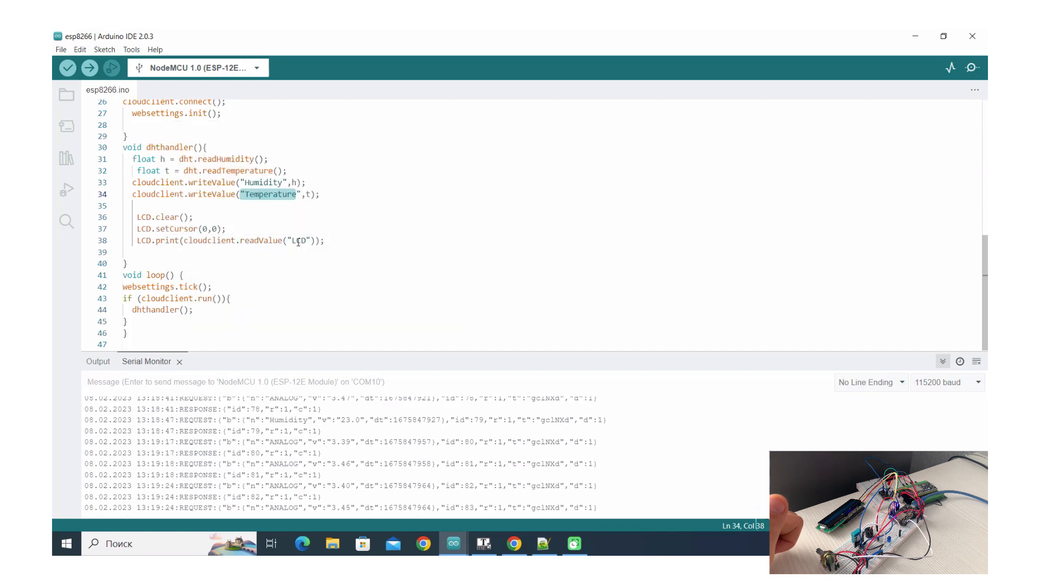
pyautogui.doubleClick(298, 240)
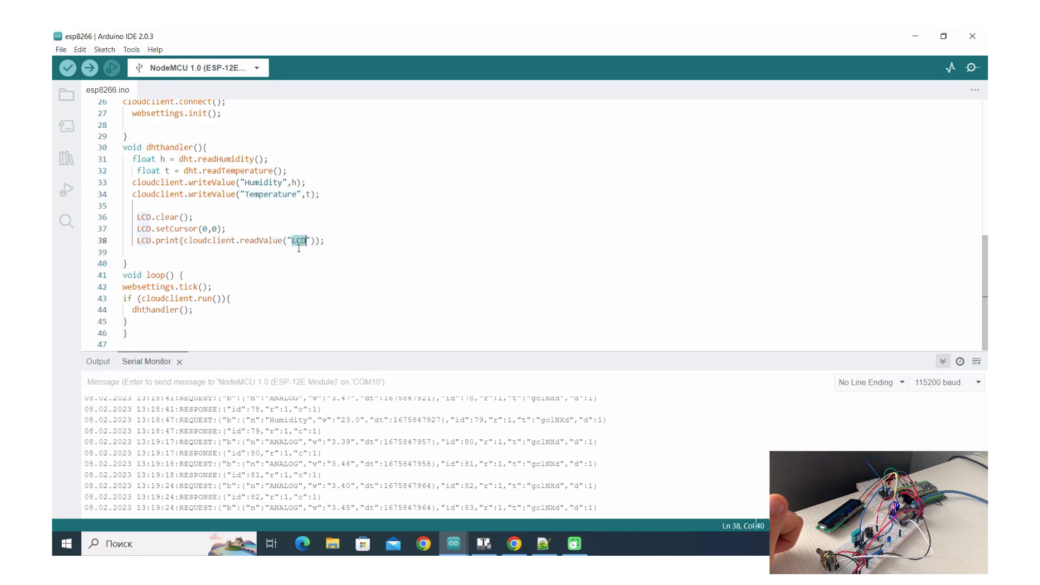
pyautogui.click(513, 543)
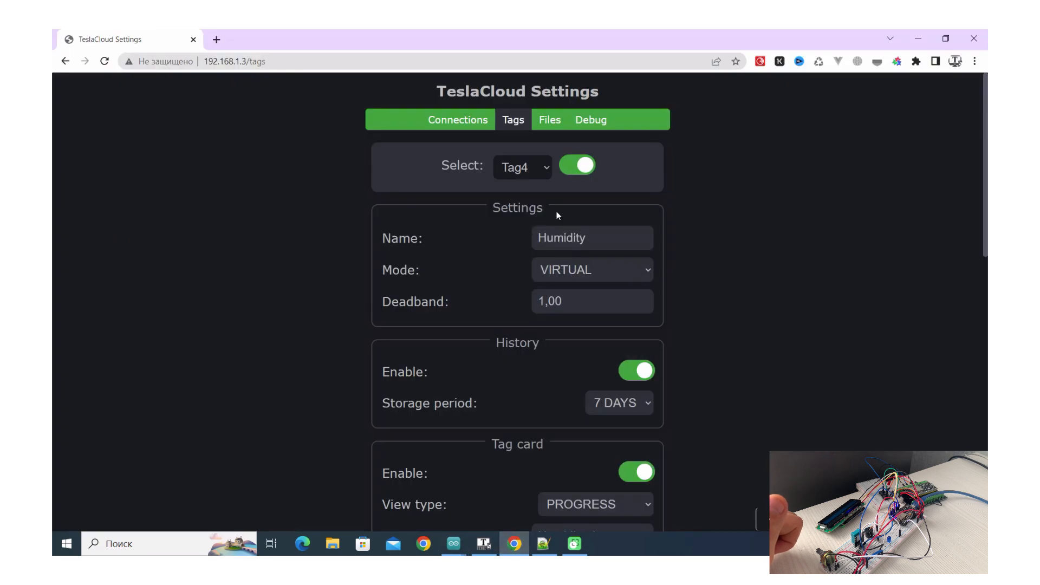
# Step: Show Tag6's virtual LCD tag settings, then open a new blank browser tab
pyautogui.click(522, 168)
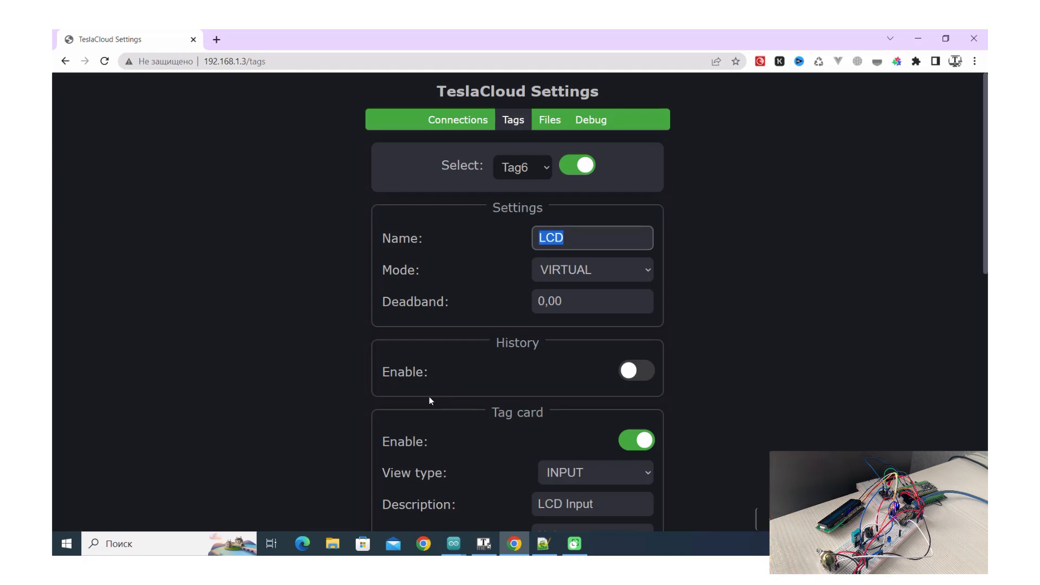
pyautogui.moveTo(436, 410)
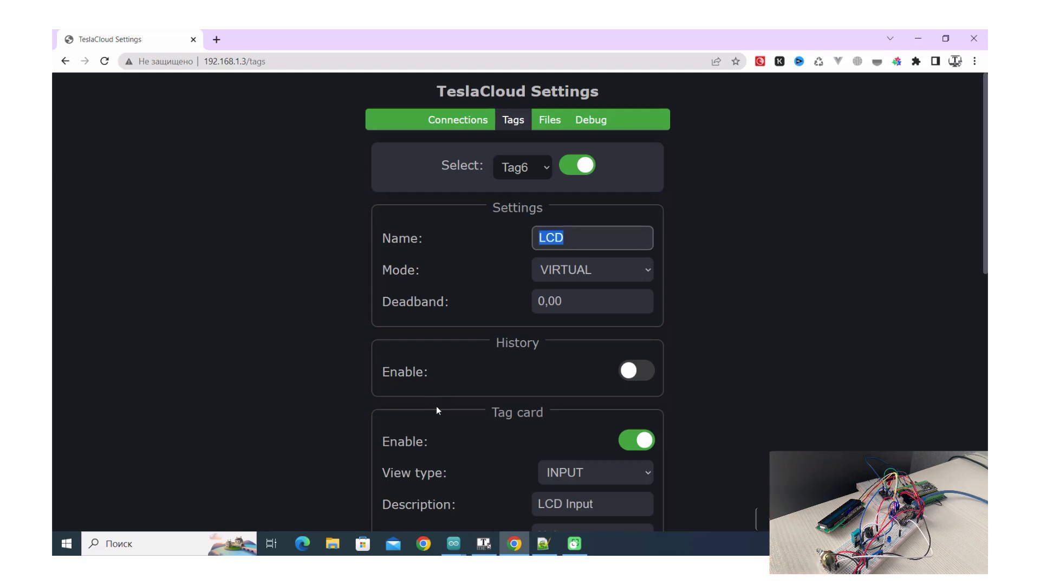
pyautogui.click(216, 39)
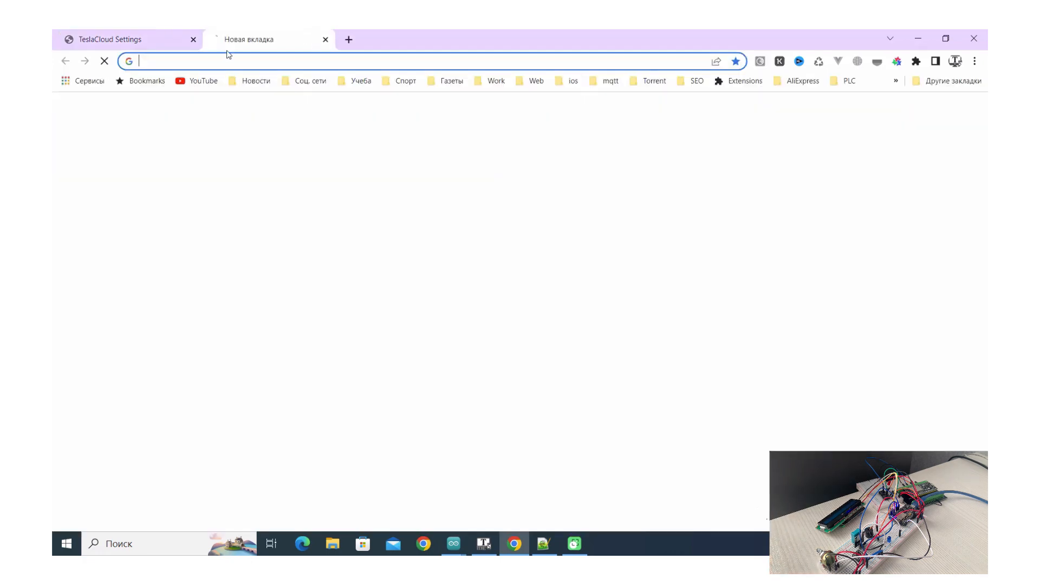
# Step: Open TeslaSCADA Cloud and filter the dashboard to the Device1 tag group
pyautogui.write('с')
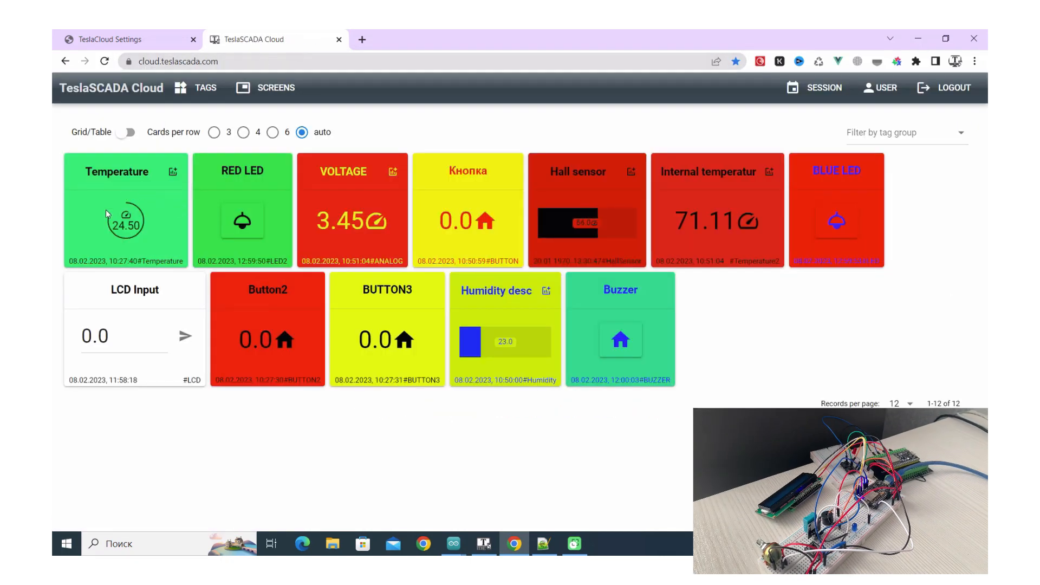
pyautogui.moveTo(795, 233)
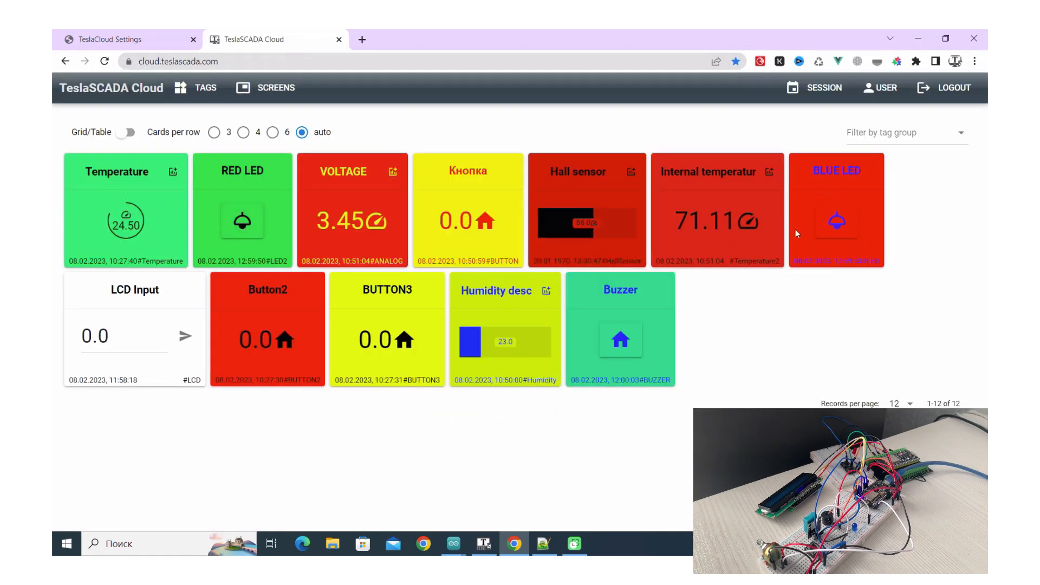
pyautogui.click(905, 132)
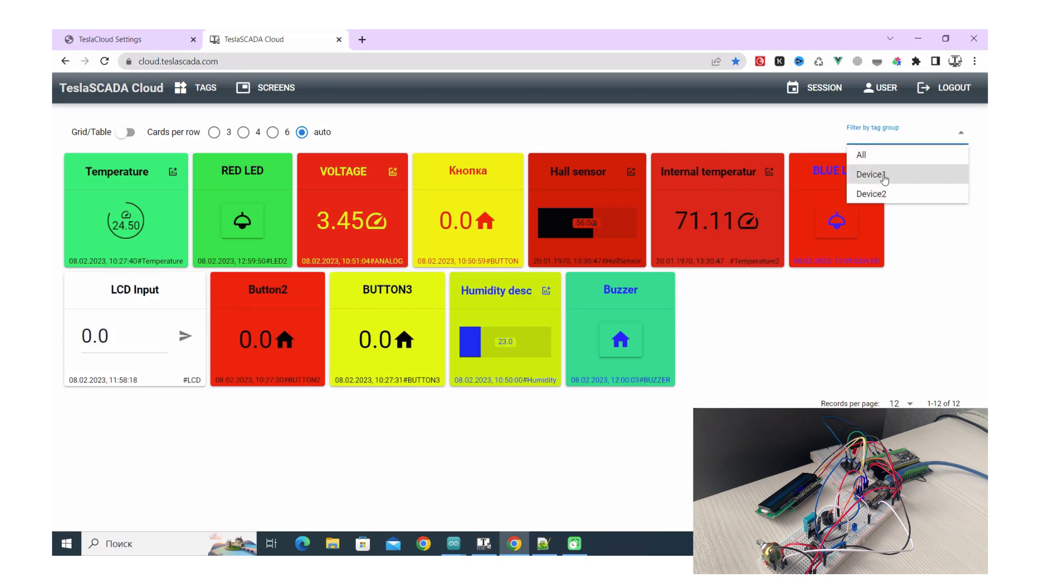
pyautogui.click(871, 174)
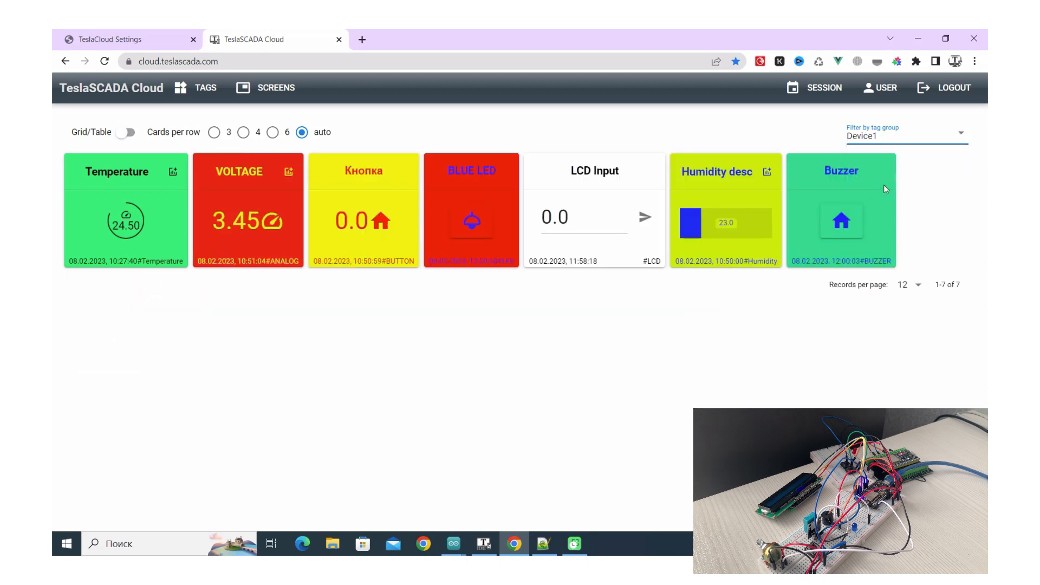
# Step: Toggle BLUE LED on and off, send 'hkjhkh' to LCD Input, then toggle the Buzzer
pyautogui.click(471, 220)
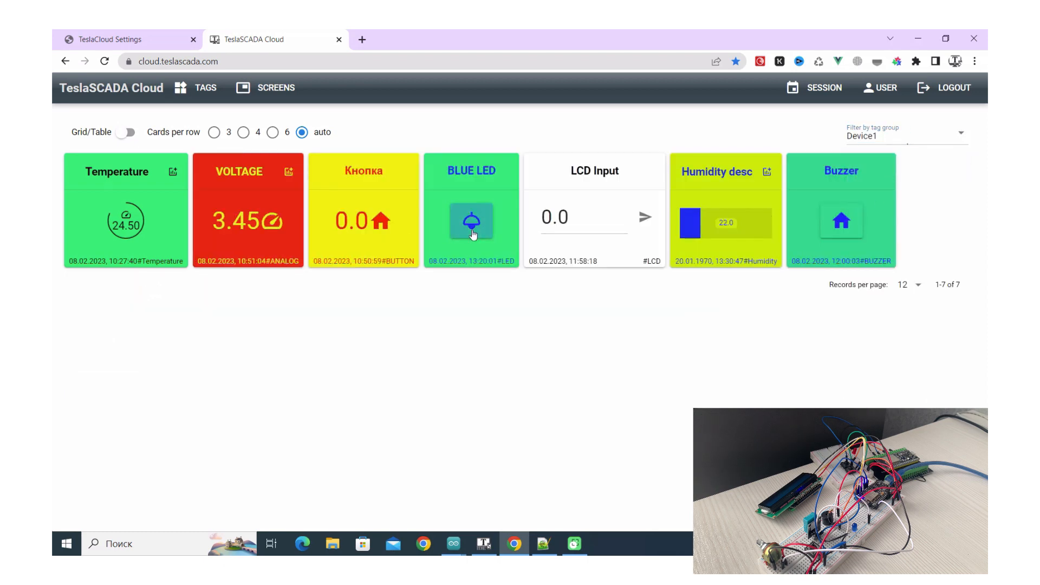
pyautogui.click(472, 221)
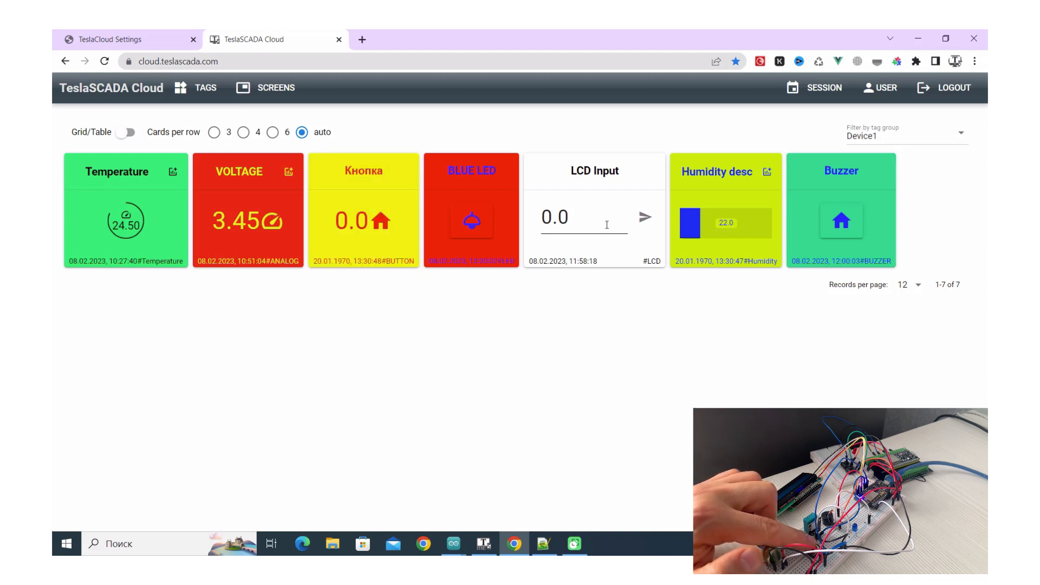
pyautogui.write('hkjhkh')
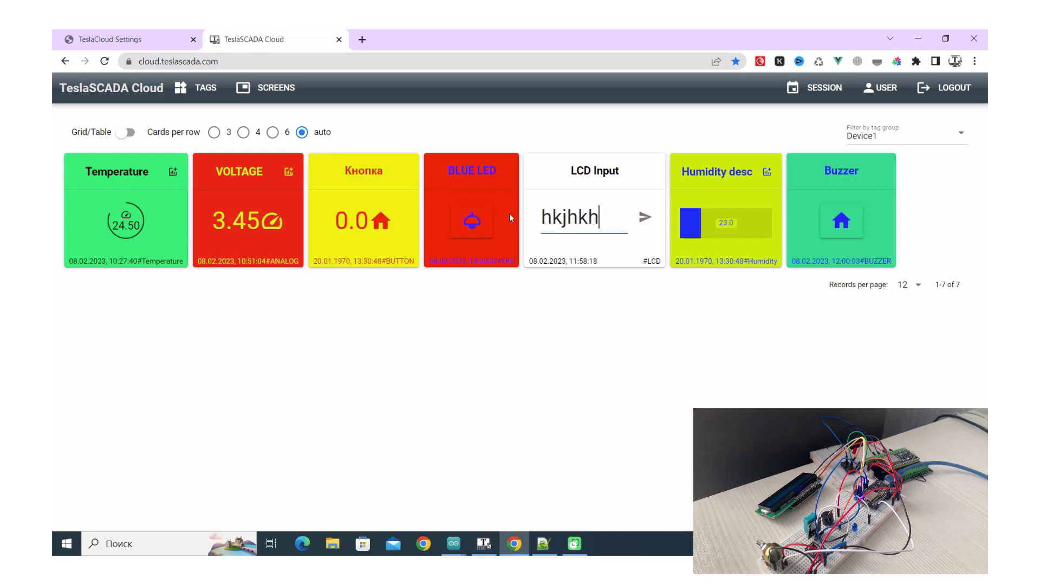
pyautogui.click(644, 218)
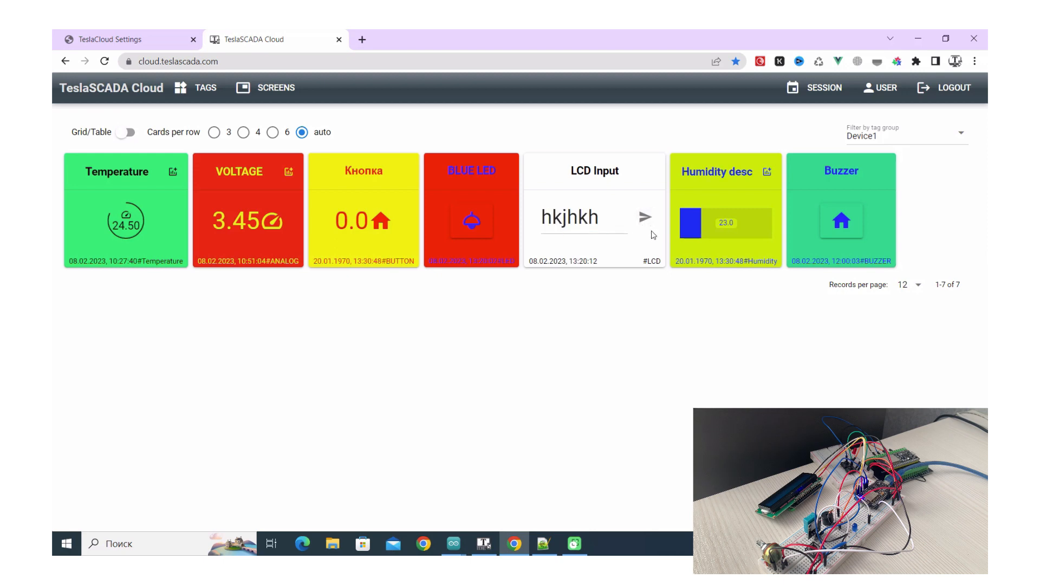
pyautogui.click(841, 222)
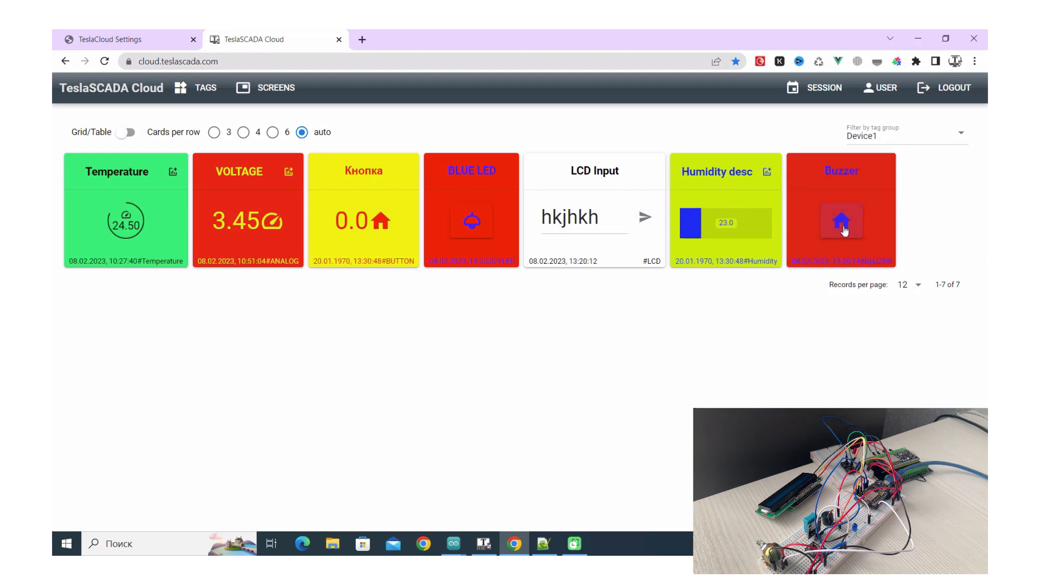
pyautogui.click(842, 221)
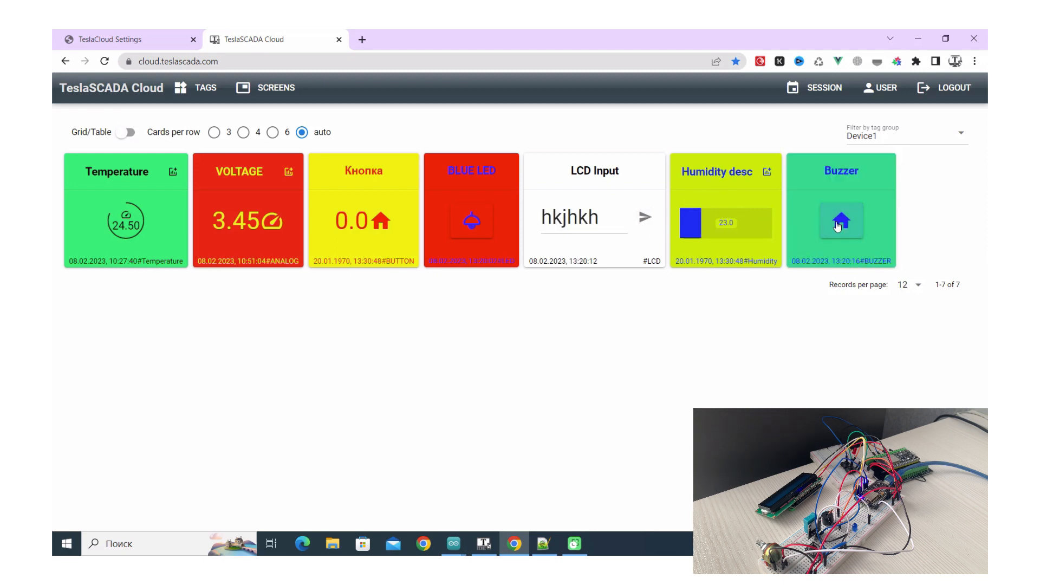
pyautogui.moveTo(471, 221)
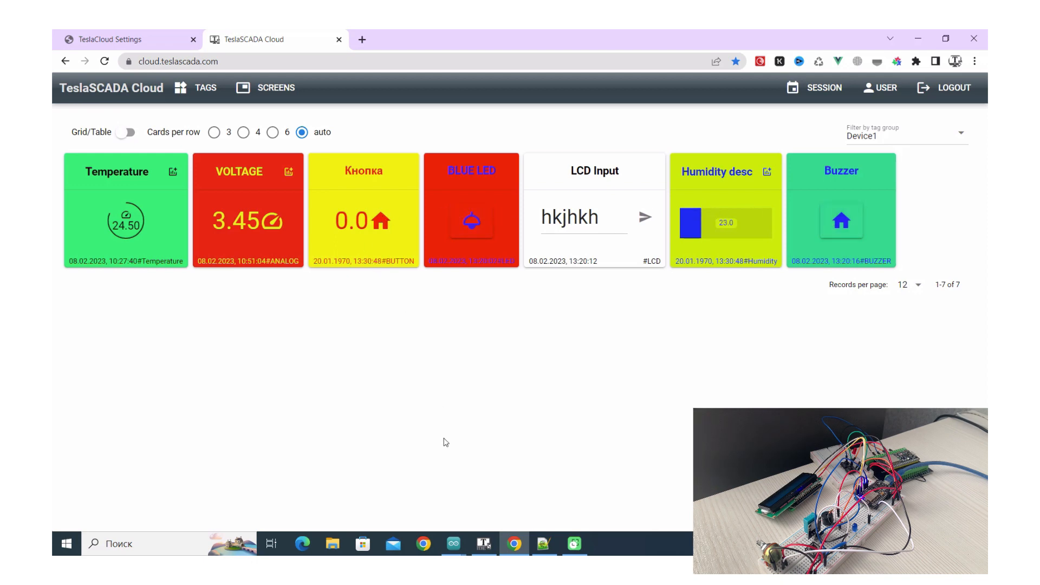
pyautogui.moveTo(514, 543)
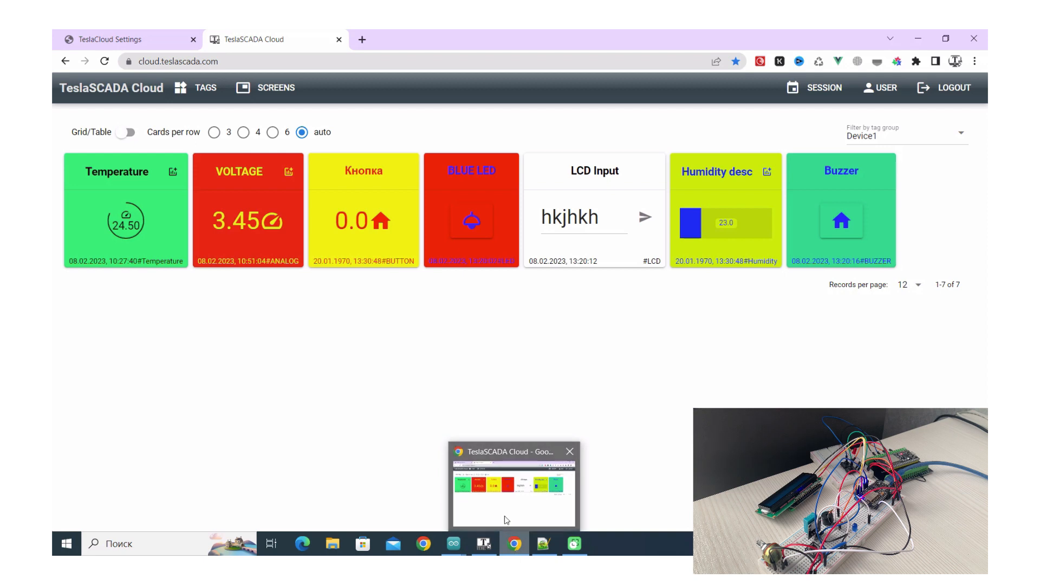
# Step: Open the device's Files section and check the LittleFS line in Arduino IDE
pyautogui.click(106, 39)
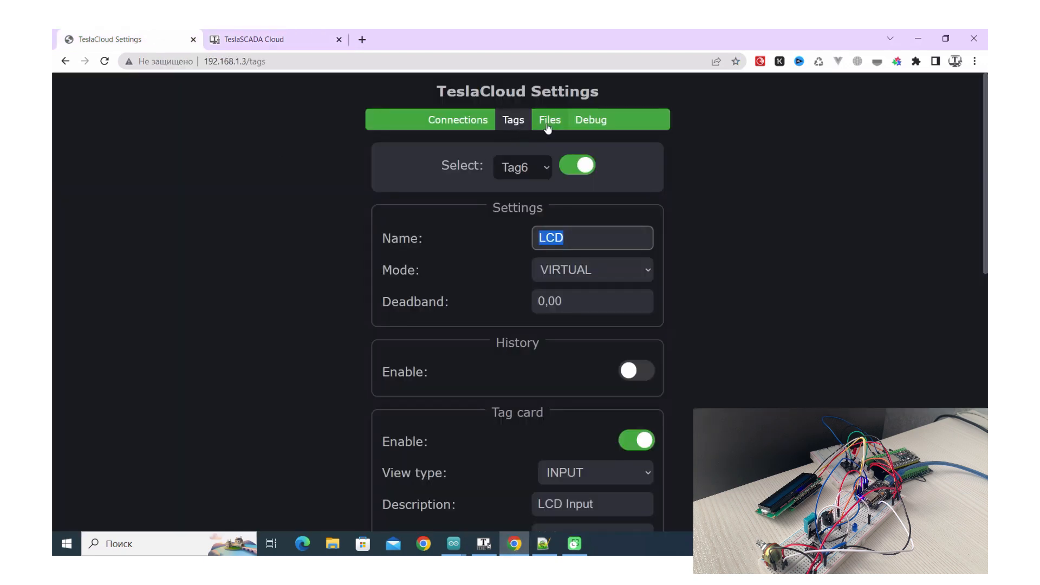
pyautogui.click(549, 119)
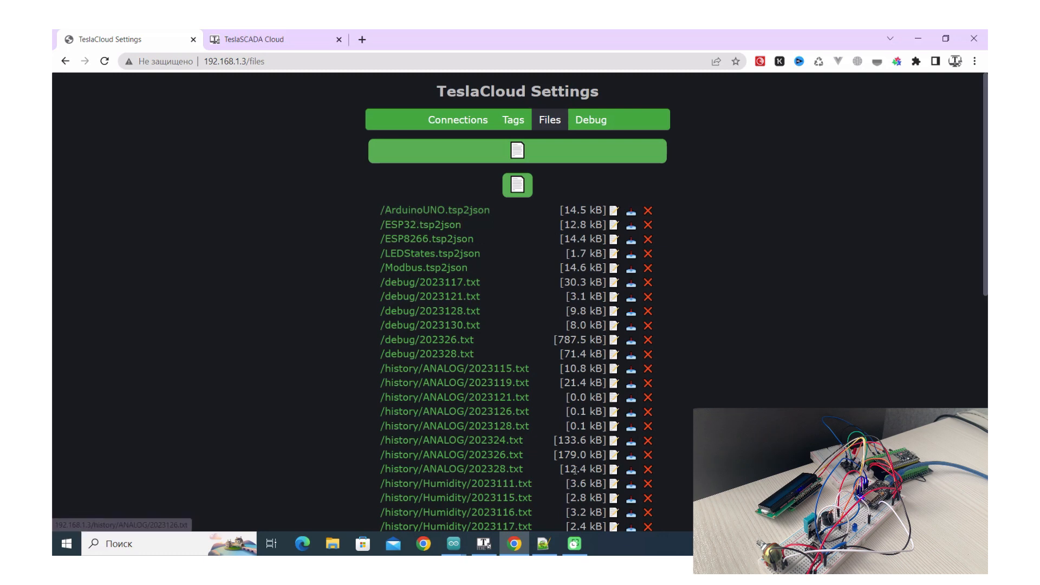
pyautogui.moveTo(453, 544)
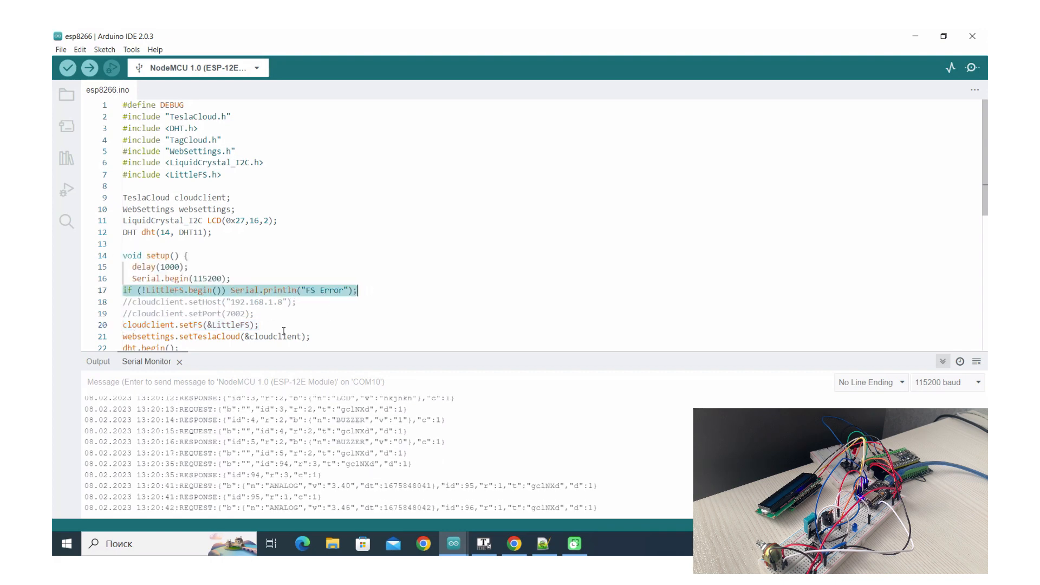
pyautogui.scroll(-3)
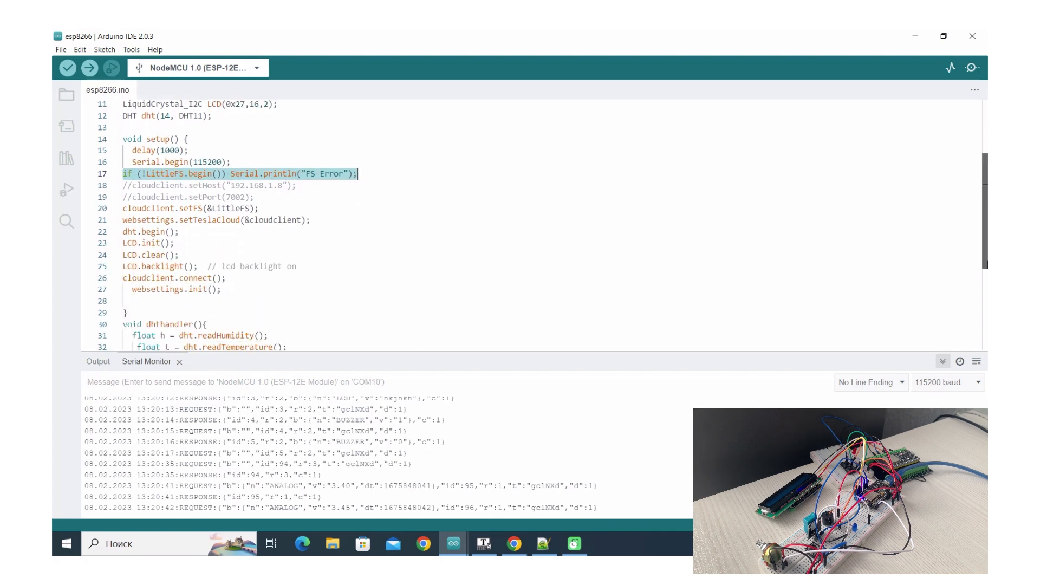
pyautogui.click(513, 544)
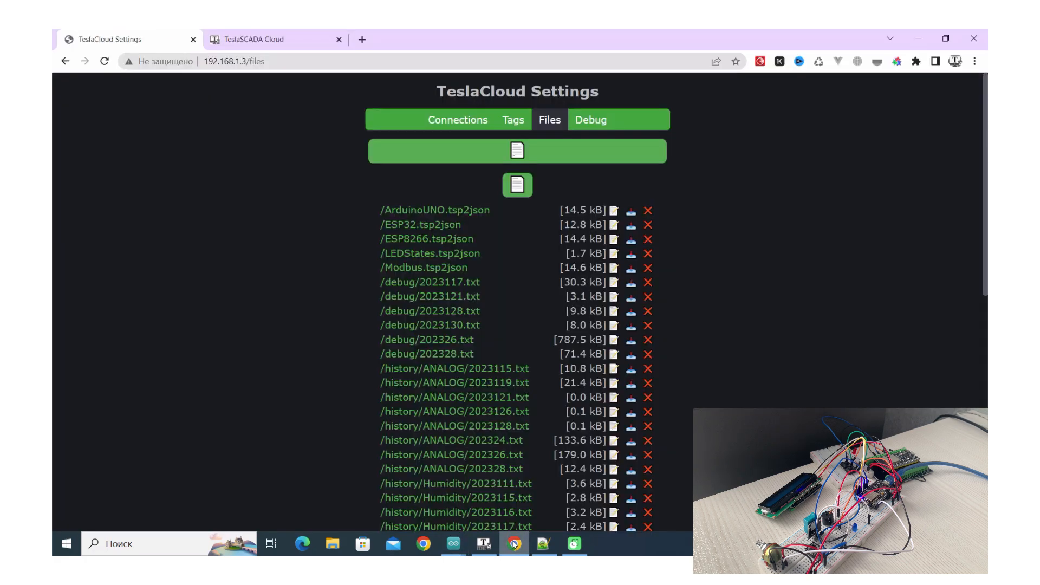
pyautogui.moveTo(651, 254)
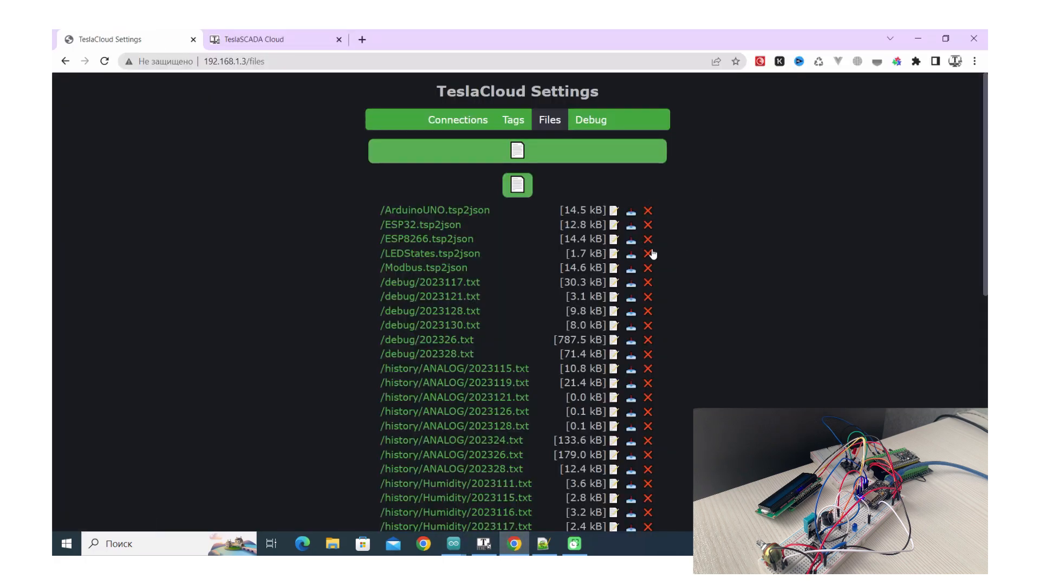
pyautogui.moveTo(647, 239)
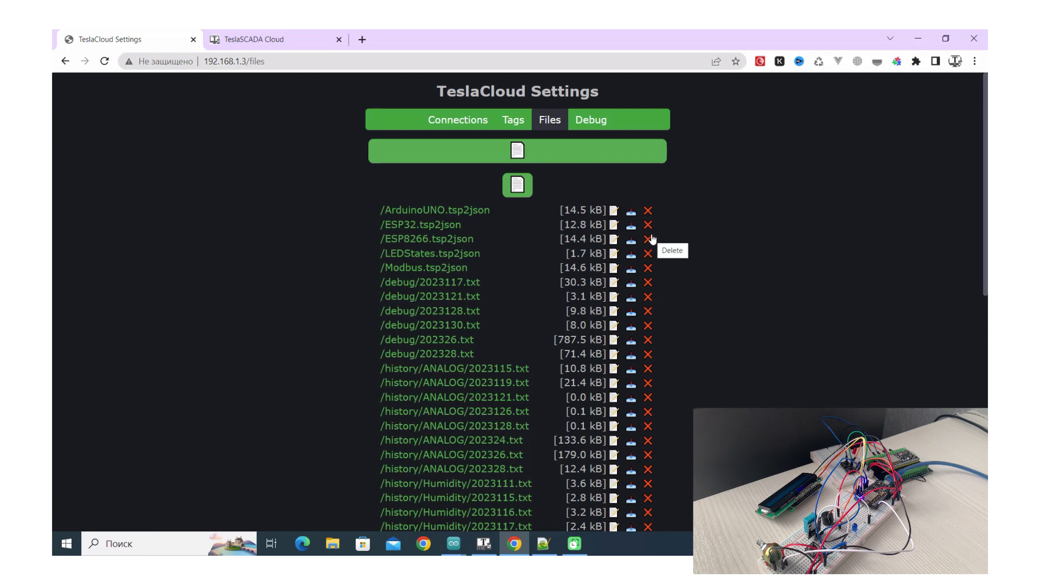
pyautogui.moveTo(648, 254)
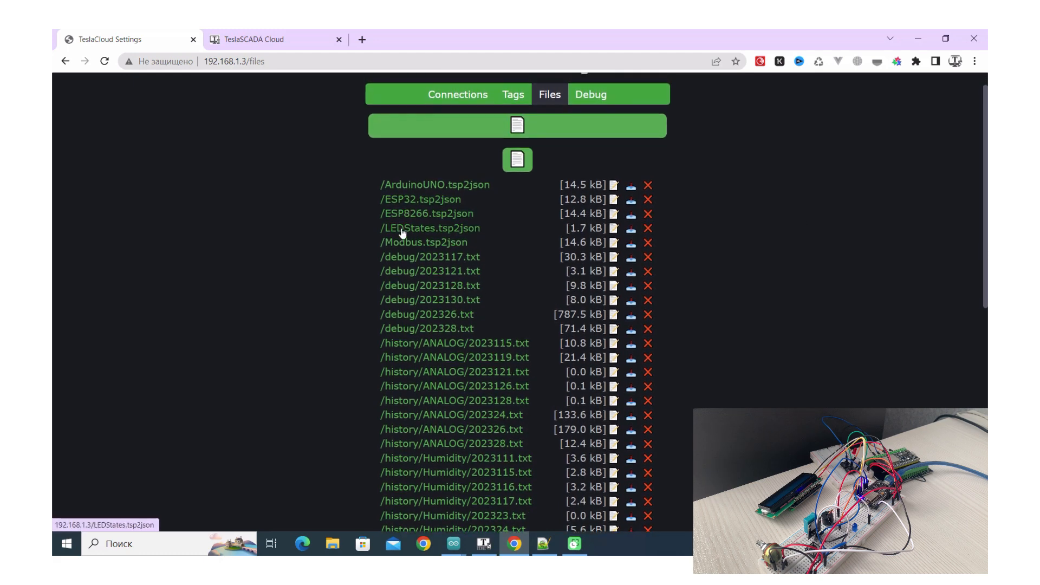
pyautogui.moveTo(443, 253)
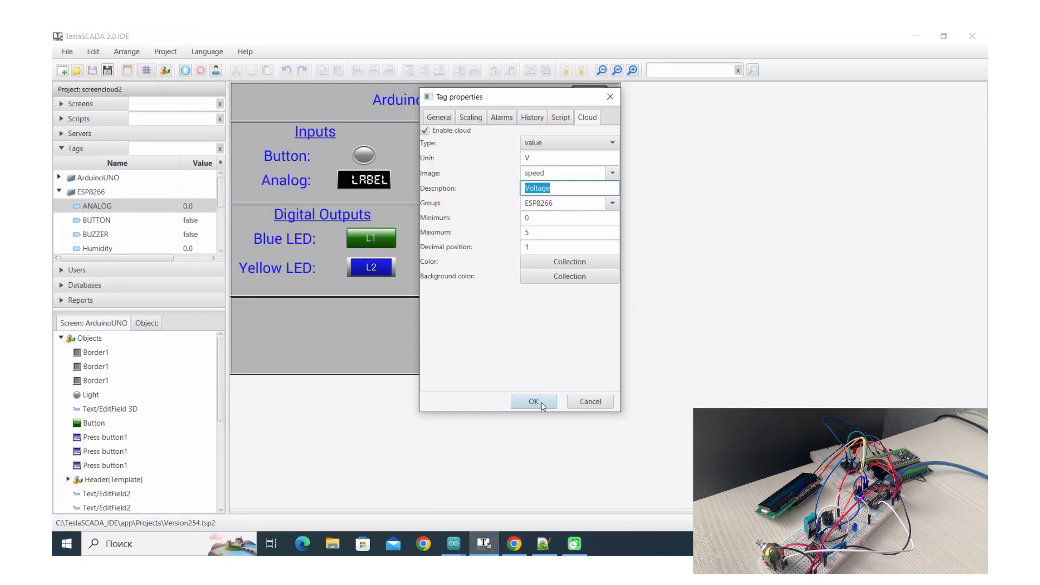
# Step: Confirm the ANALOG tag's cloud properties and right-click the Modbus screen in Screens
pyautogui.click(533, 402)
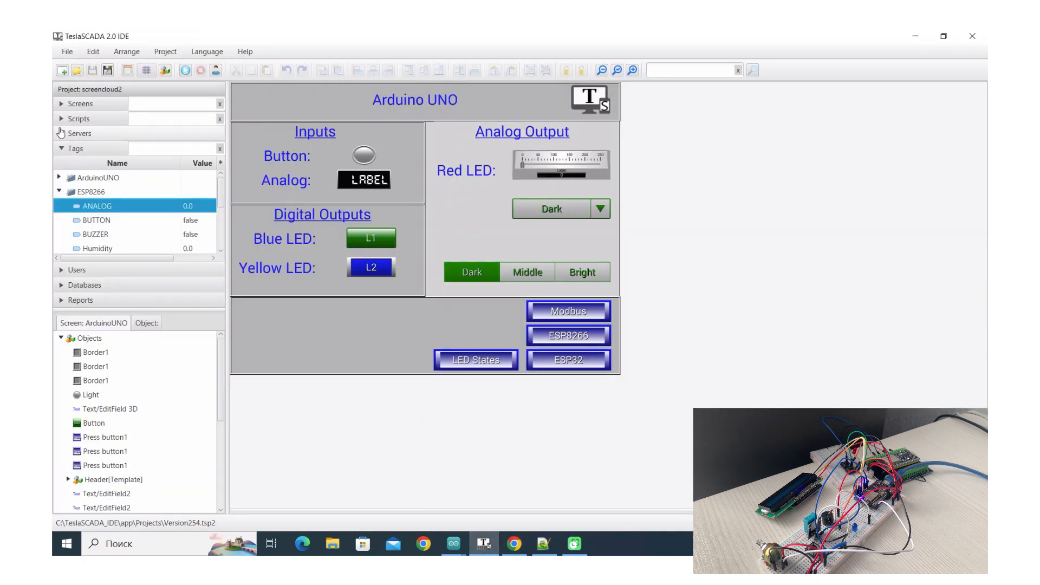
pyautogui.click(79, 103)
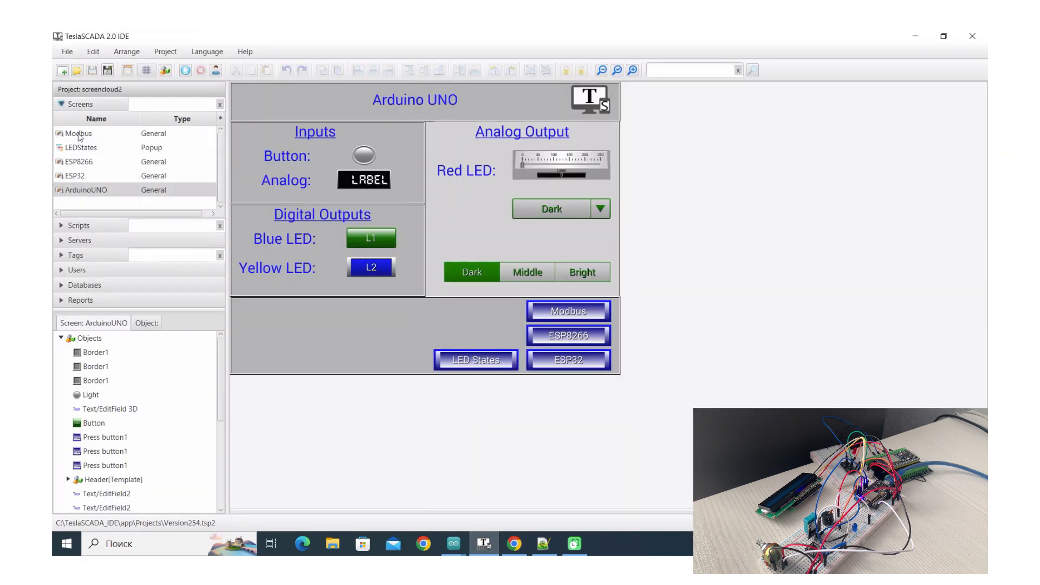
pyautogui.rightClick(77, 133)
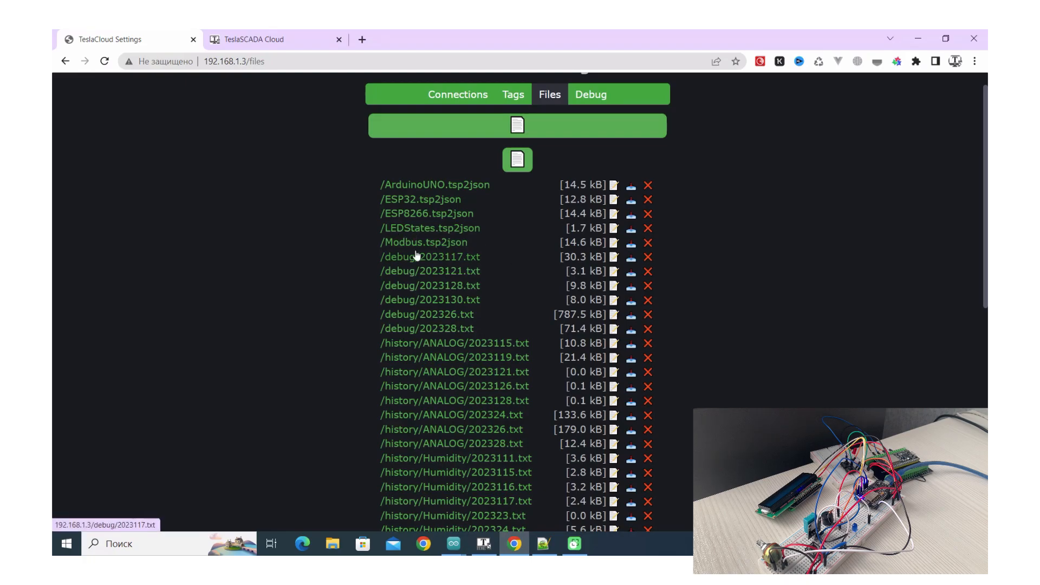
pyautogui.click(517, 160)
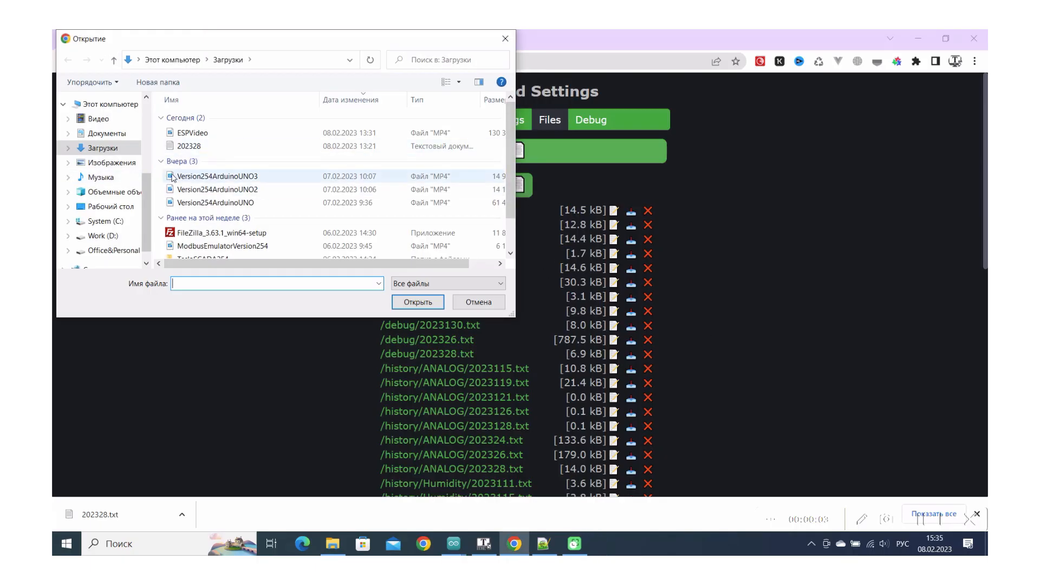
pyautogui.click(476, 301)
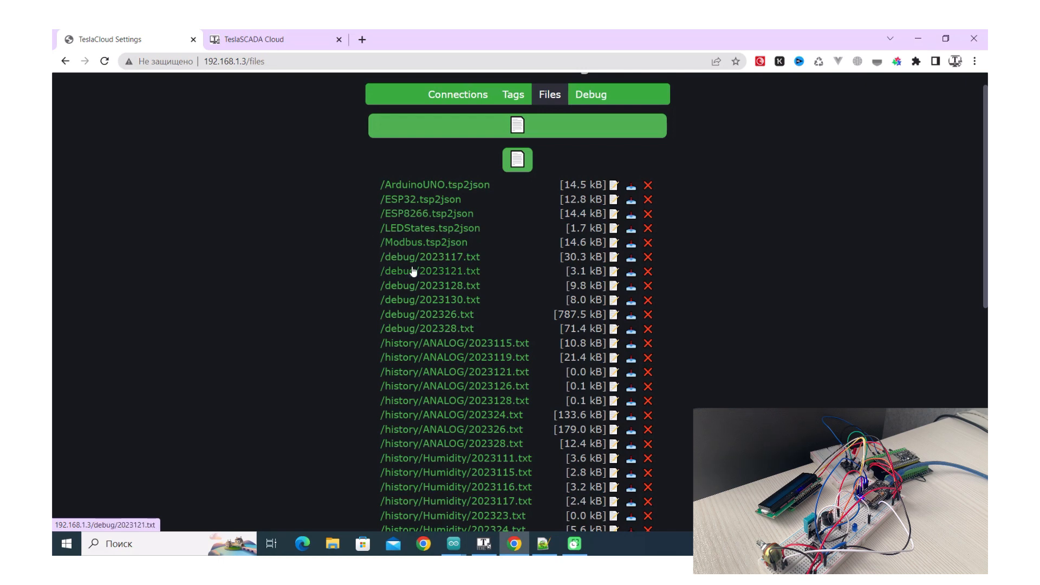
pyautogui.moveTo(521, 248)
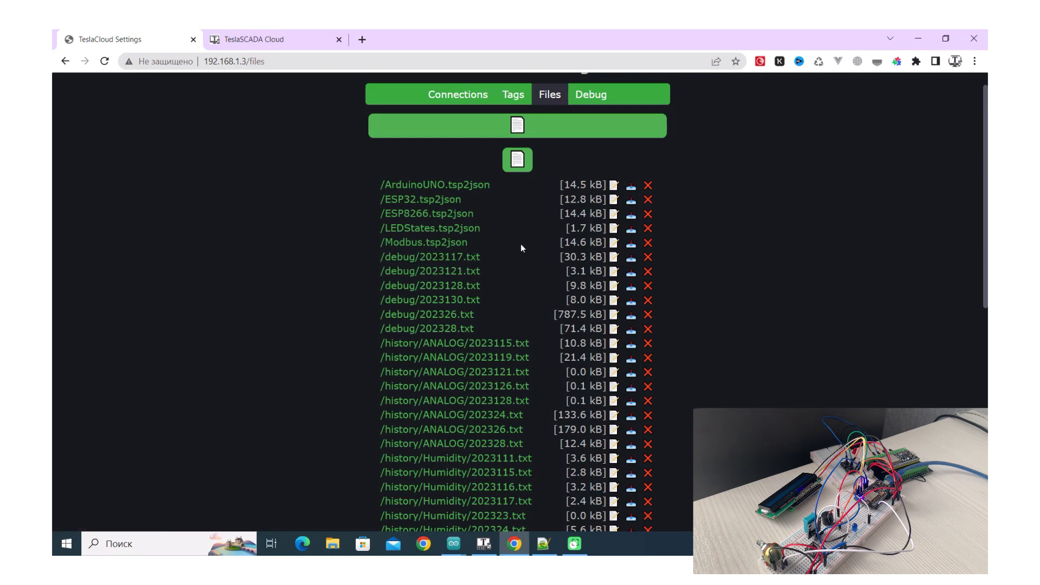
pyautogui.moveTo(600, 312)
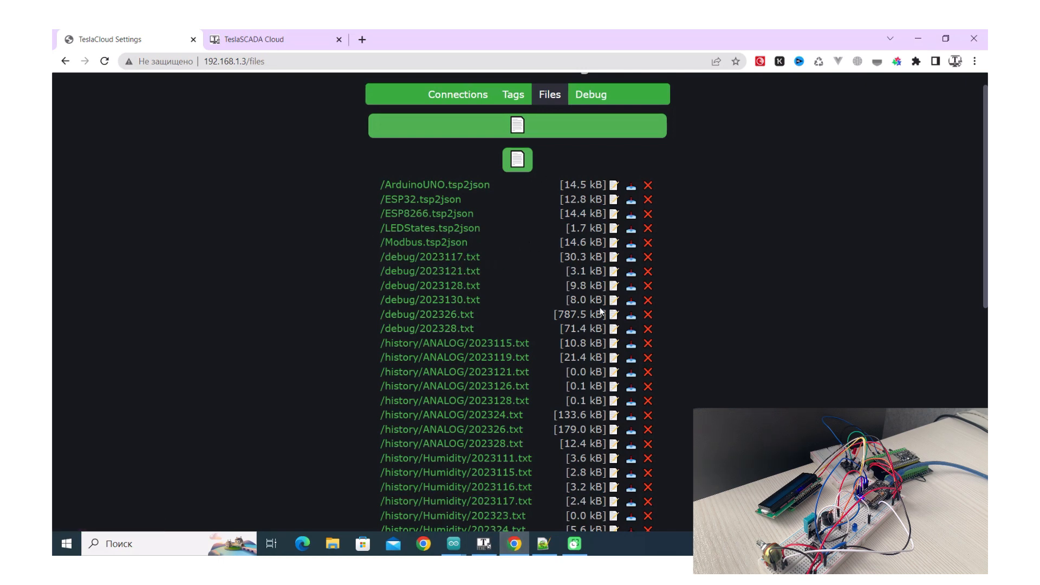
# Step: Scroll the Files page to review storage use, Modbus main screen and debug settings
pyautogui.scroll(-3)
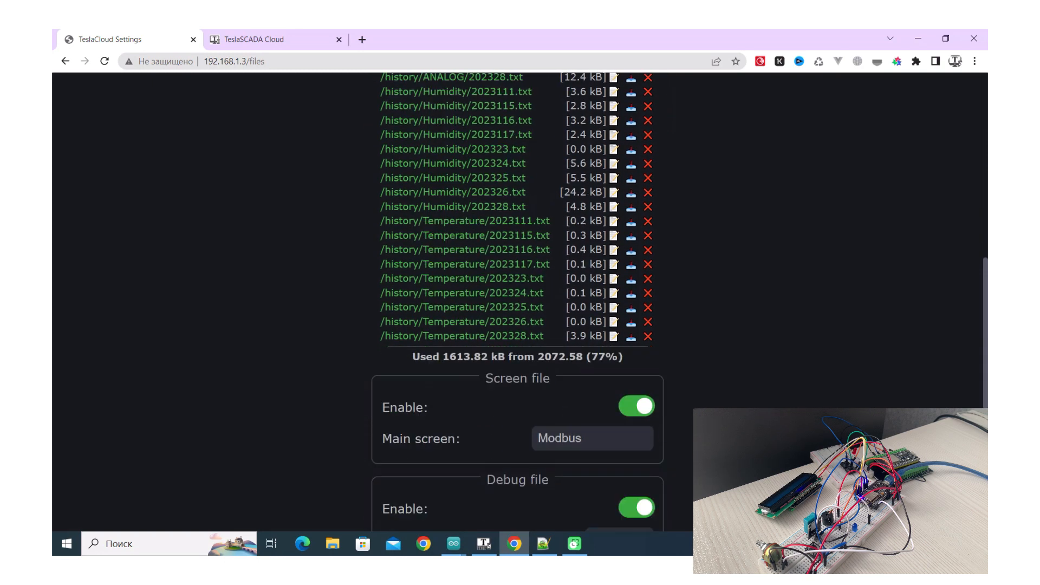
pyautogui.scroll(-3)
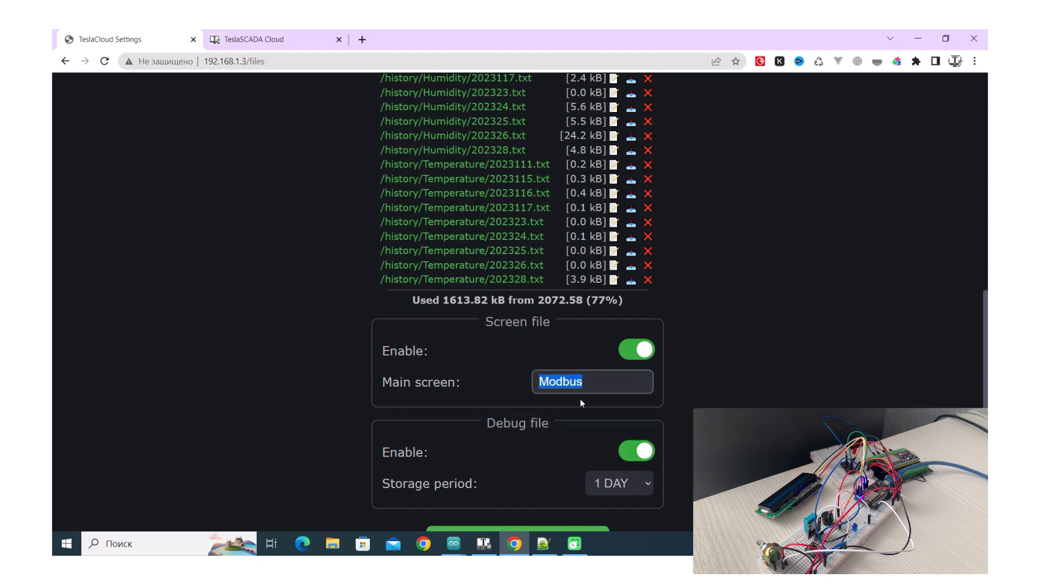
pyautogui.scroll(-3)
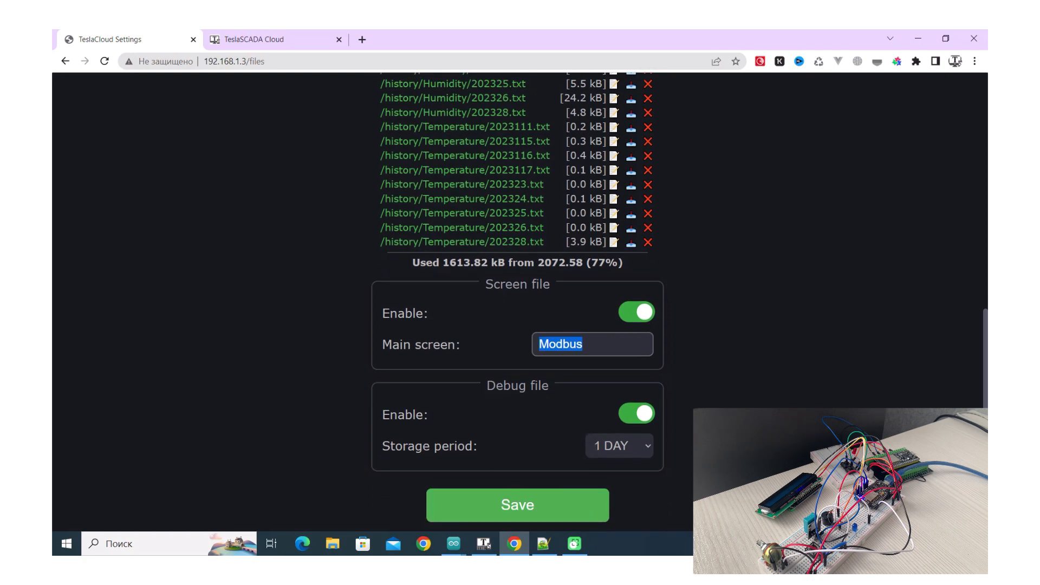
pyautogui.scroll(3)
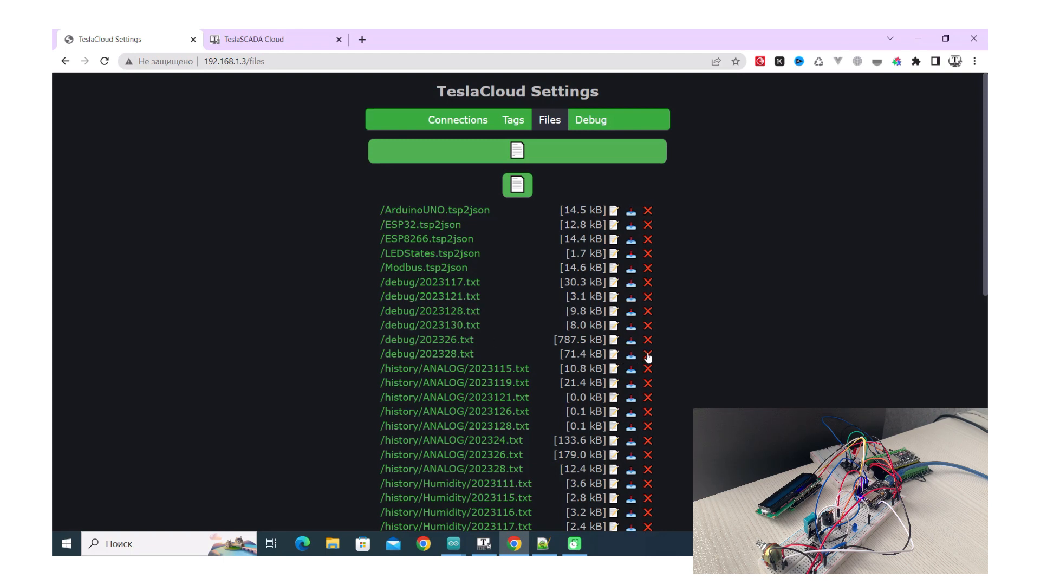
pyautogui.moveTo(630, 353)
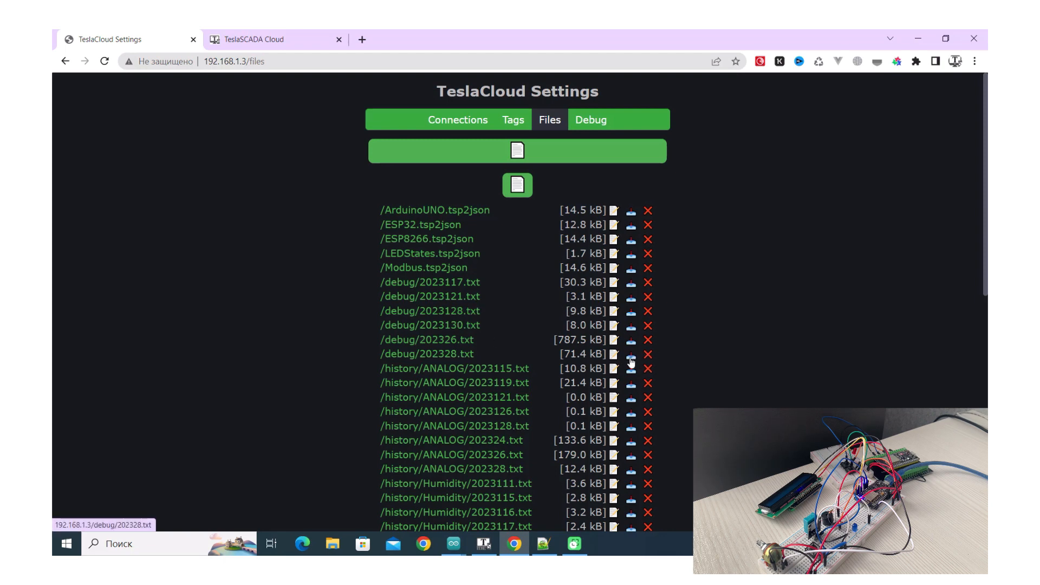
# Step: Download /debug/202328.txt, then delete it and confirm the removal
pyautogui.click(629, 354)
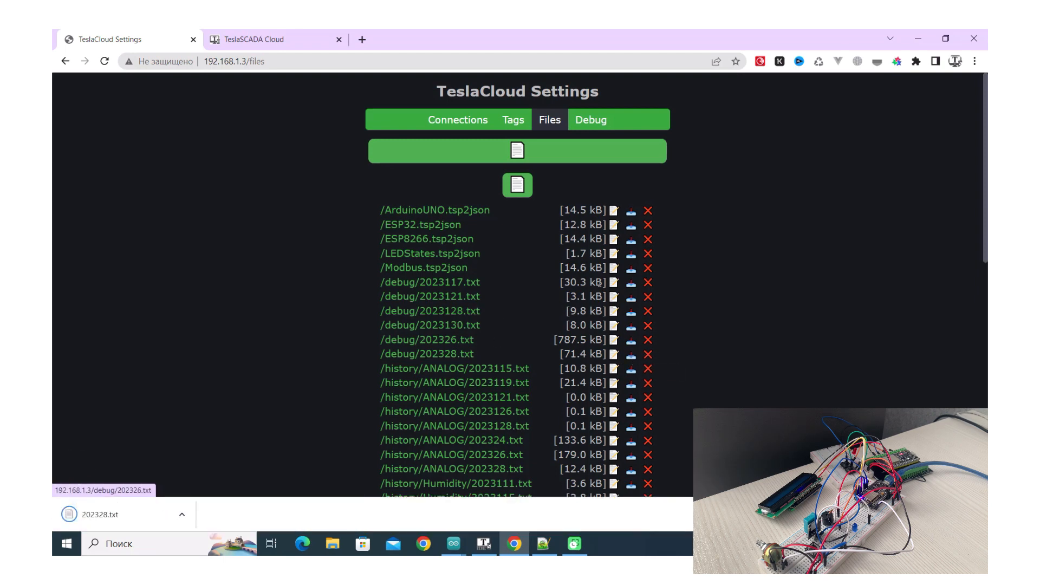
pyautogui.moveTo(648, 358)
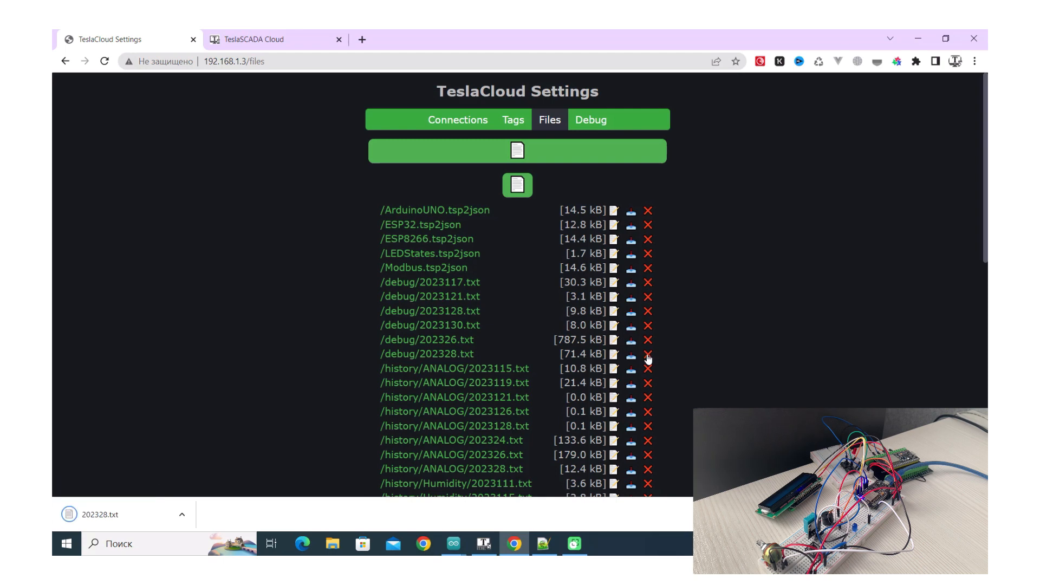
pyautogui.click(648, 354)
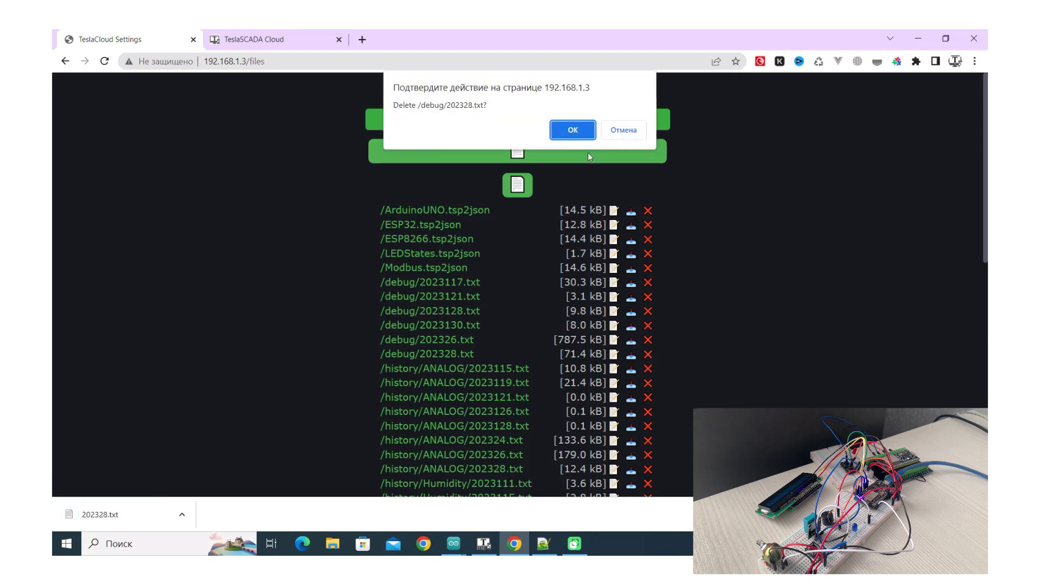
pyautogui.click(572, 130)
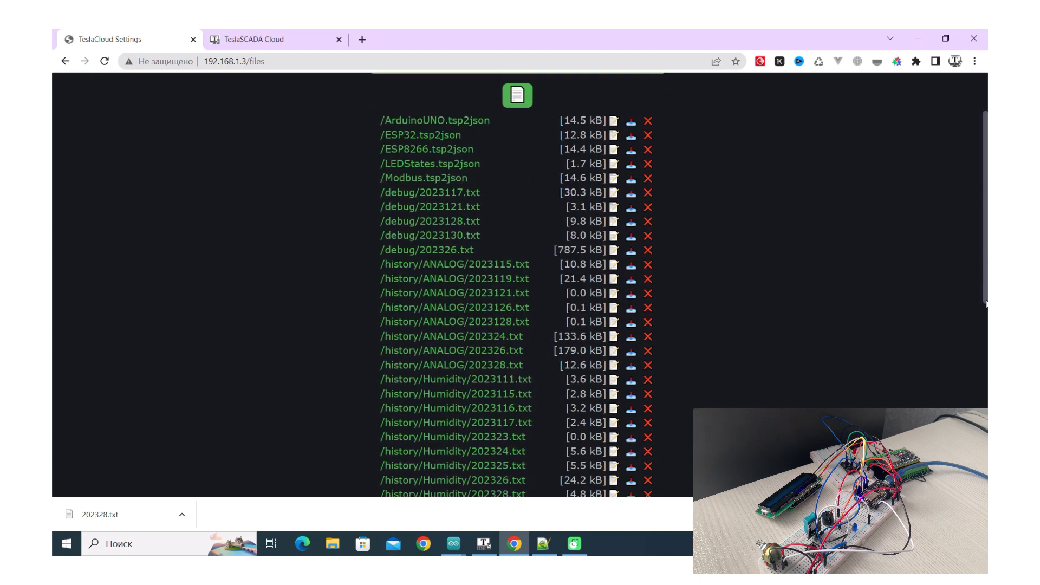
pyautogui.scroll(3)
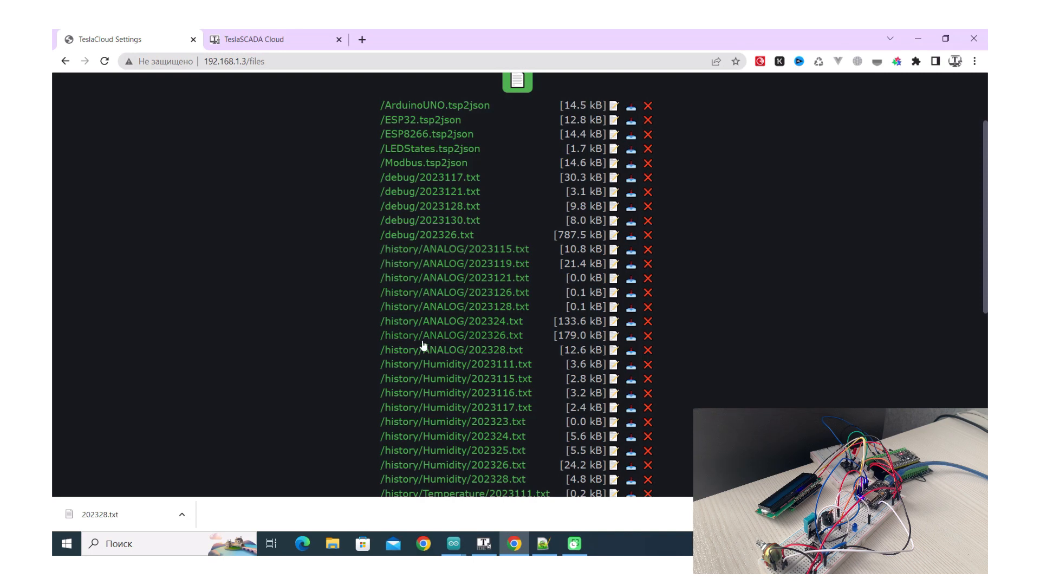
pyautogui.scroll(-3)
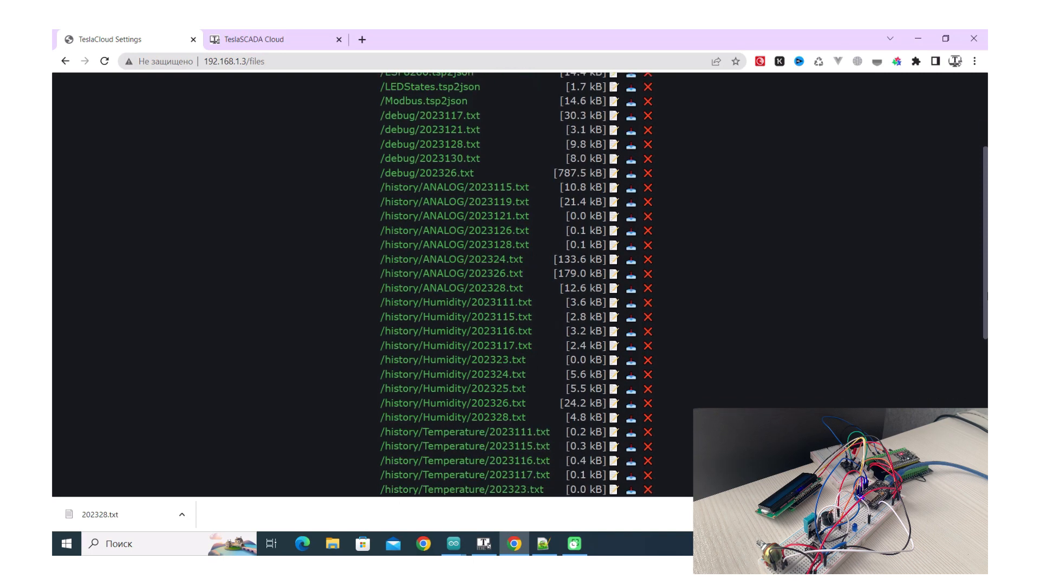
pyautogui.scroll(3)
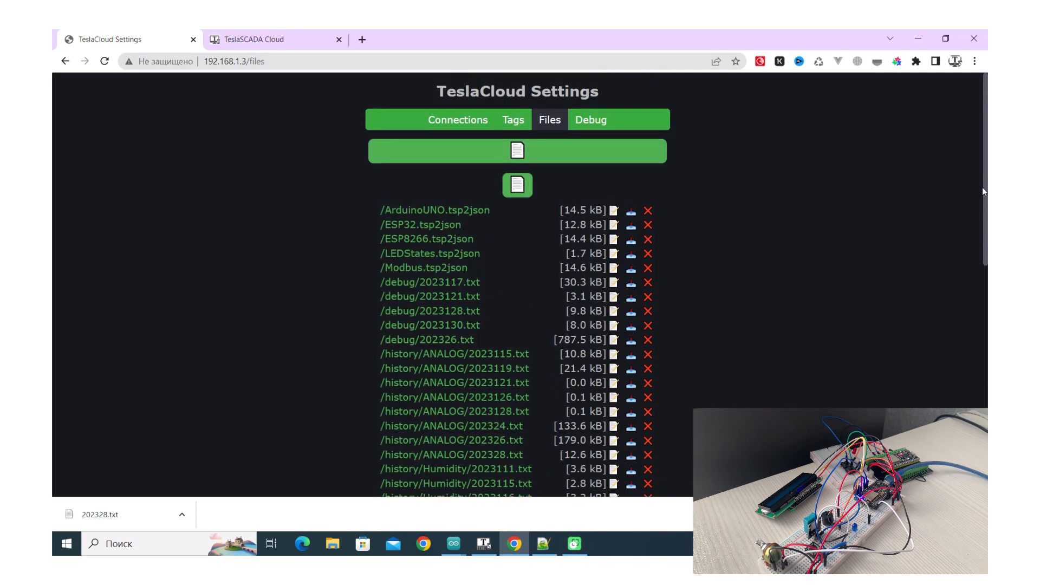
pyautogui.moveTo(361, 101)
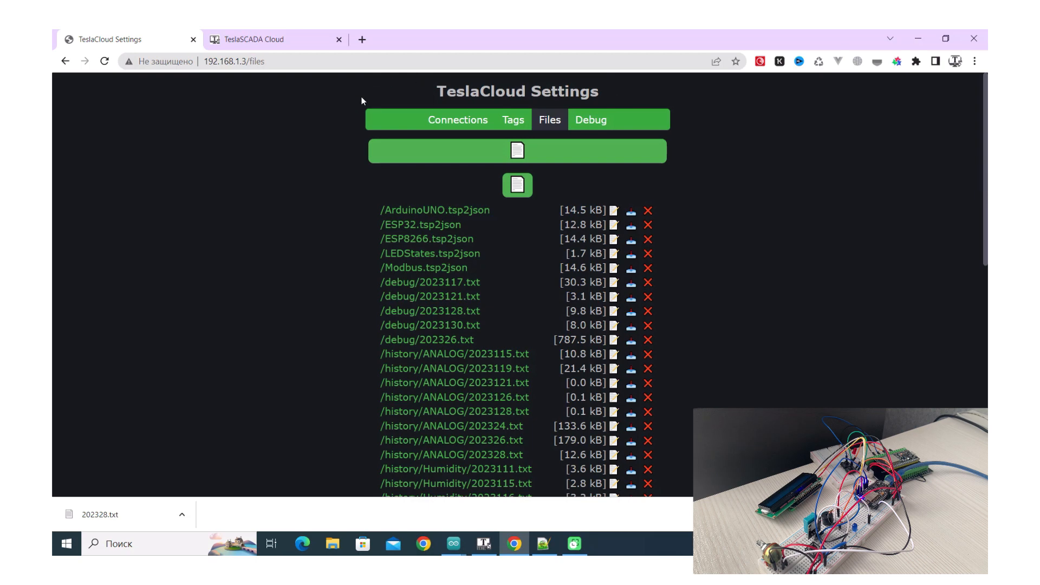
# Step: Open the cloud screens page in TeslaSCADA Cloud
pyautogui.click(272, 39)
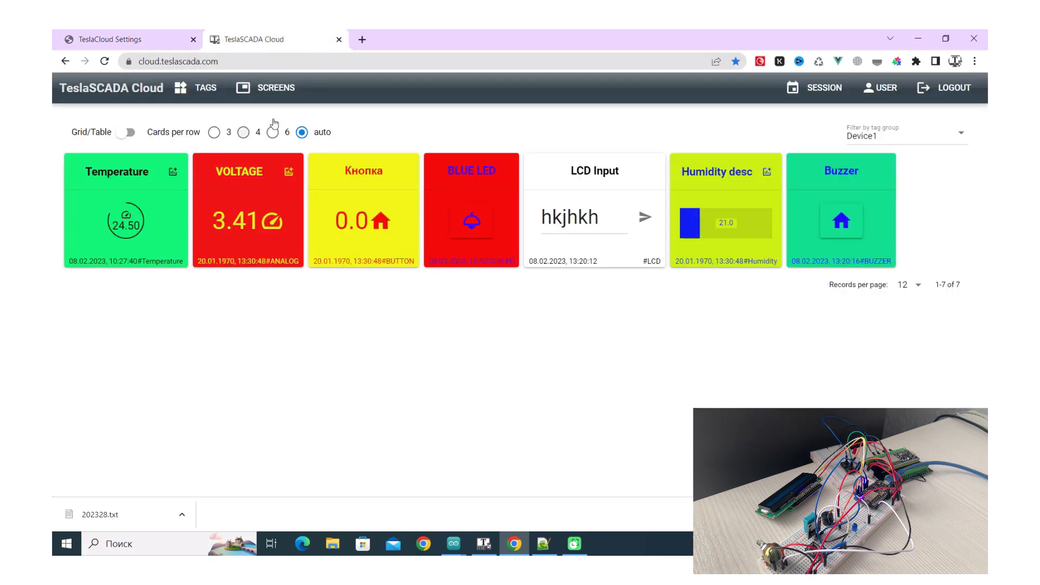
pyautogui.click(265, 87)
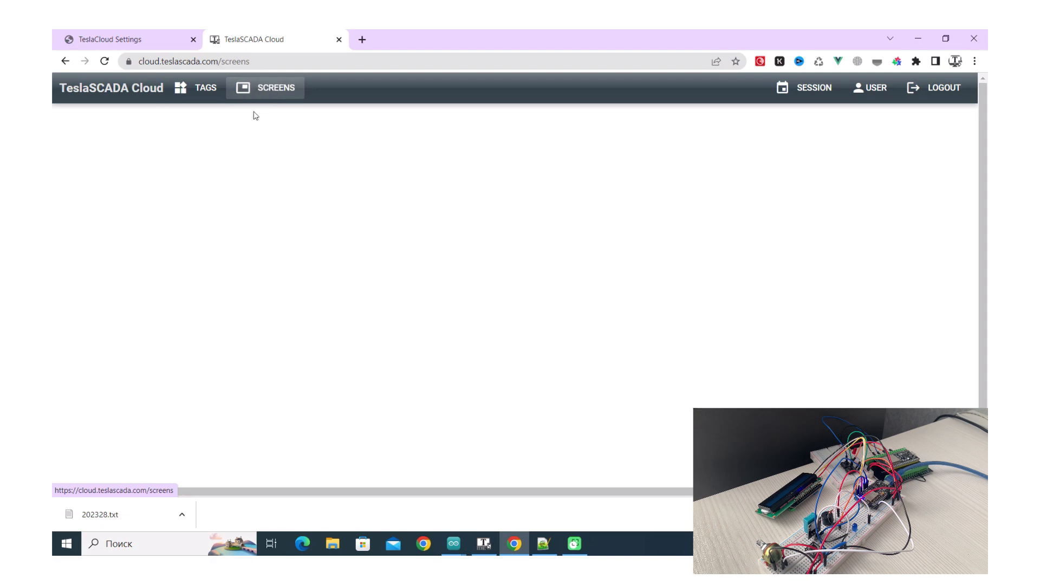
pyautogui.click(264, 86)
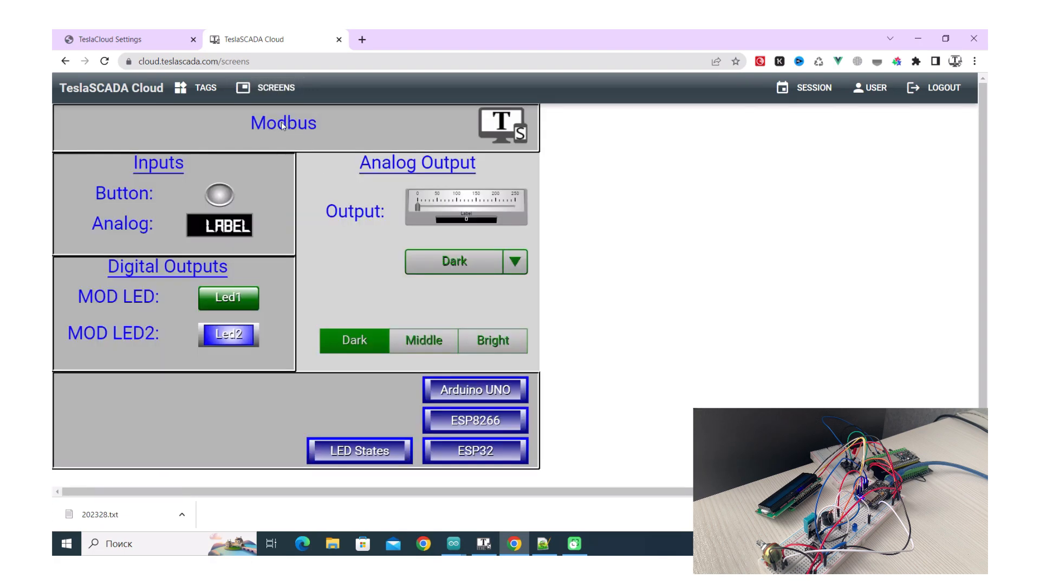
pyautogui.moveTo(285, 247)
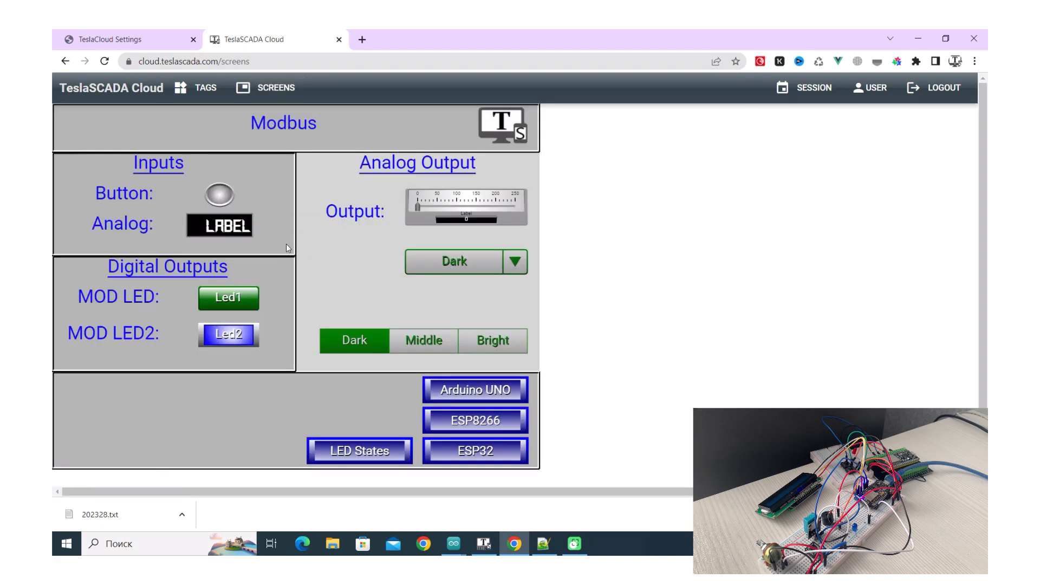
pyautogui.moveTo(295, 195)
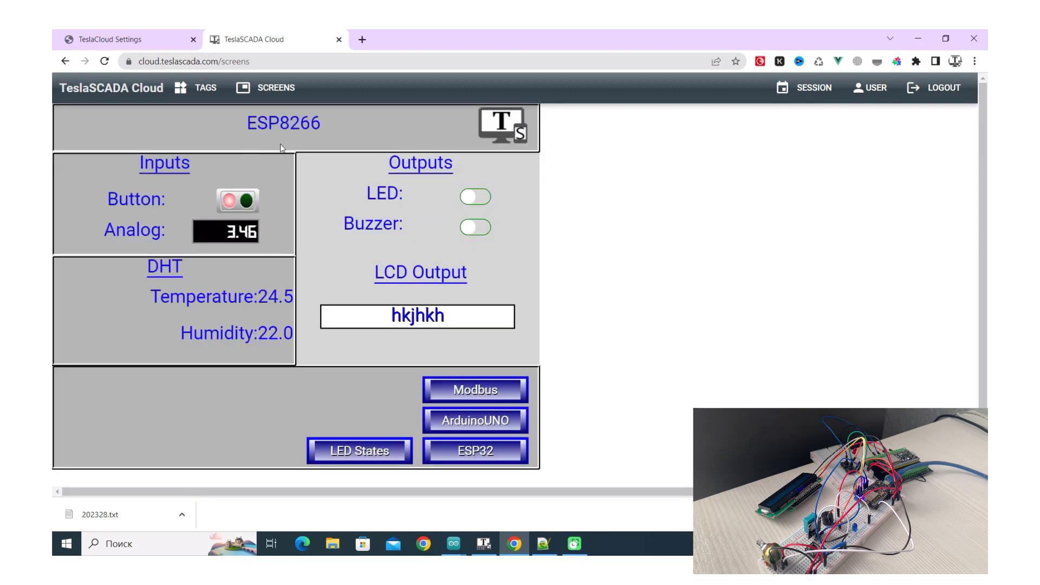
pyautogui.moveTo(431, 216)
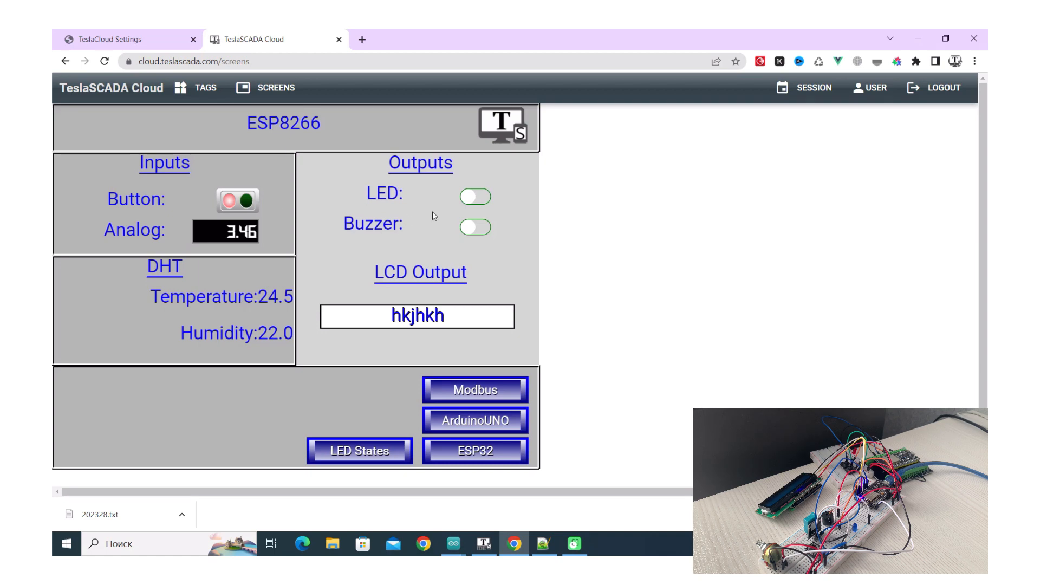
# Step: Switch the ESP8266 LED on, toggle the buzzer on and off, and return home
pyautogui.click(474, 196)
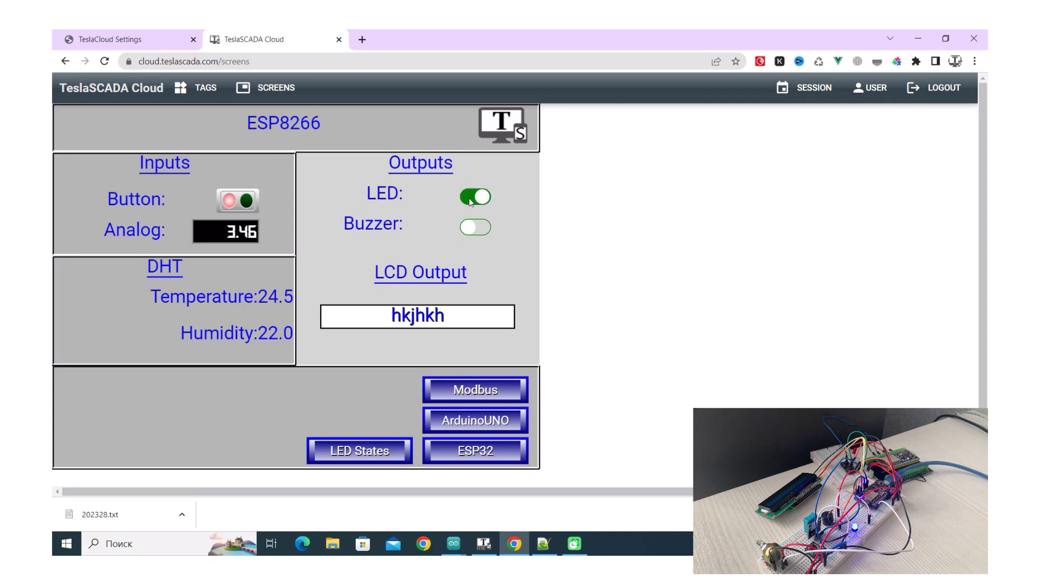
pyautogui.moveTo(475, 240)
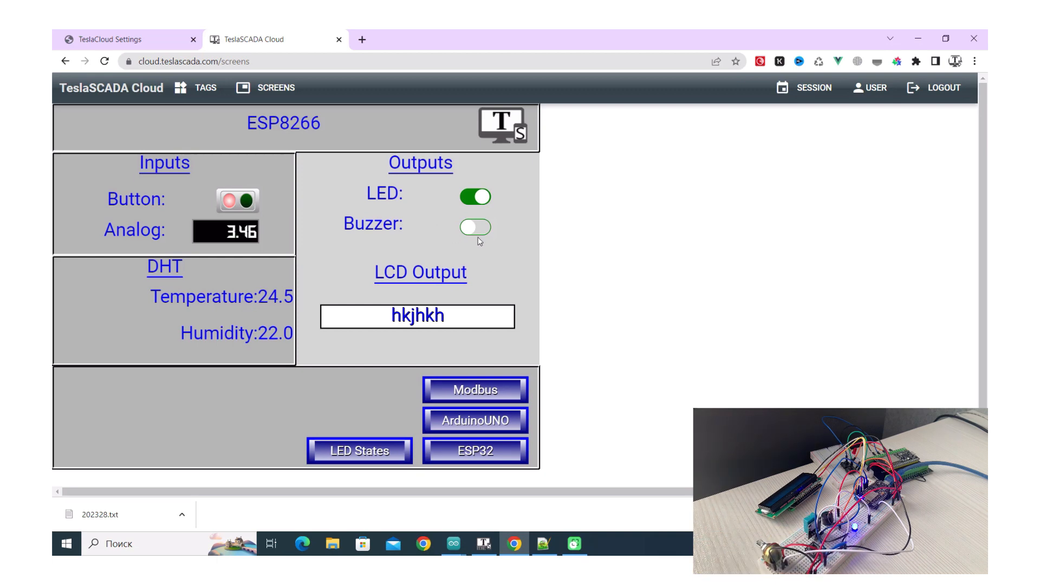
pyautogui.click(475, 228)
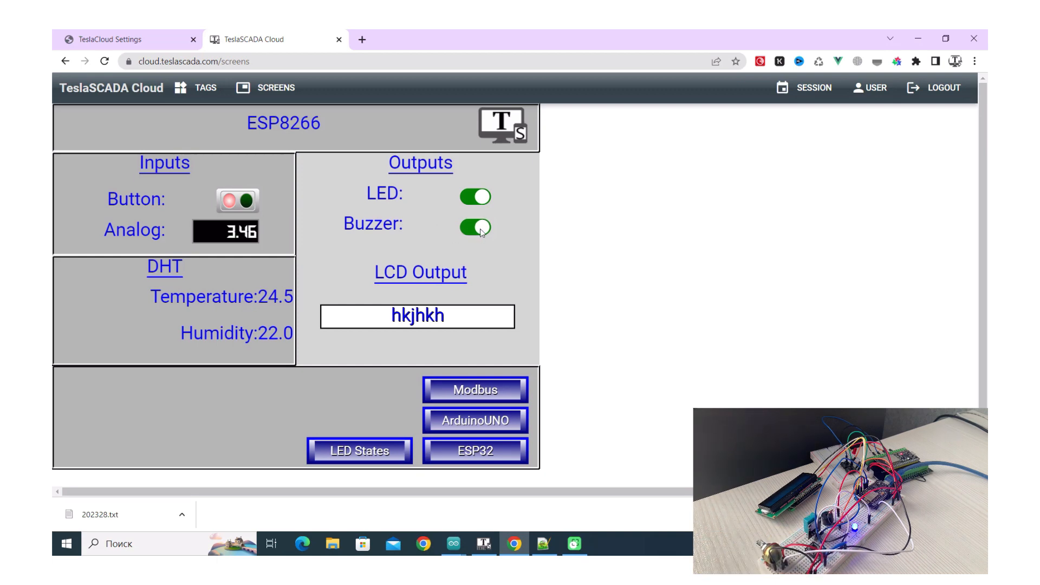
pyautogui.click(475, 227)
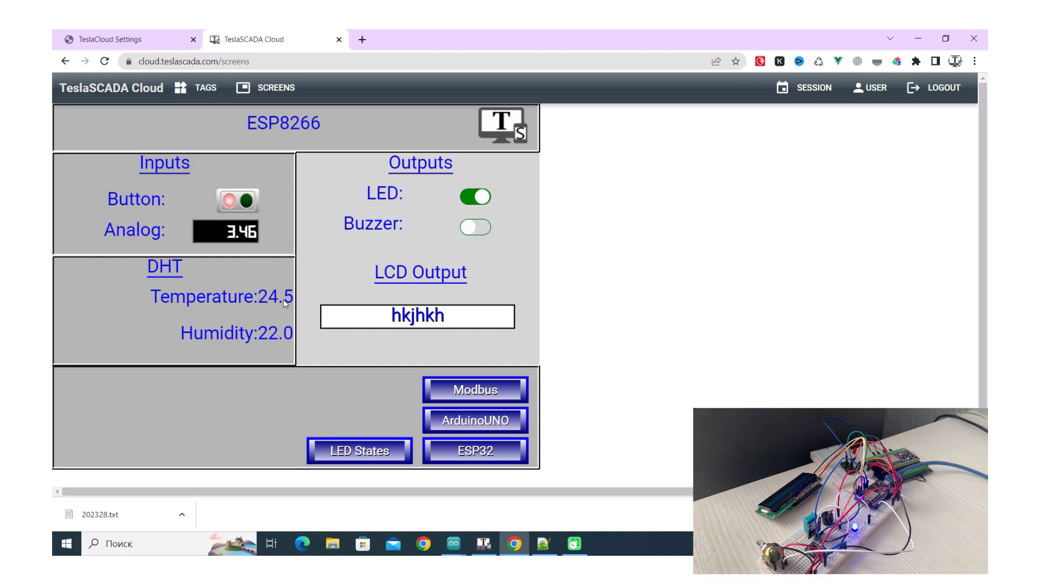
pyautogui.moveTo(274, 330)
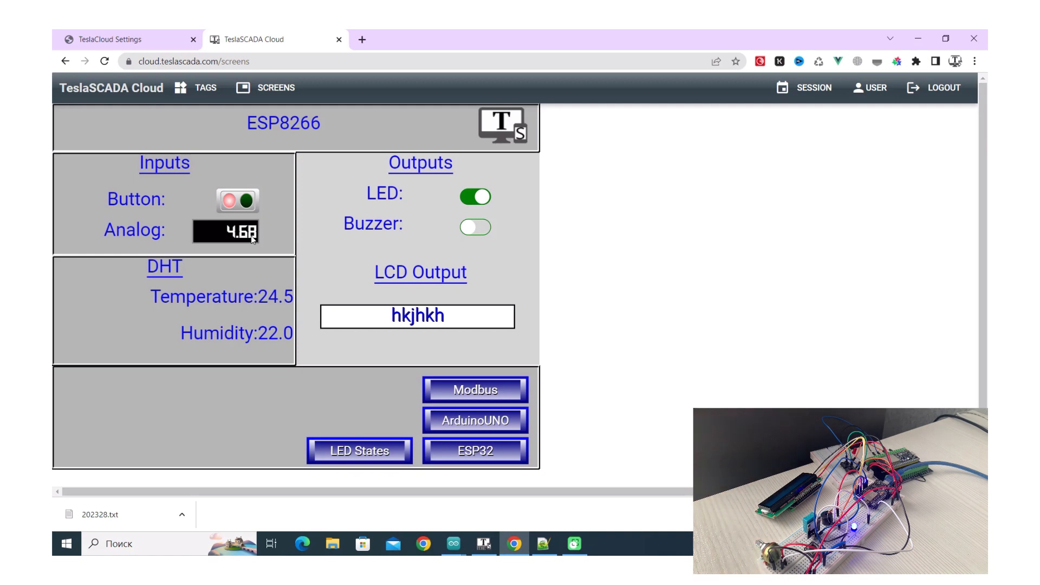
pyautogui.click(206, 87)
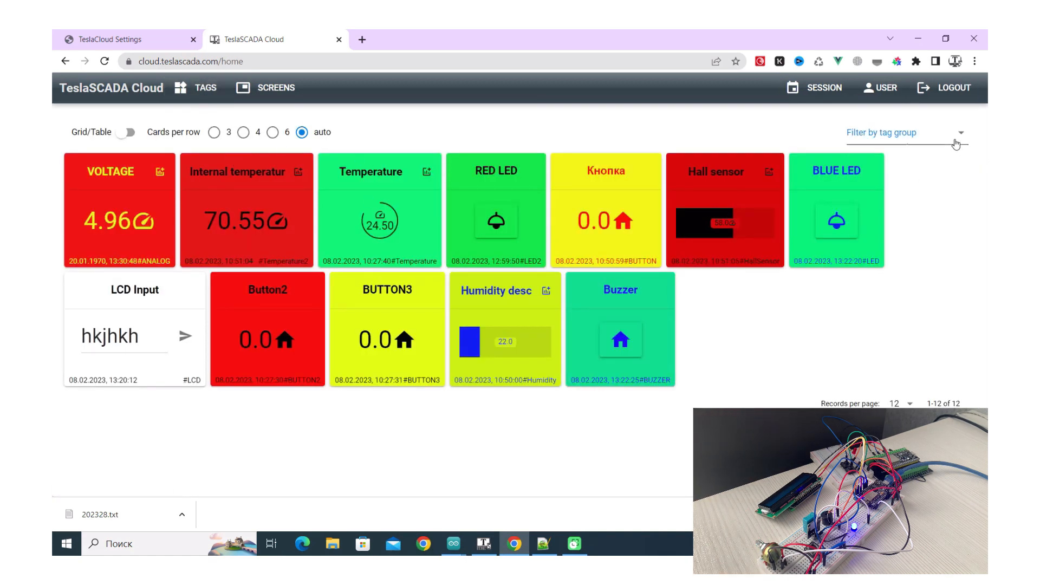
# Step: Filter to Device1, chart Temperature history over 3 Hours and 3 Days, then close it
pyautogui.click(904, 133)
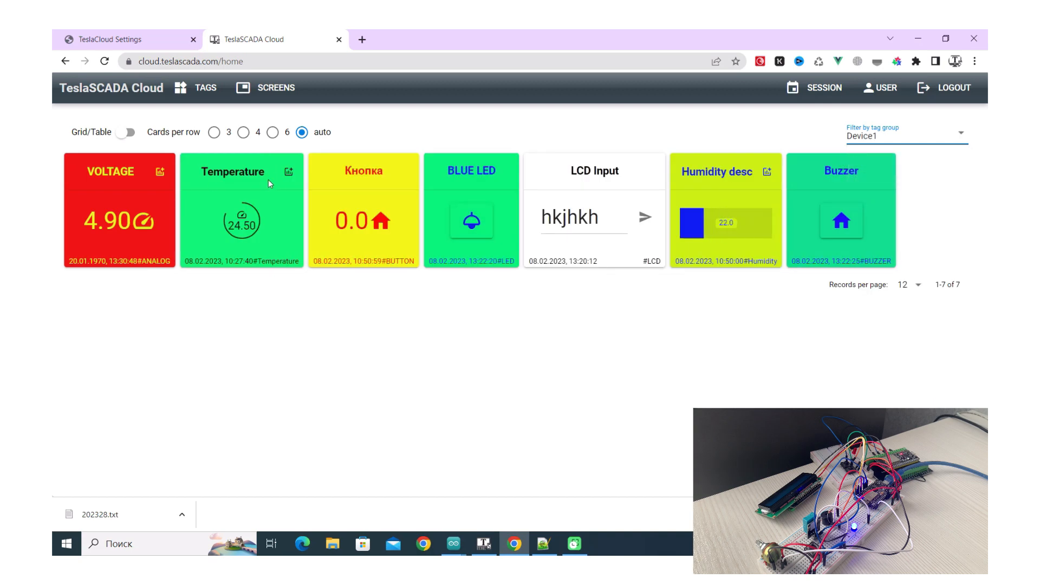
pyautogui.click(287, 172)
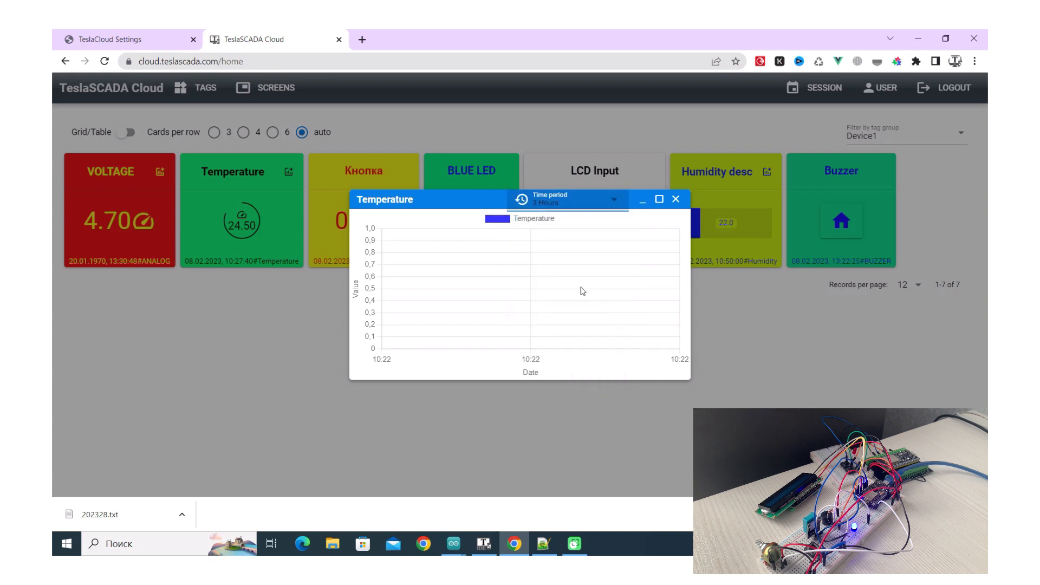
pyautogui.moveTo(568, 292)
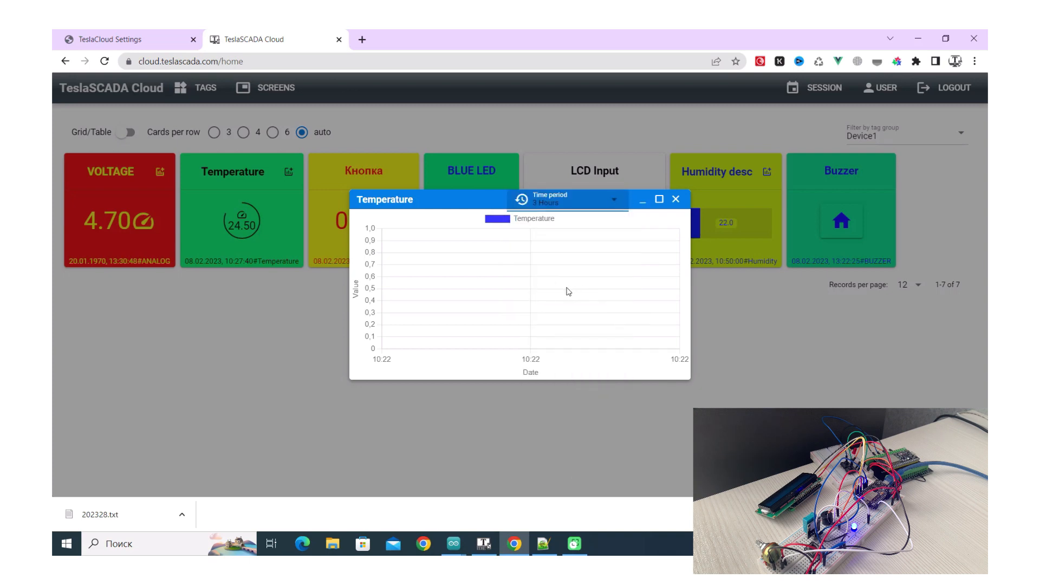
pyautogui.moveTo(549, 270)
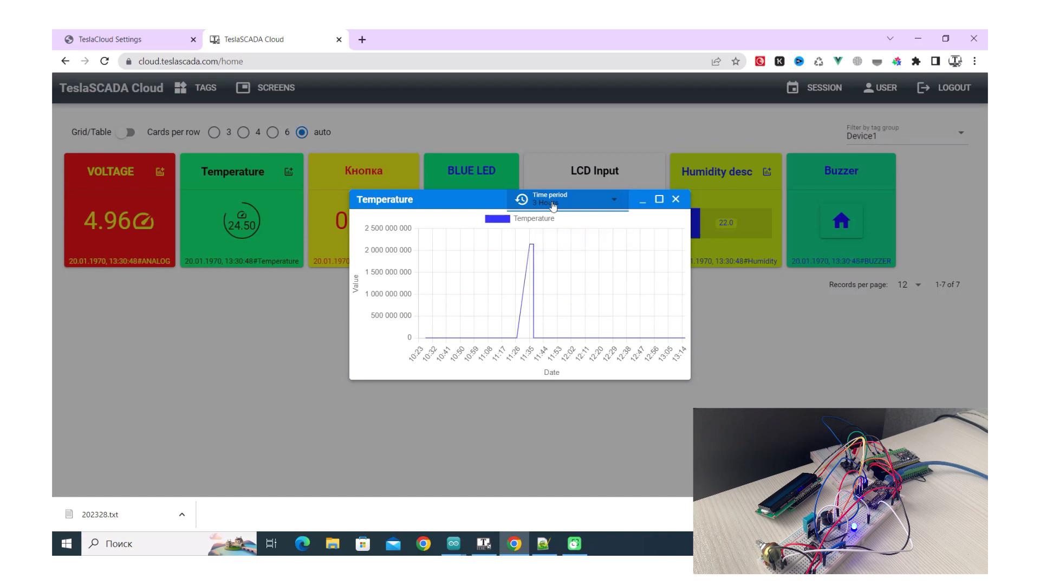
pyautogui.moveTo(557, 217)
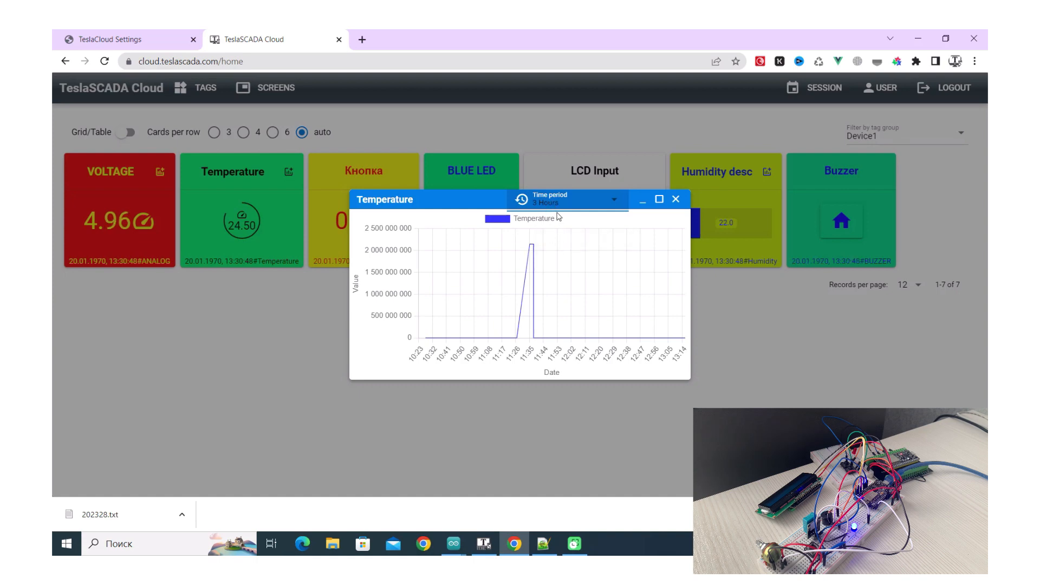
pyautogui.click(611, 199)
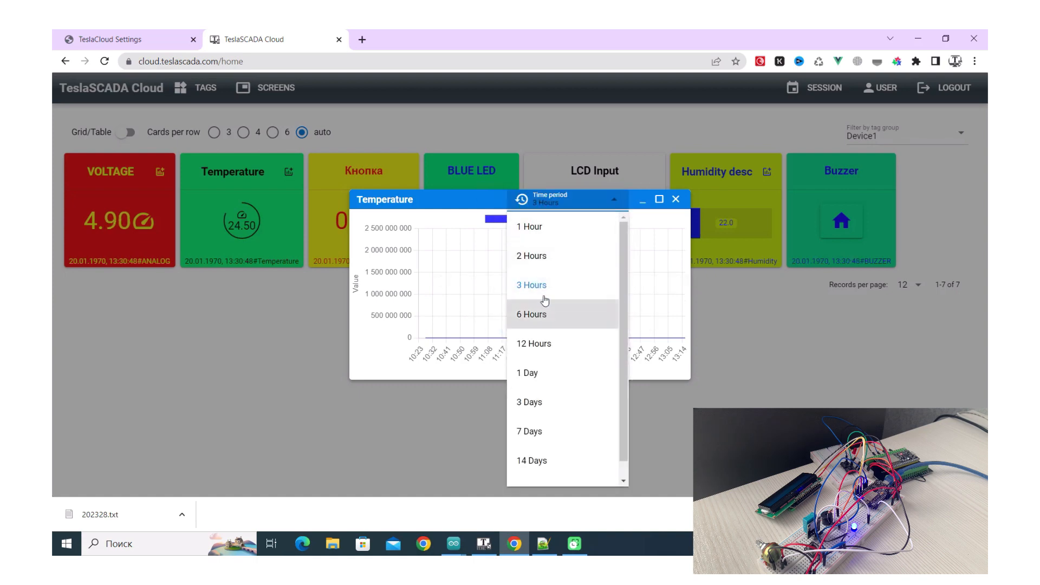
pyautogui.moveTo(592, 296)
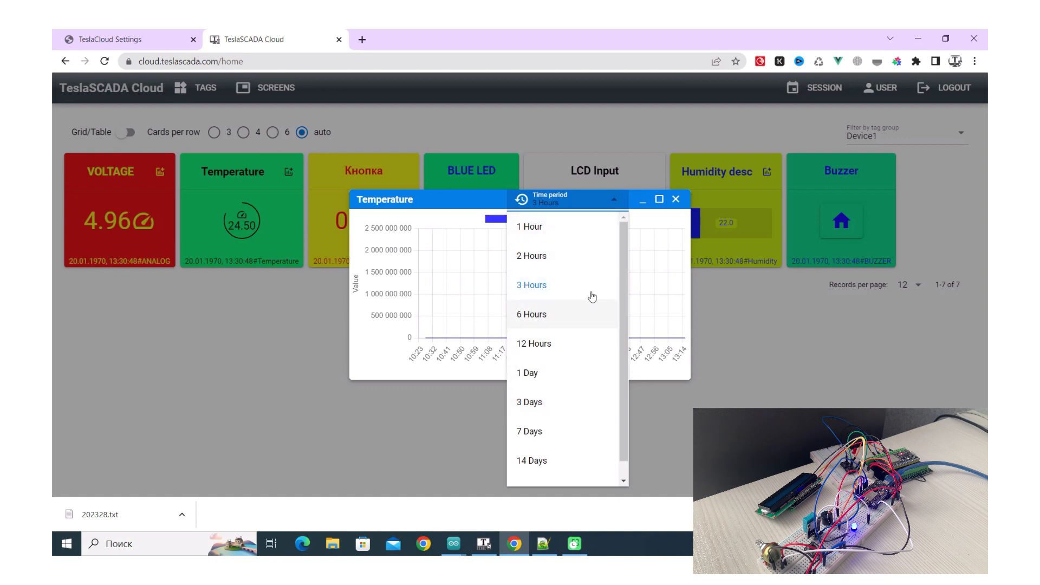
pyautogui.click(531, 284)
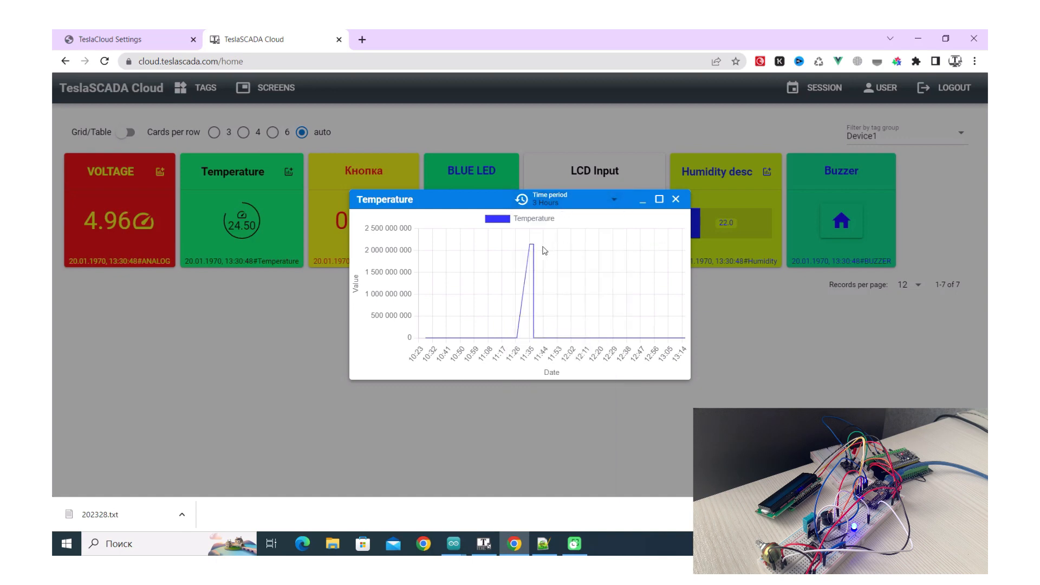
pyautogui.moveTo(546, 204)
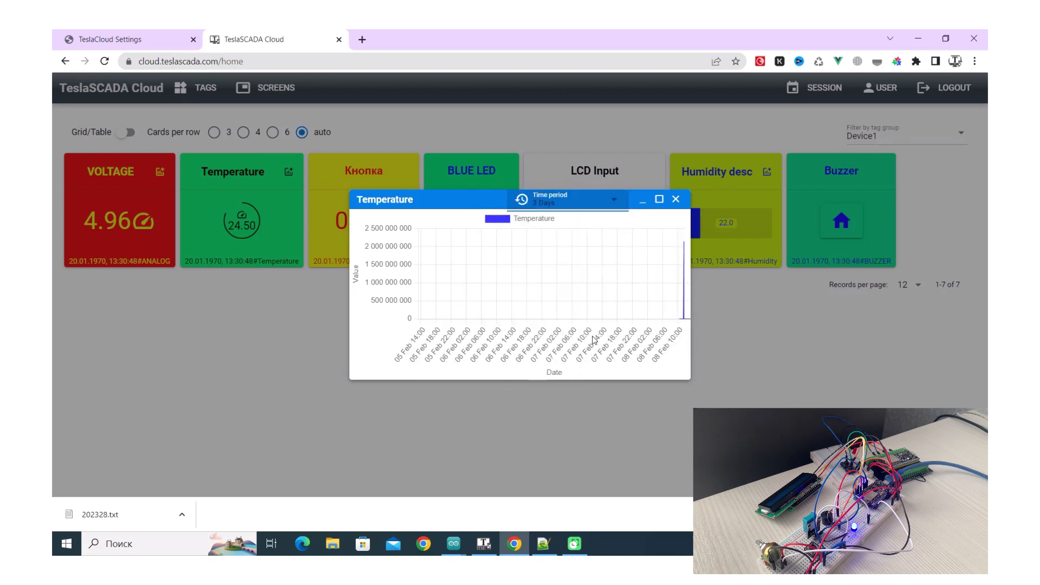
pyautogui.moveTo(548, 228)
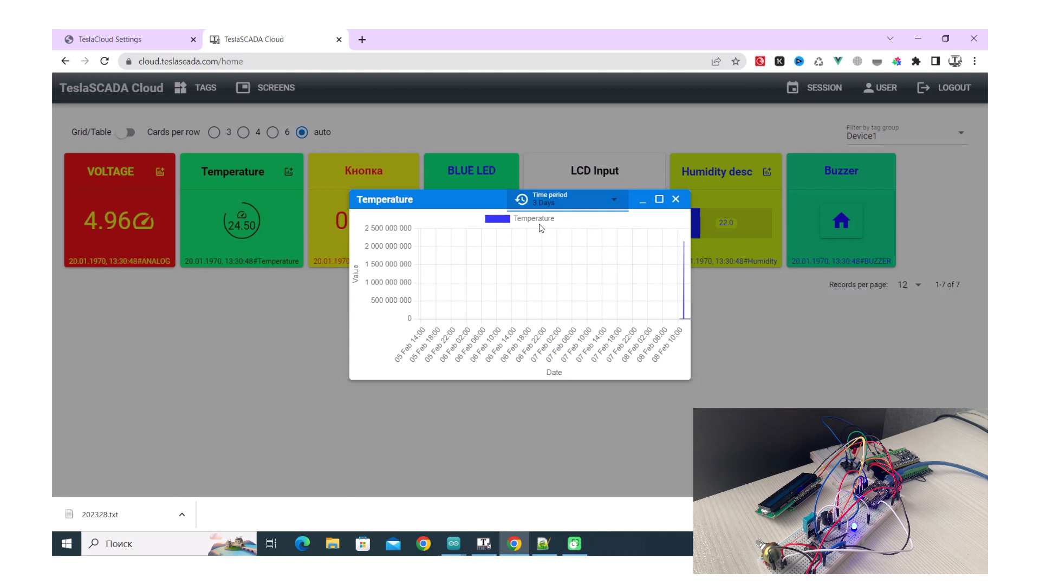
pyautogui.moveTo(532, 231)
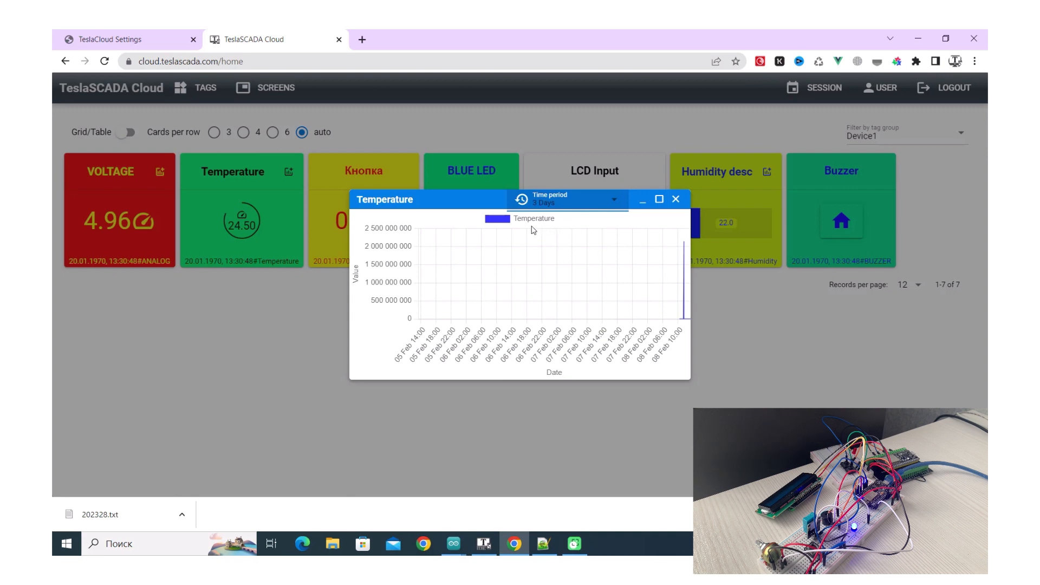
pyautogui.moveTo(679, 224)
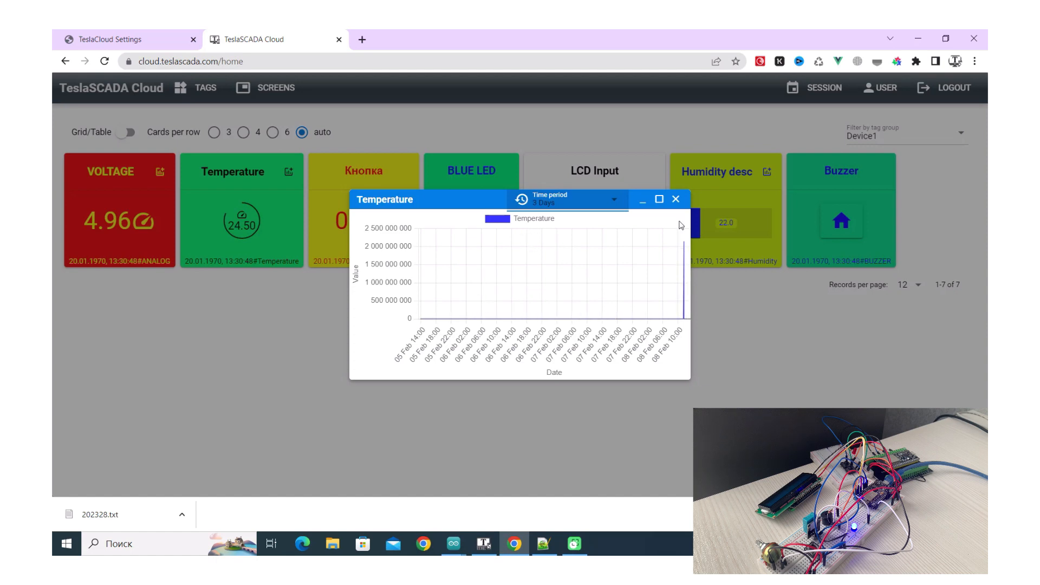
pyautogui.click(675, 199)
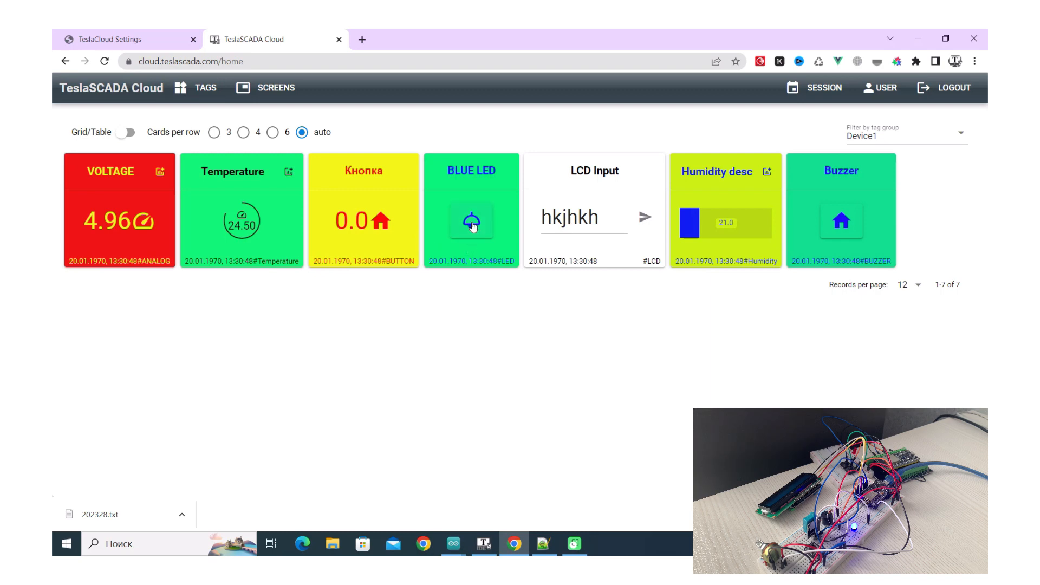
pyautogui.moveTo(473, 231)
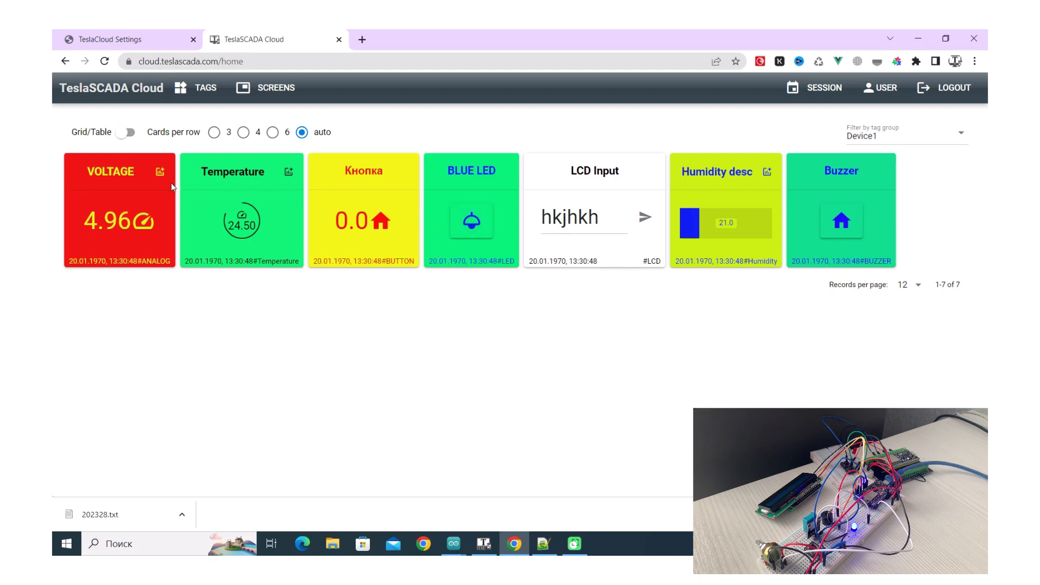
pyautogui.click(159, 171)
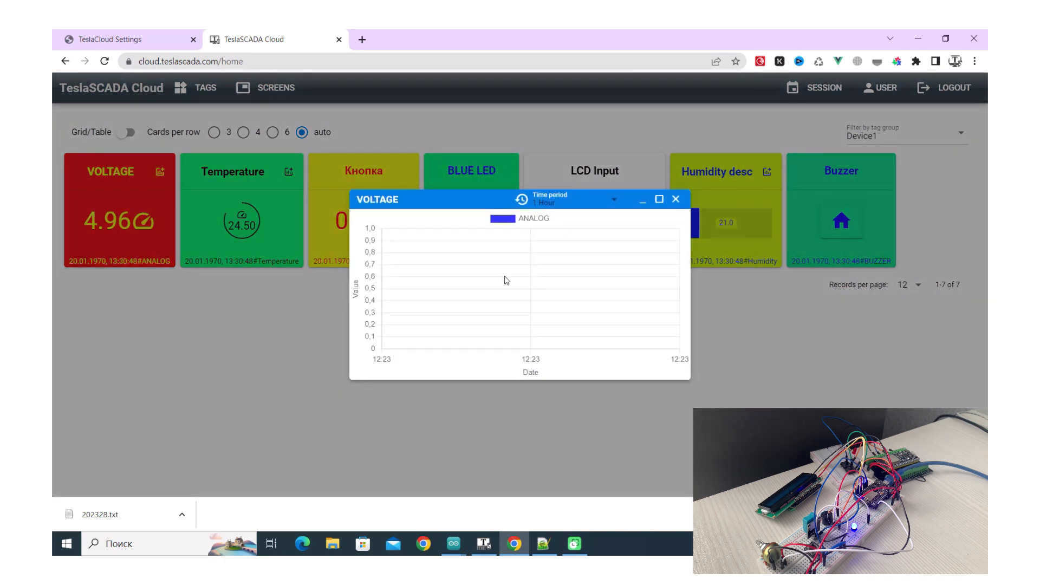
pyautogui.moveTo(546, 221)
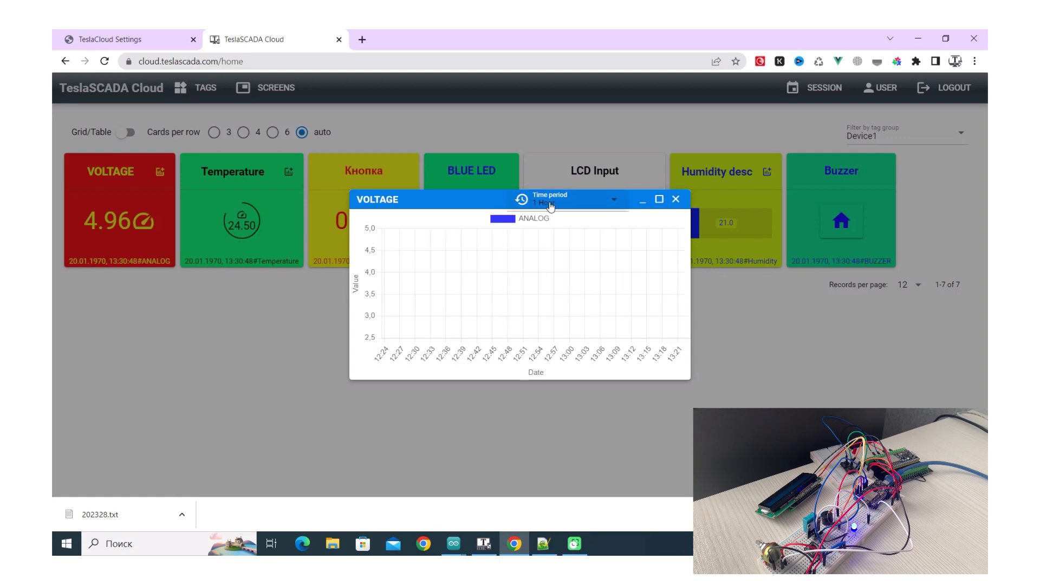
pyautogui.click(550, 202)
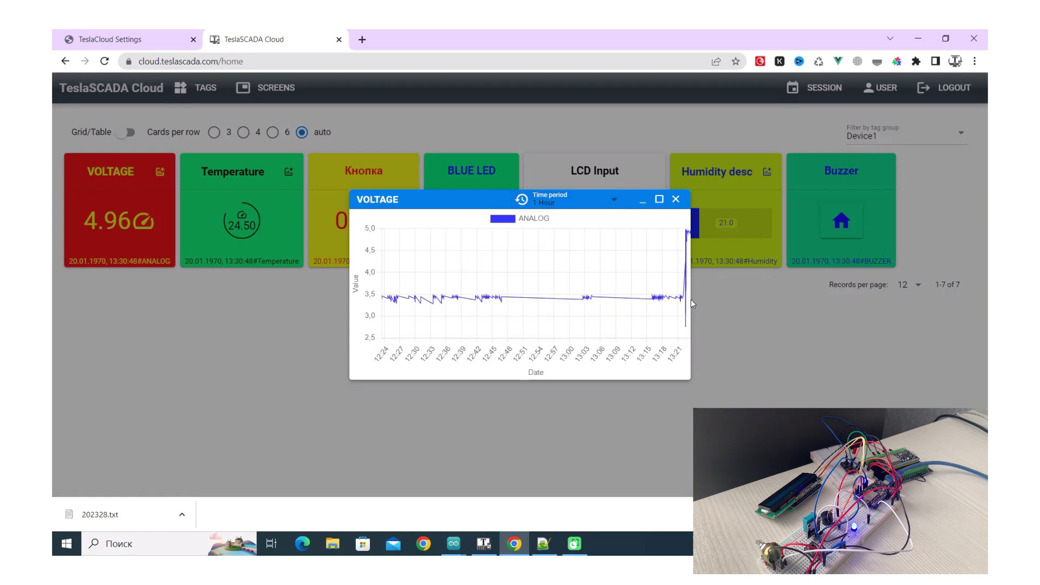
pyautogui.moveTo(698, 260)
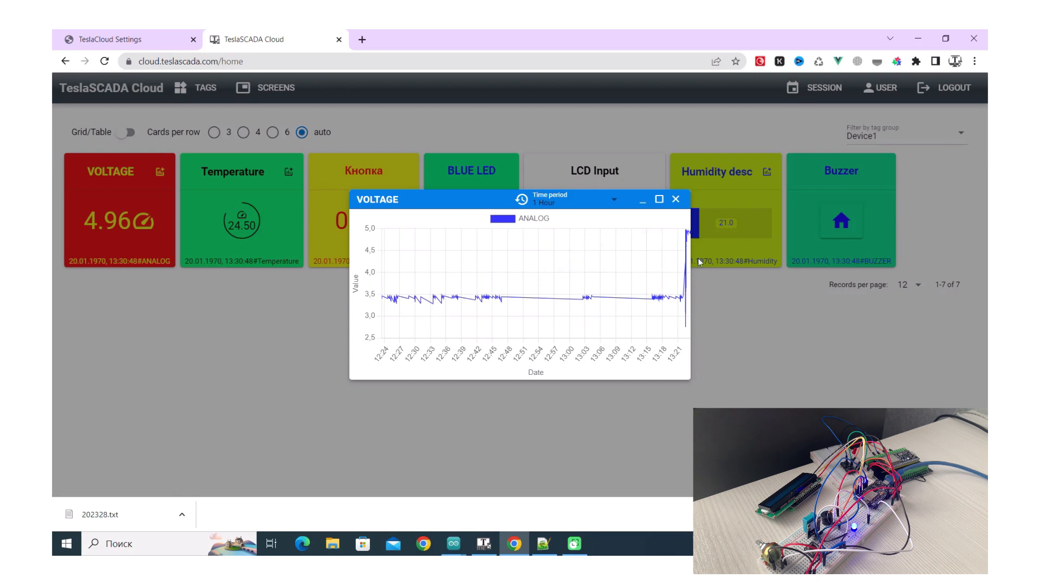
pyautogui.moveTo(674, 281)
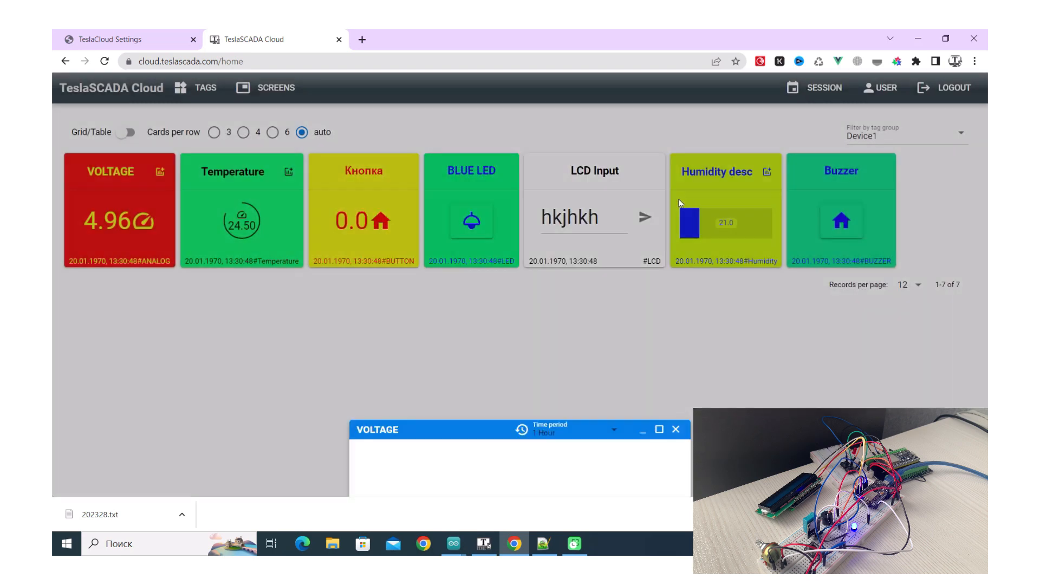
# Step: Open the ESP32's TeslaCloud Settings tag page at 192.168.1.16 in a new browser tab
pyautogui.click(676, 429)
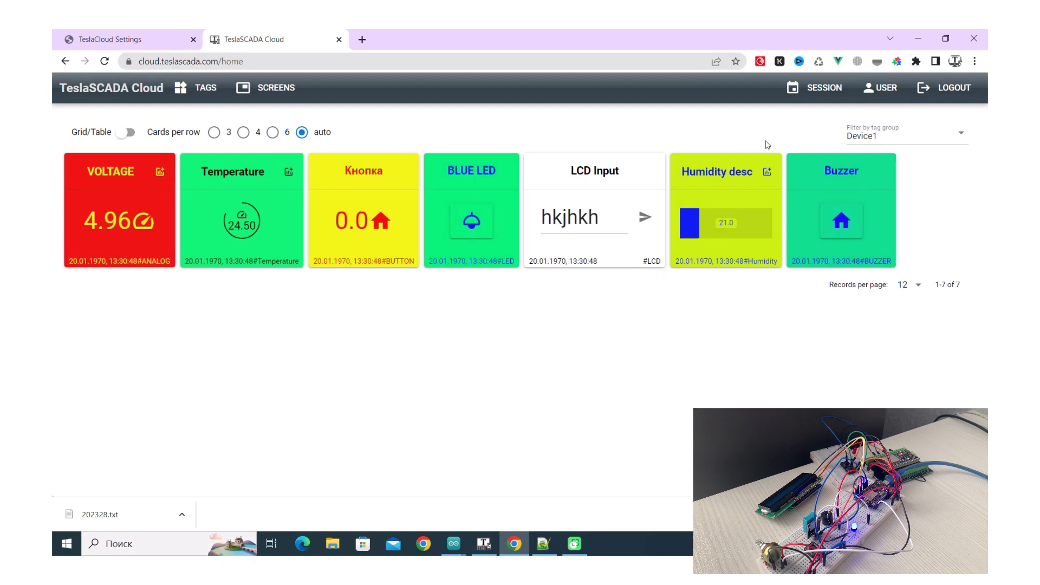
pyautogui.moveTo(277, 86)
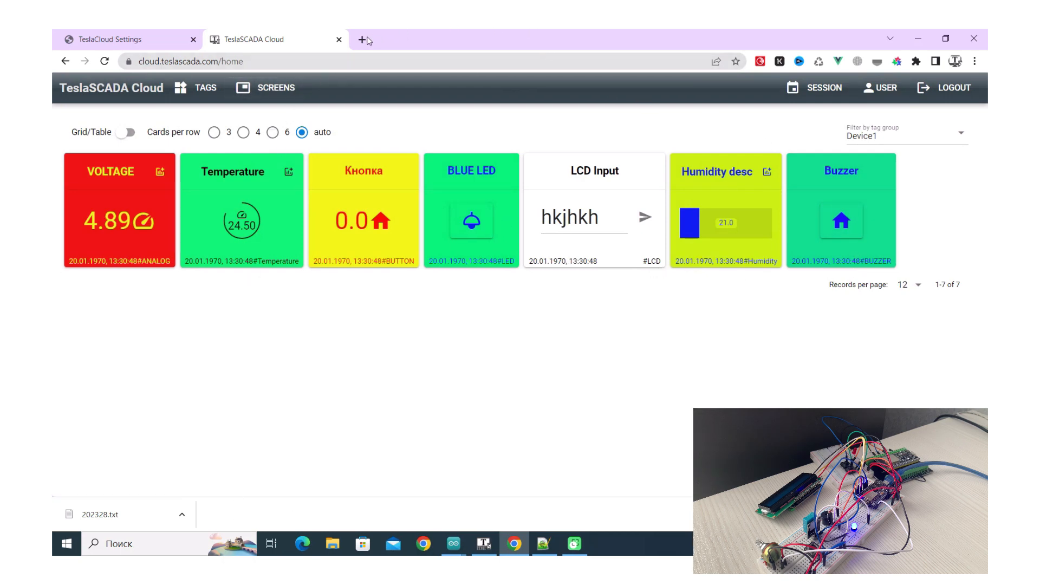
pyautogui.click(361, 39)
pyautogui.write('192.168.1.16')
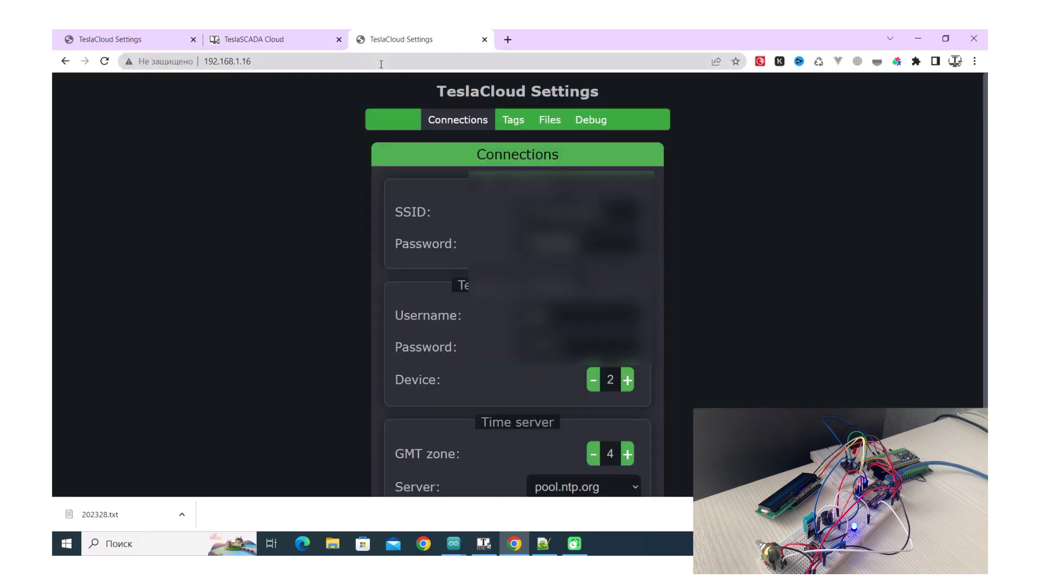
pyautogui.click(513, 119)
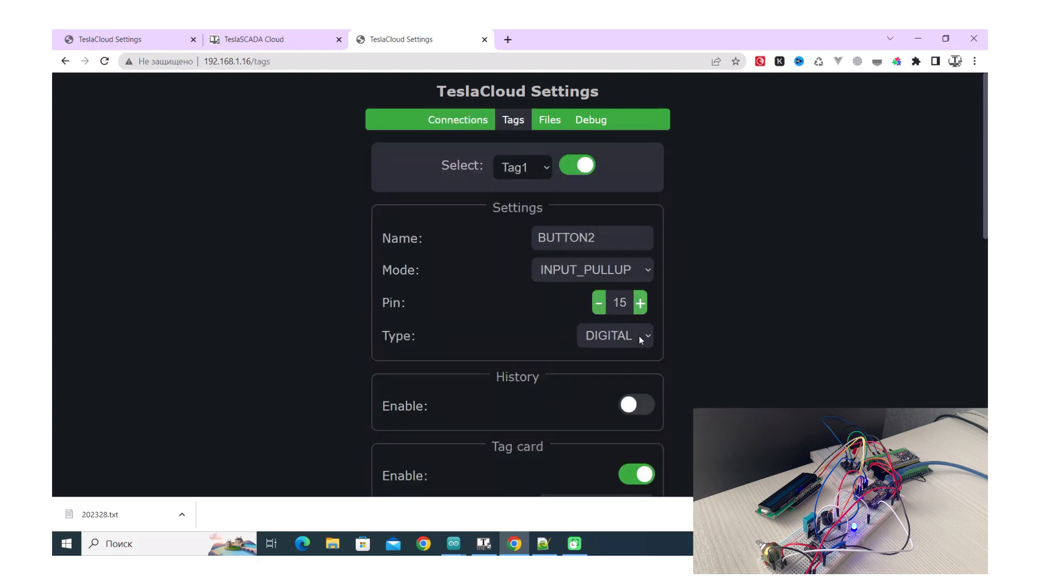
# Step: View Tag2, then Tag4: virtual HallSensor, 5.00 deadband, one-day history
pyautogui.click(522, 167)
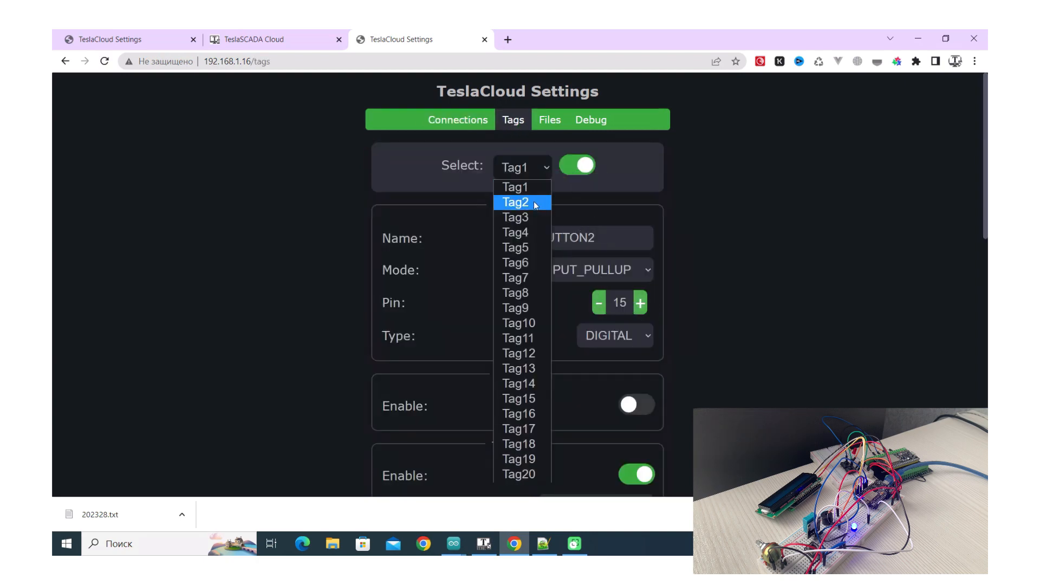
pyautogui.click(516, 202)
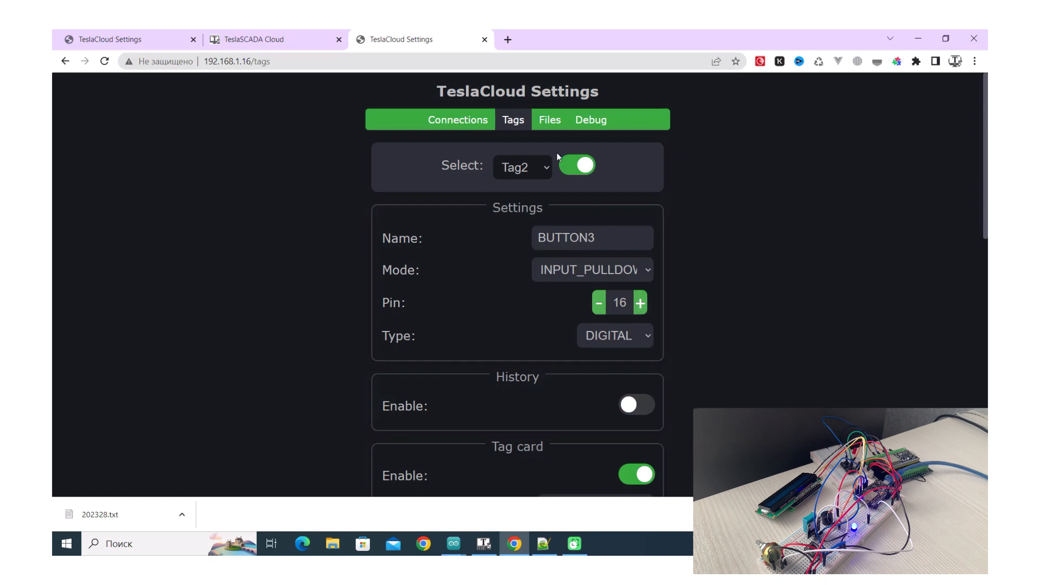
pyautogui.click(522, 166)
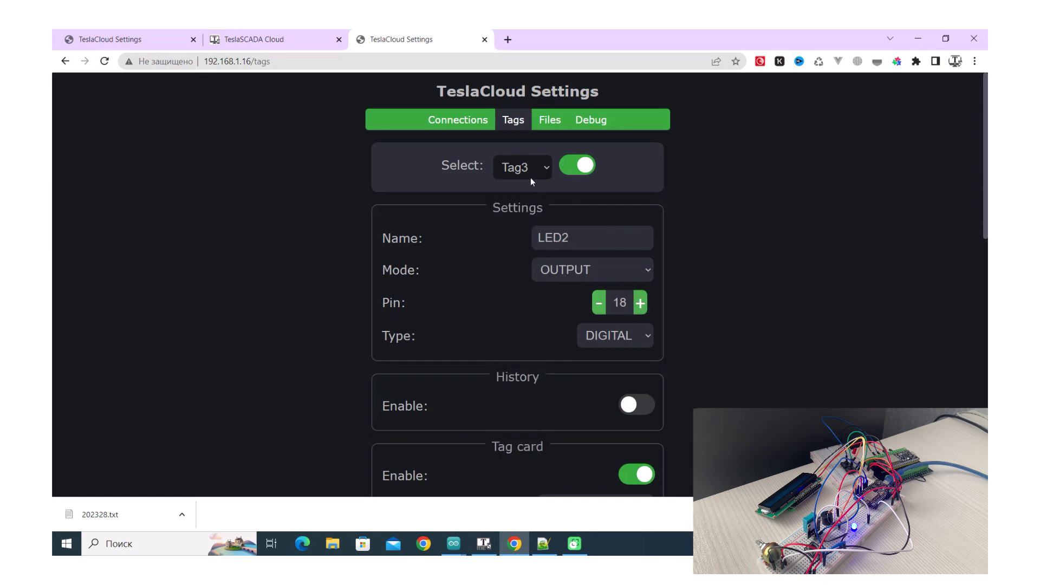
pyautogui.click(522, 166)
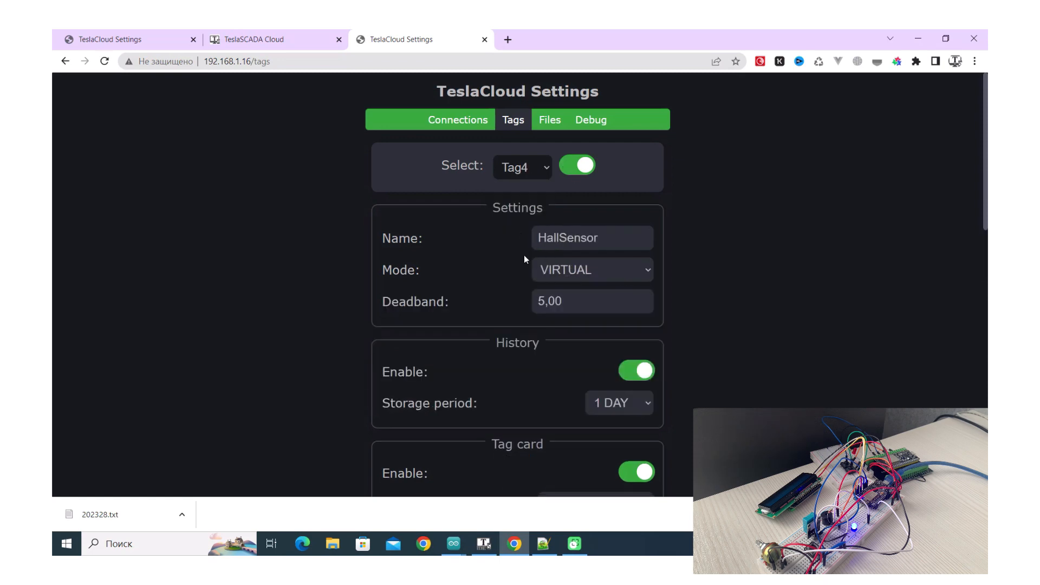
pyautogui.moveTo(514, 543)
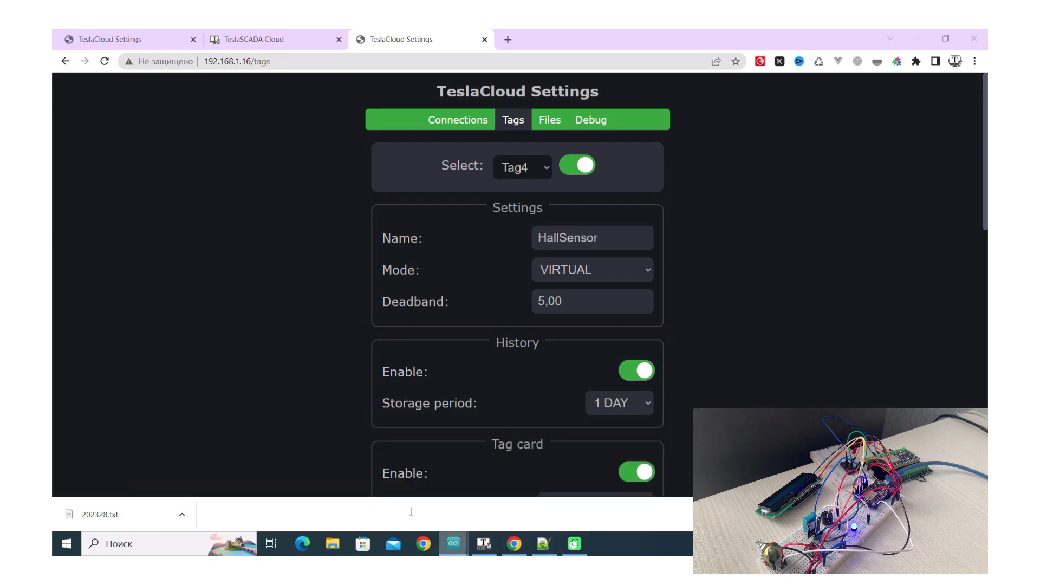
pyautogui.click(452, 543)
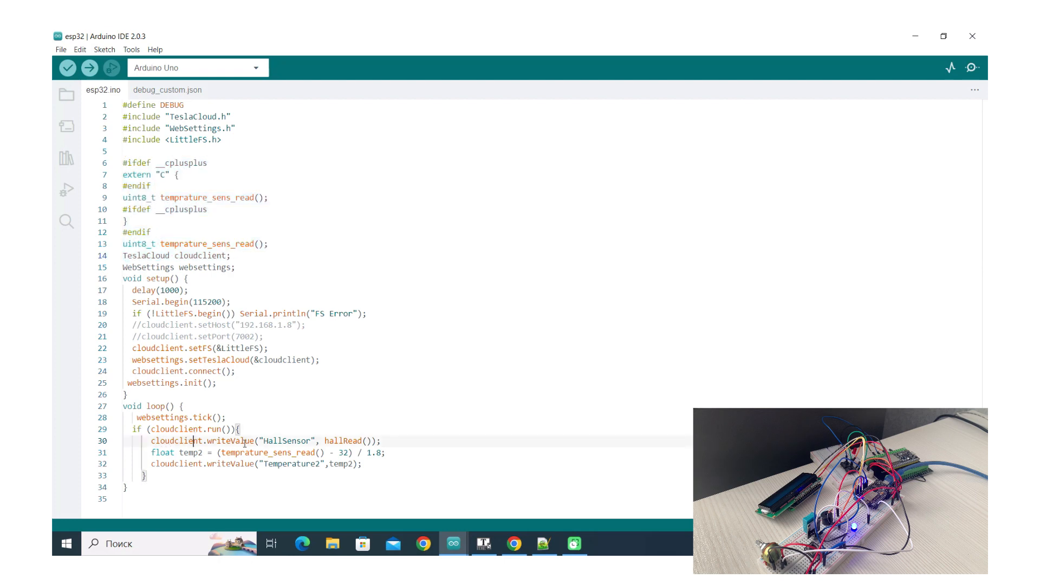
pyautogui.doubleClick(284, 441)
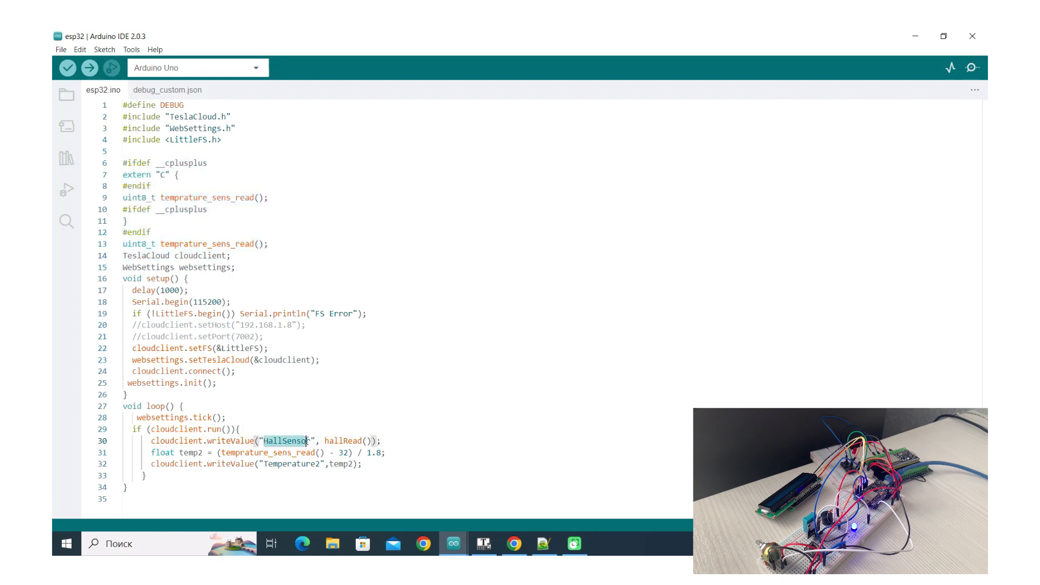
pyautogui.click(514, 543)
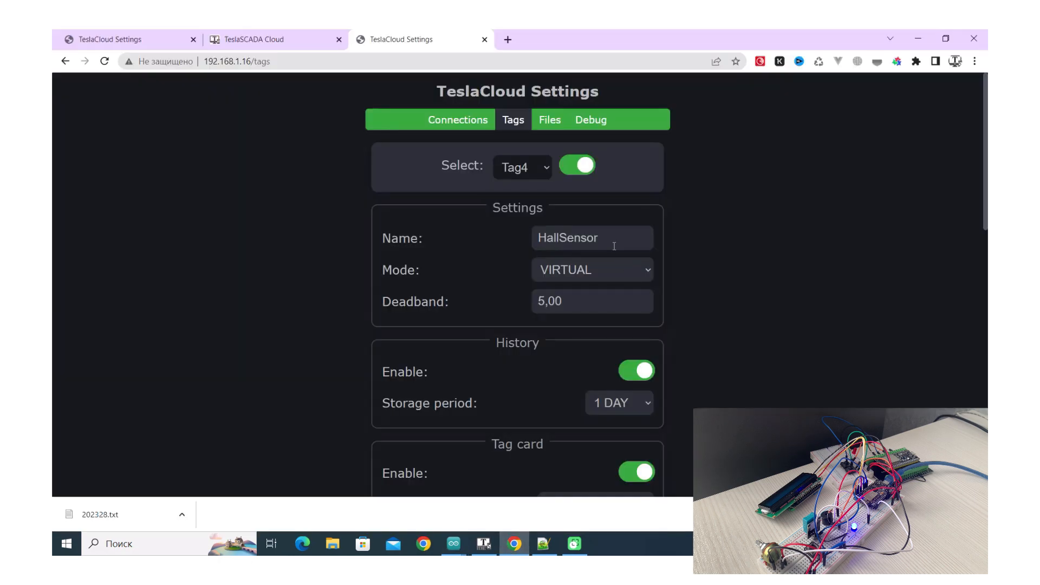
pyautogui.click(483, 543)
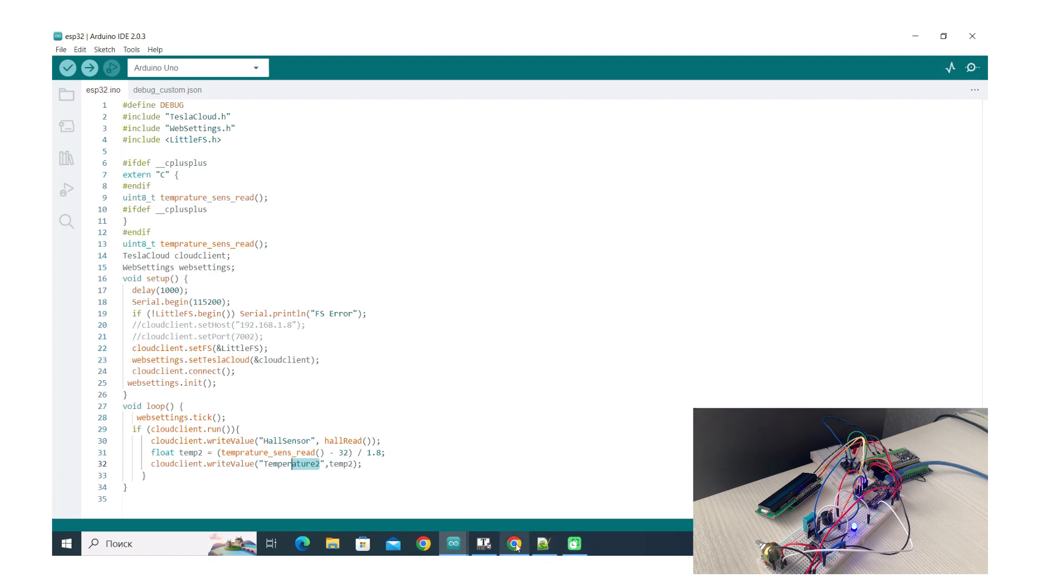
pyautogui.click(514, 543)
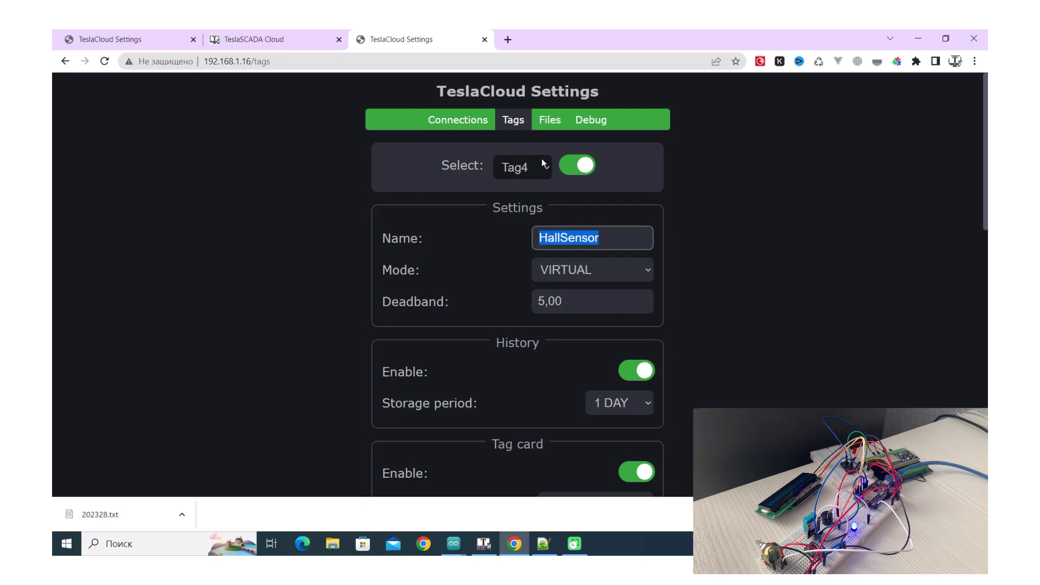
# Step: List the ESP32's stored files, then return to the TeslaSCADA Cloud dashboard for Device2
pyautogui.click(549, 120)
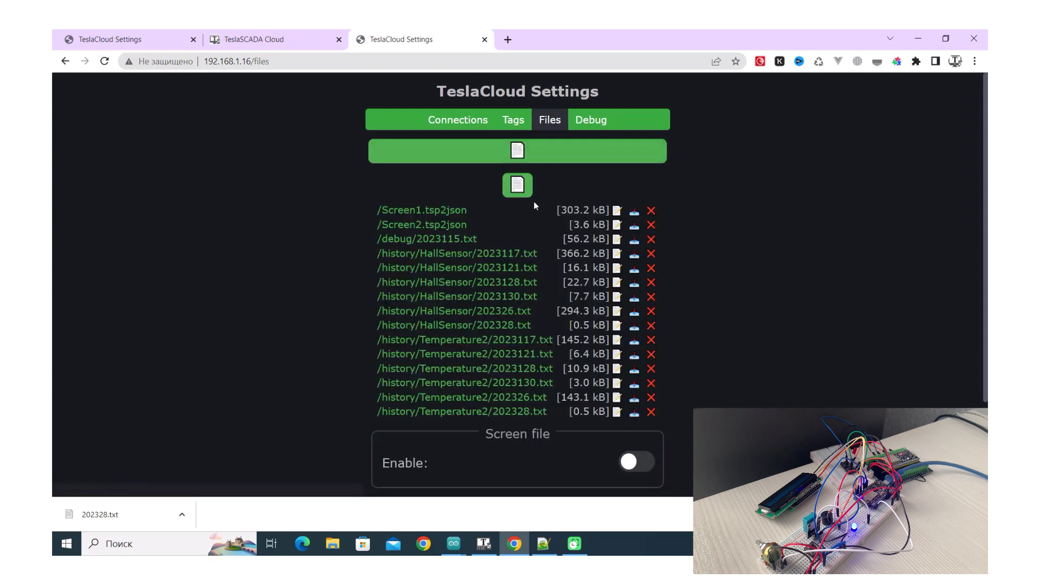
pyautogui.moveTo(494, 311)
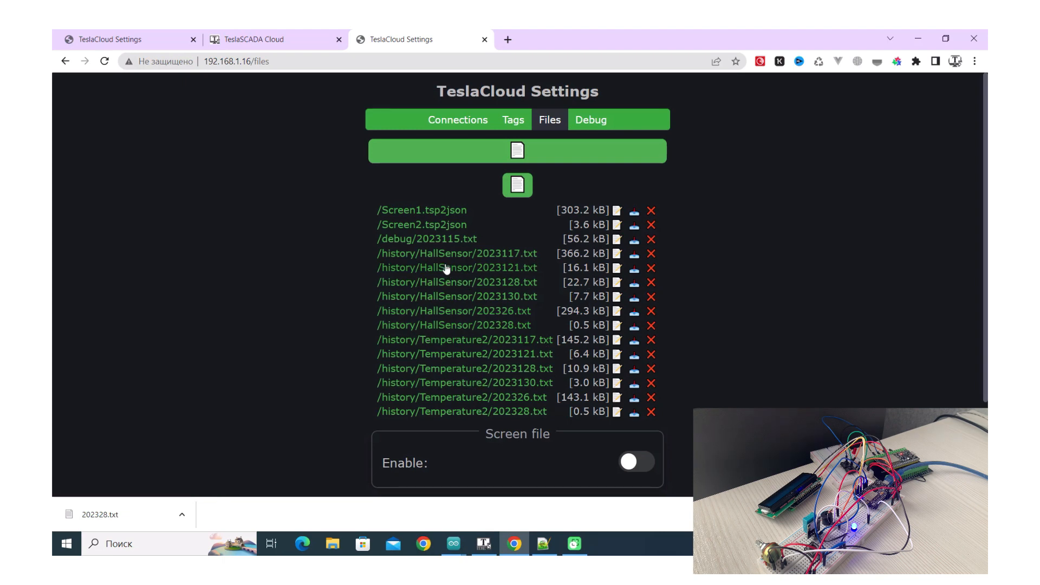
pyautogui.moveTo(964, 351)
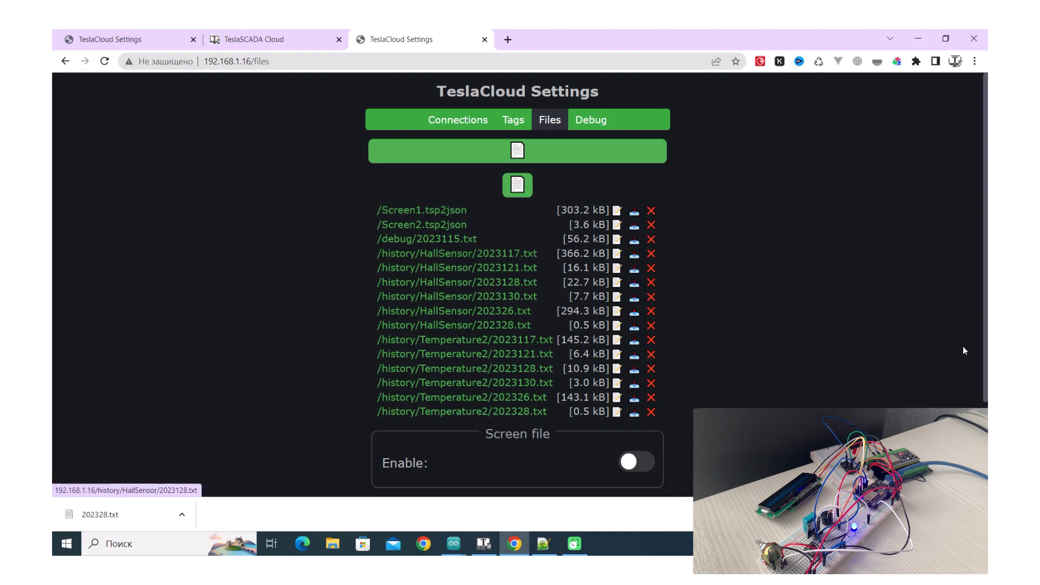
pyautogui.moveTo(981, 388)
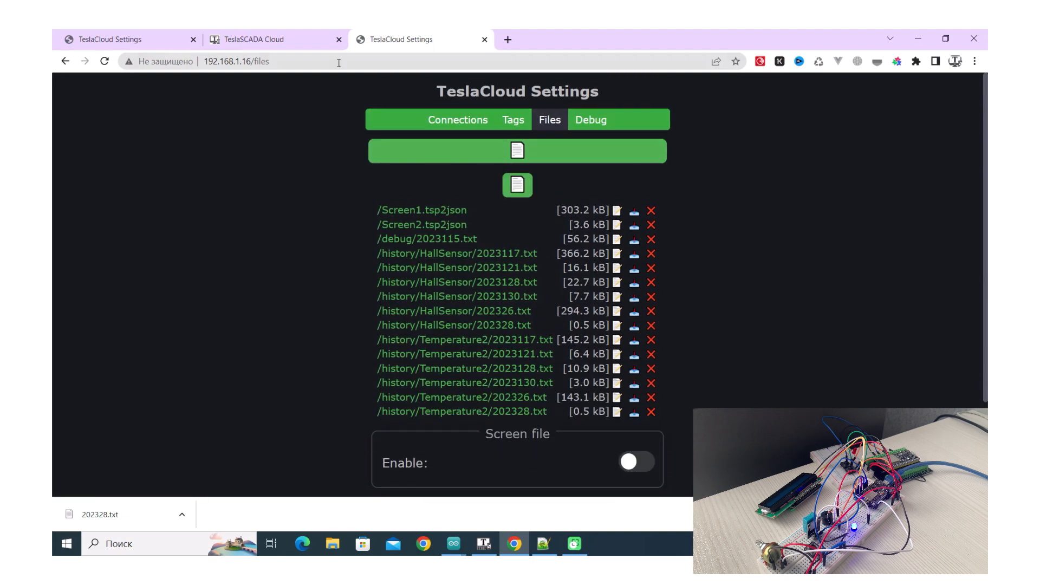
pyautogui.click(272, 39)
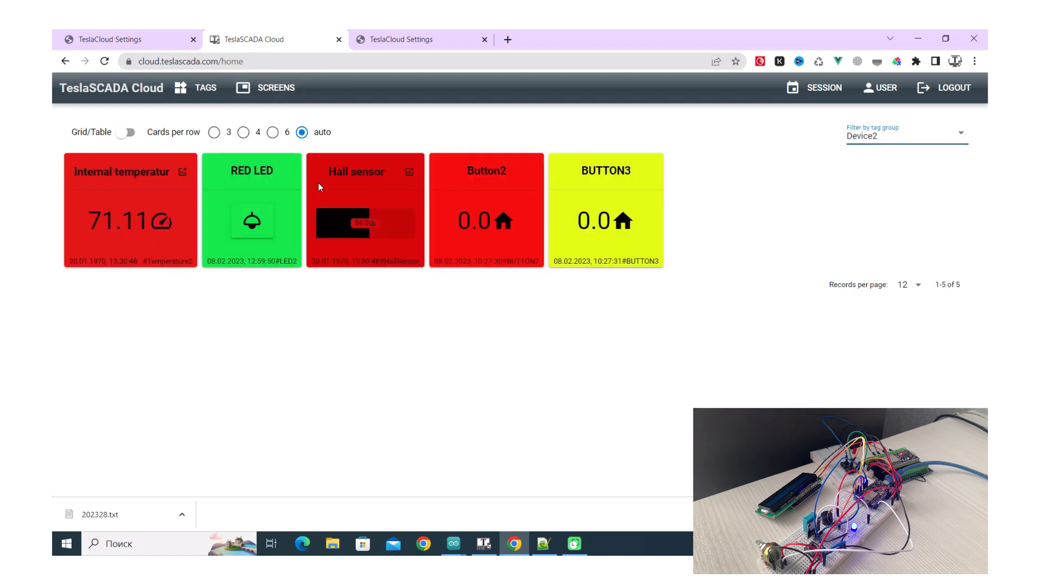
# Step: Open the Hall sensor card's last-hour history chart in TeslaSCADA Cloud
pyautogui.click(410, 172)
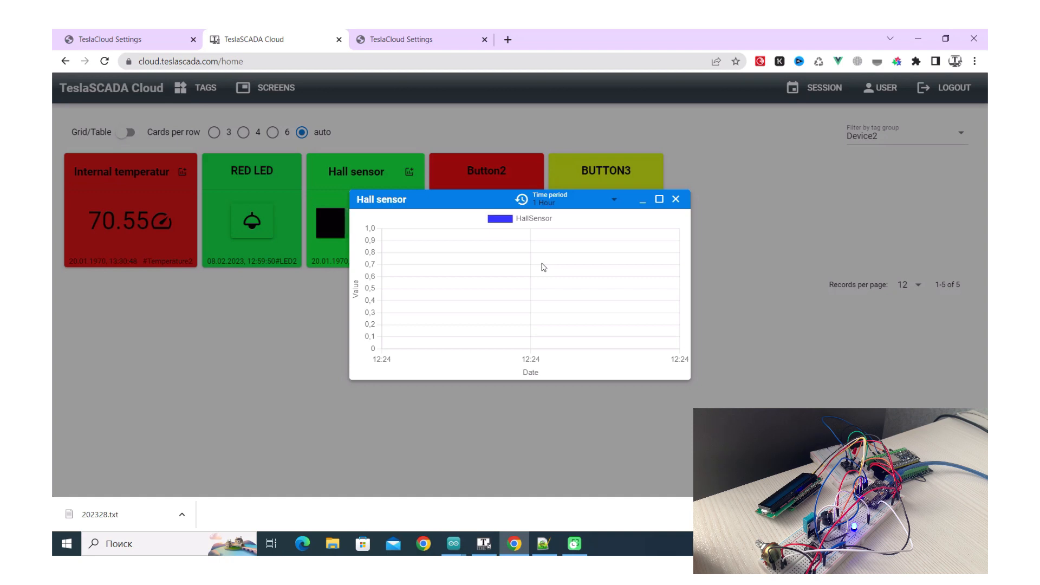
pyautogui.moveTo(605, 252)
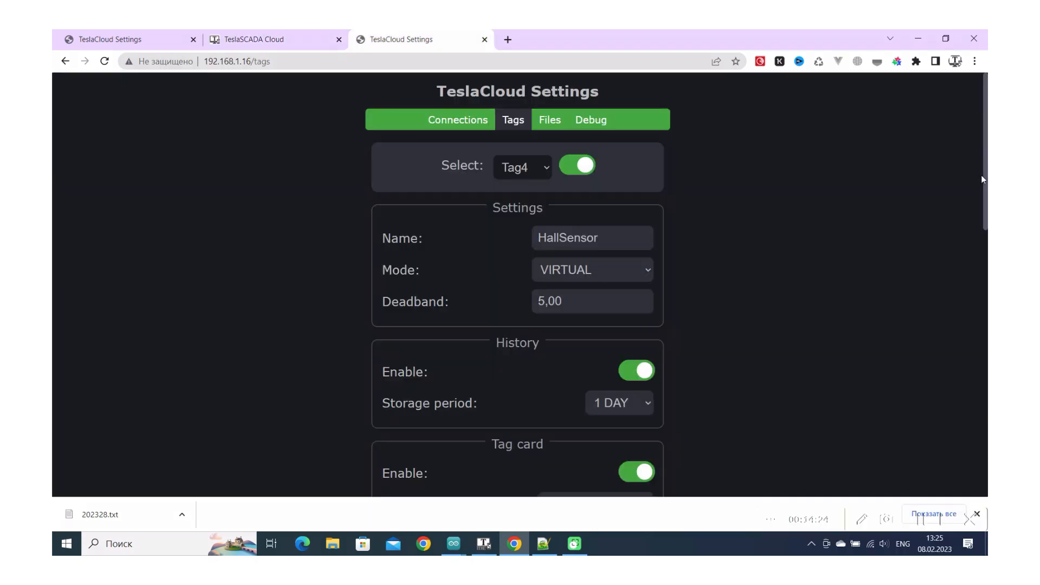
pyautogui.scroll(-3)
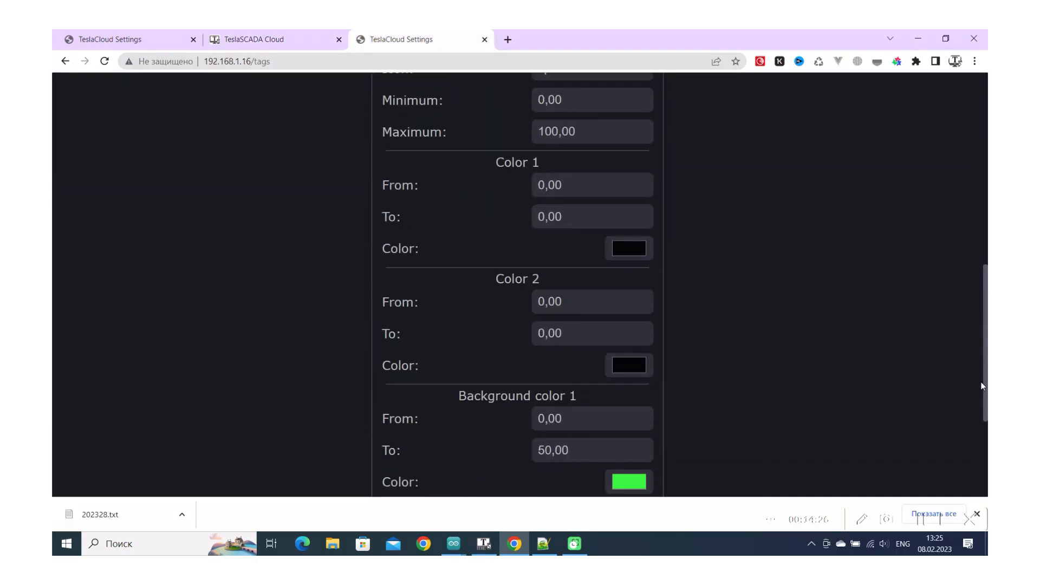
pyautogui.scroll(3)
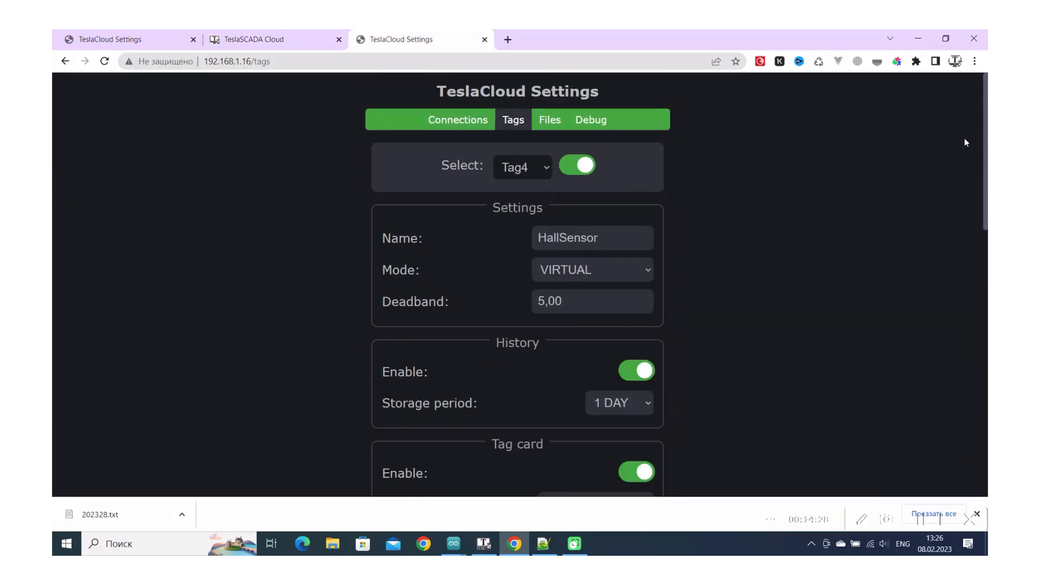
pyautogui.moveTo(608, 110)
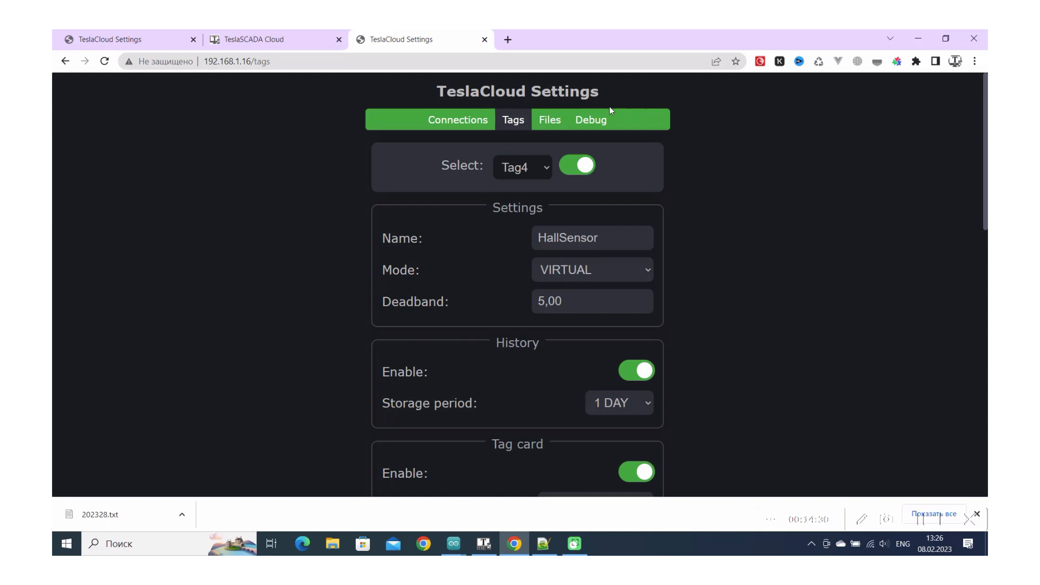
pyautogui.moveTo(565, 123)
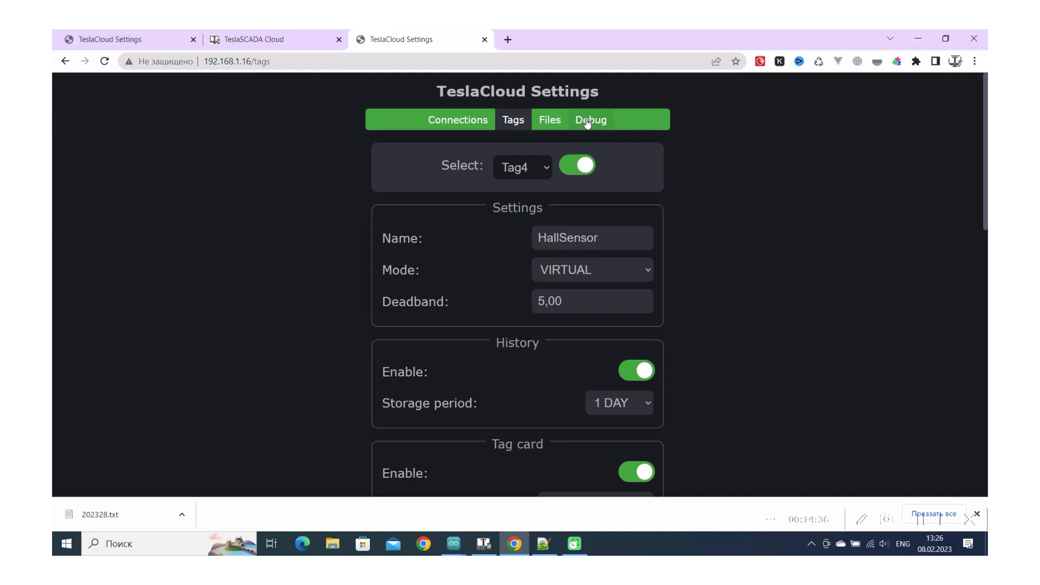
# Step: Check the ESP32's Files list, then watch its live debug log returning Code=1
pyautogui.click(591, 120)
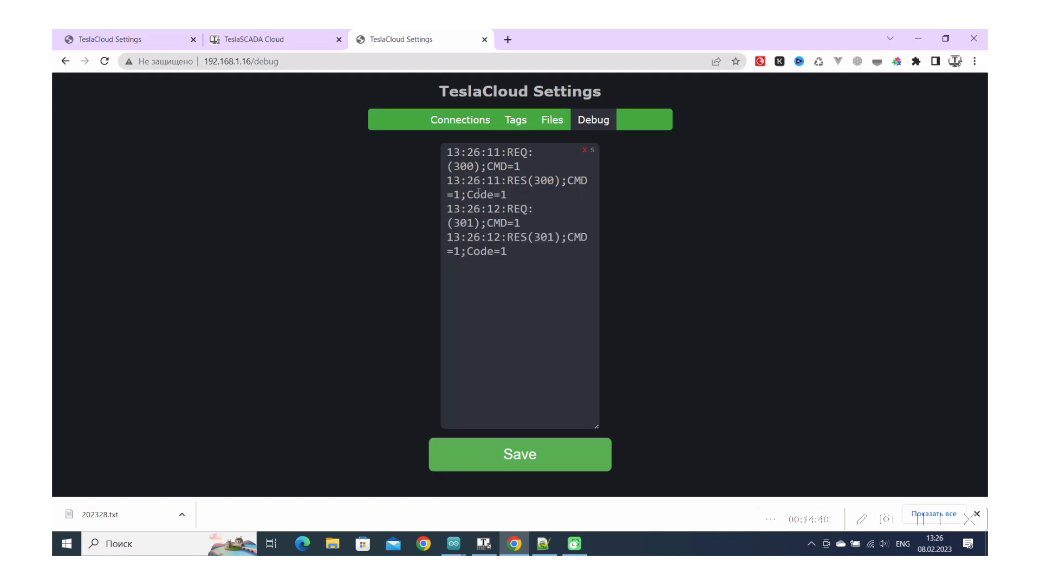
pyautogui.moveTo(531, 257)
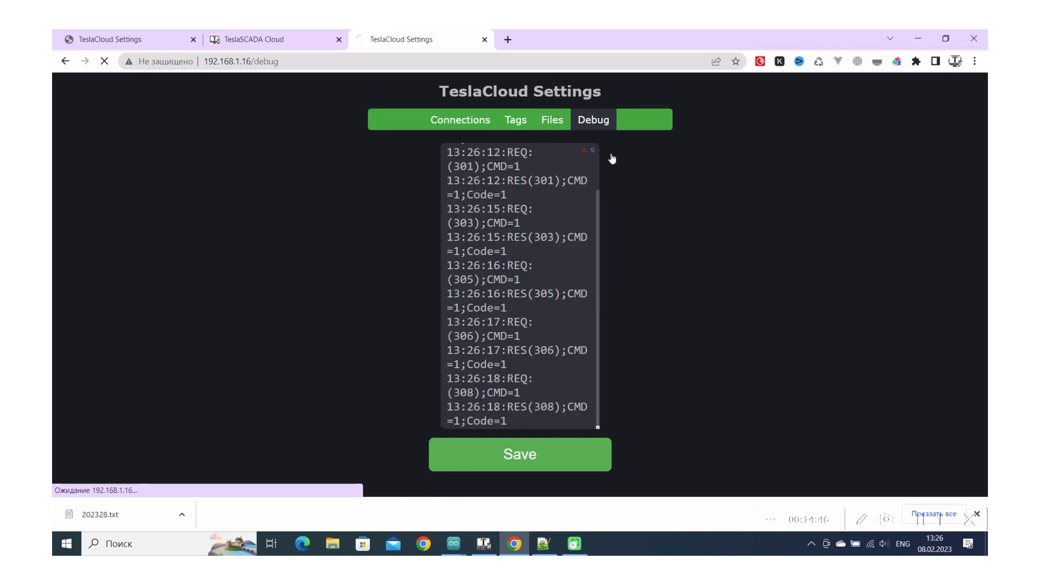
pyautogui.click(551, 119)
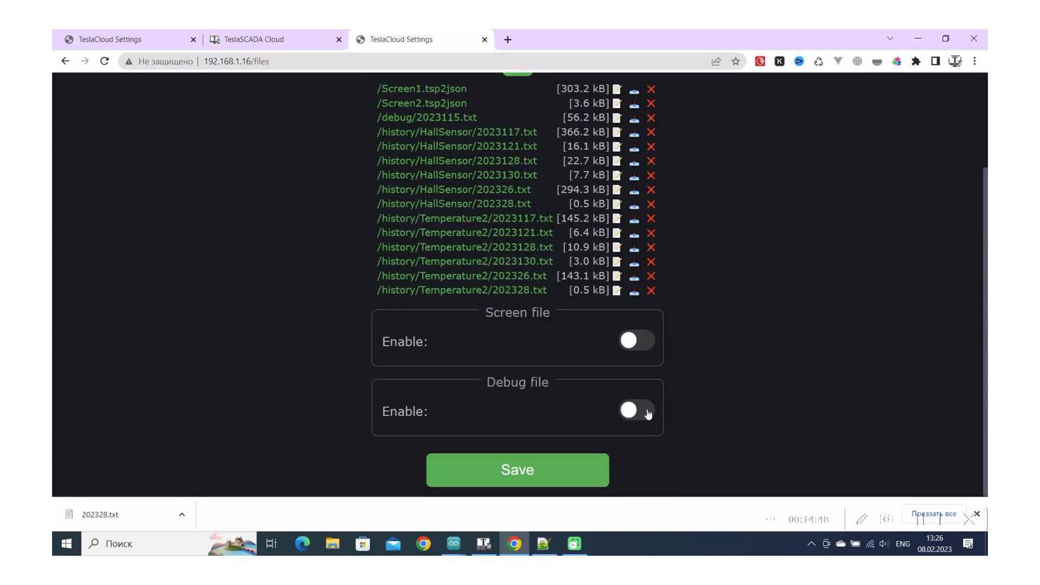
pyautogui.moveTo(982, 254)
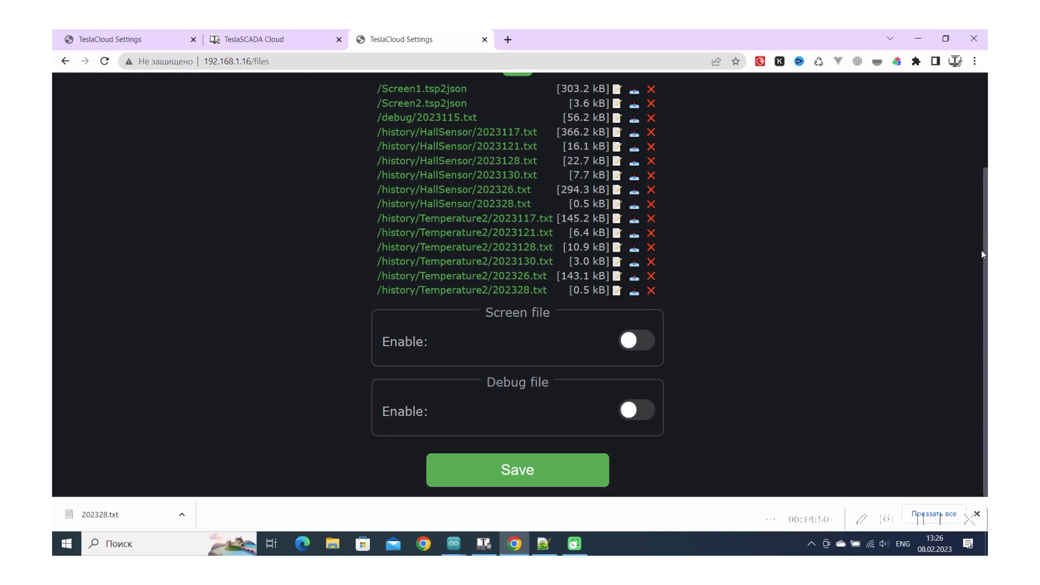
pyautogui.scroll(3)
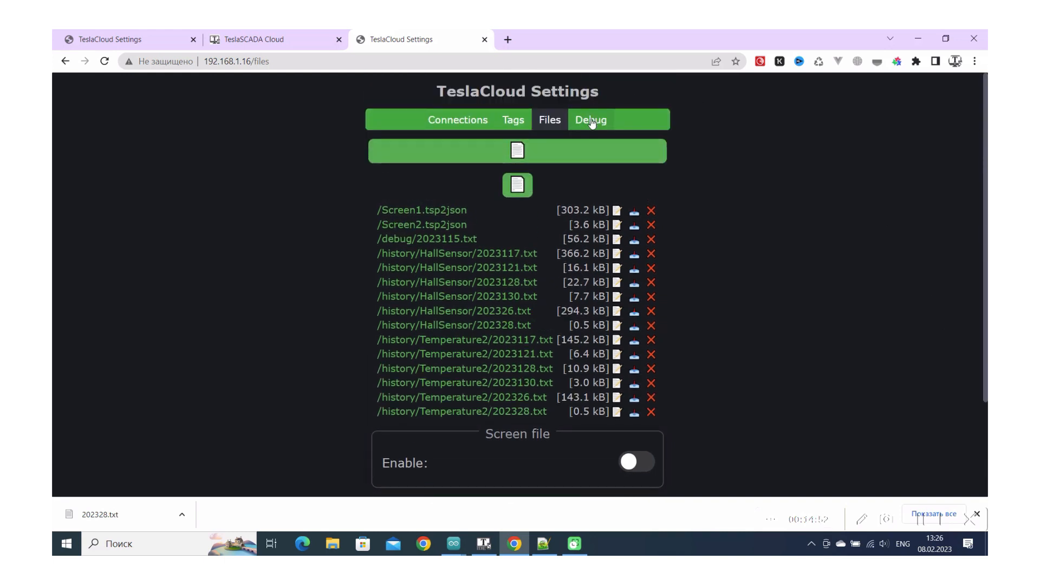
pyautogui.click(591, 119)
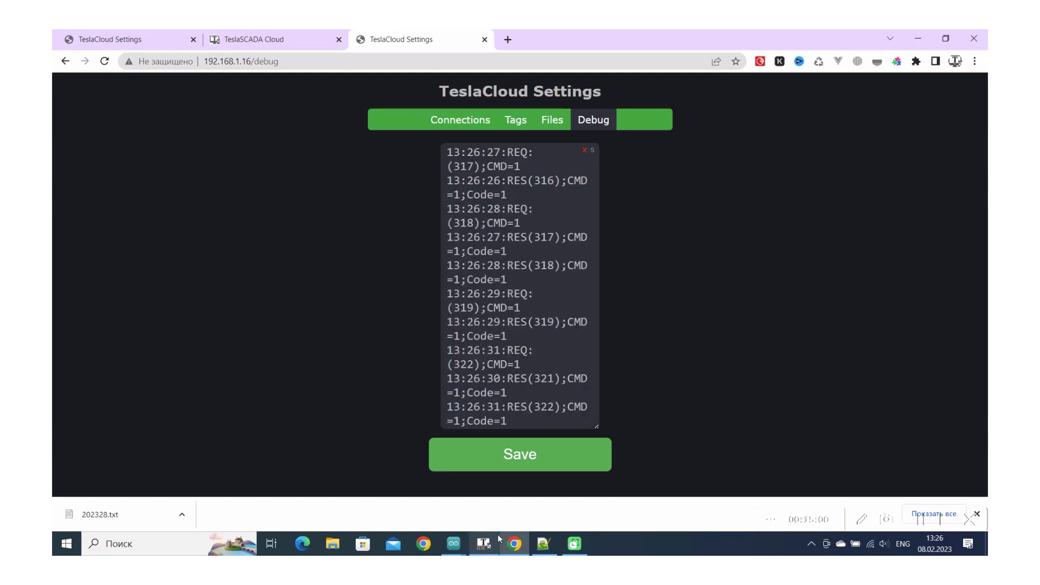
pyautogui.moveTo(452, 543)
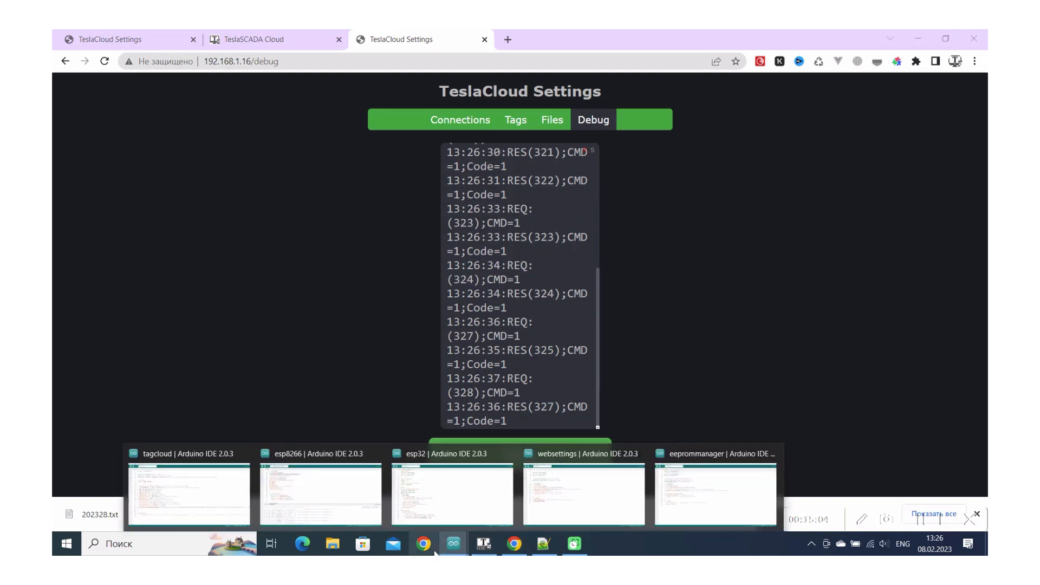
# Step: Bring the esp8266 Arduino IDE sketch forward and scroll up through its code
pyautogui.click(319, 494)
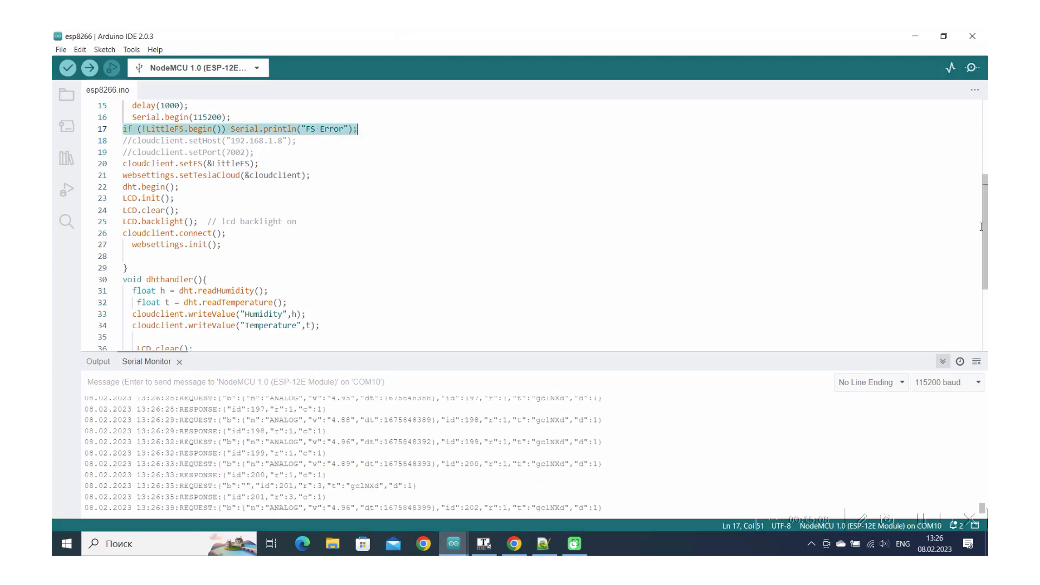
pyautogui.scroll(3)
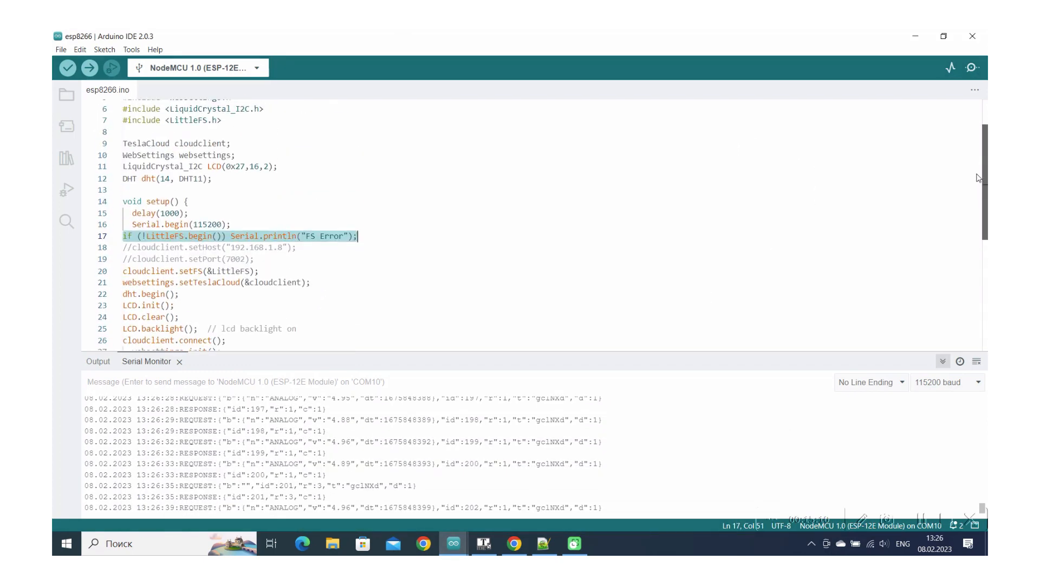
pyautogui.scroll(3)
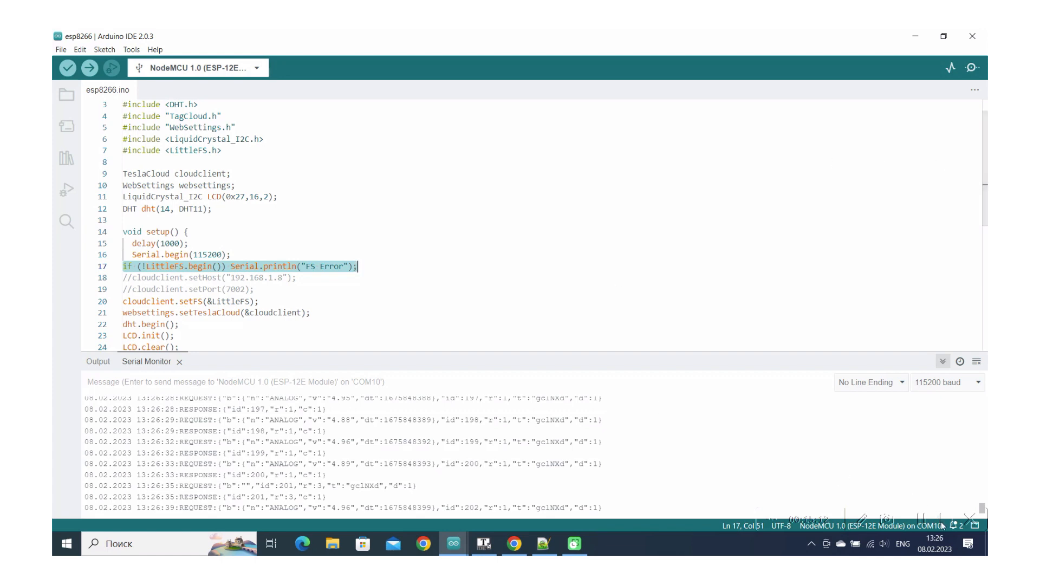